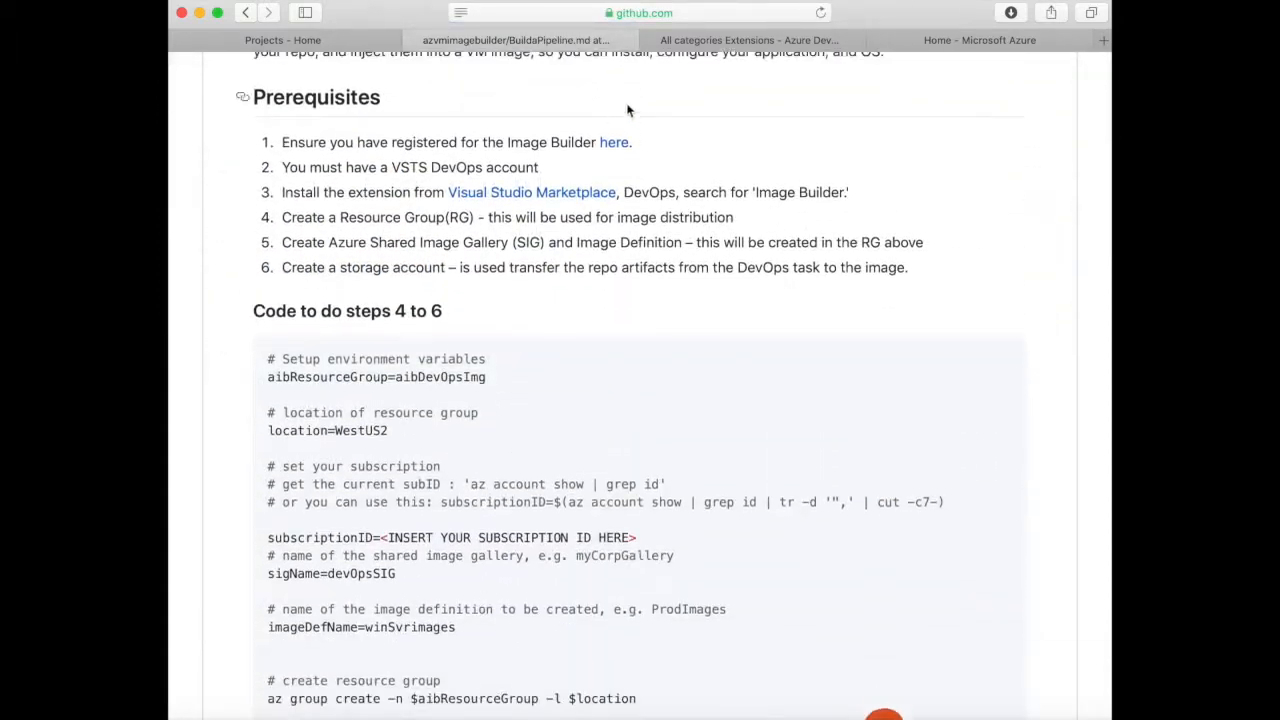
# Check the Image Builder registration link, then open the Visual Studio Marketplace extensions page.
pyautogui.click(614, 142)
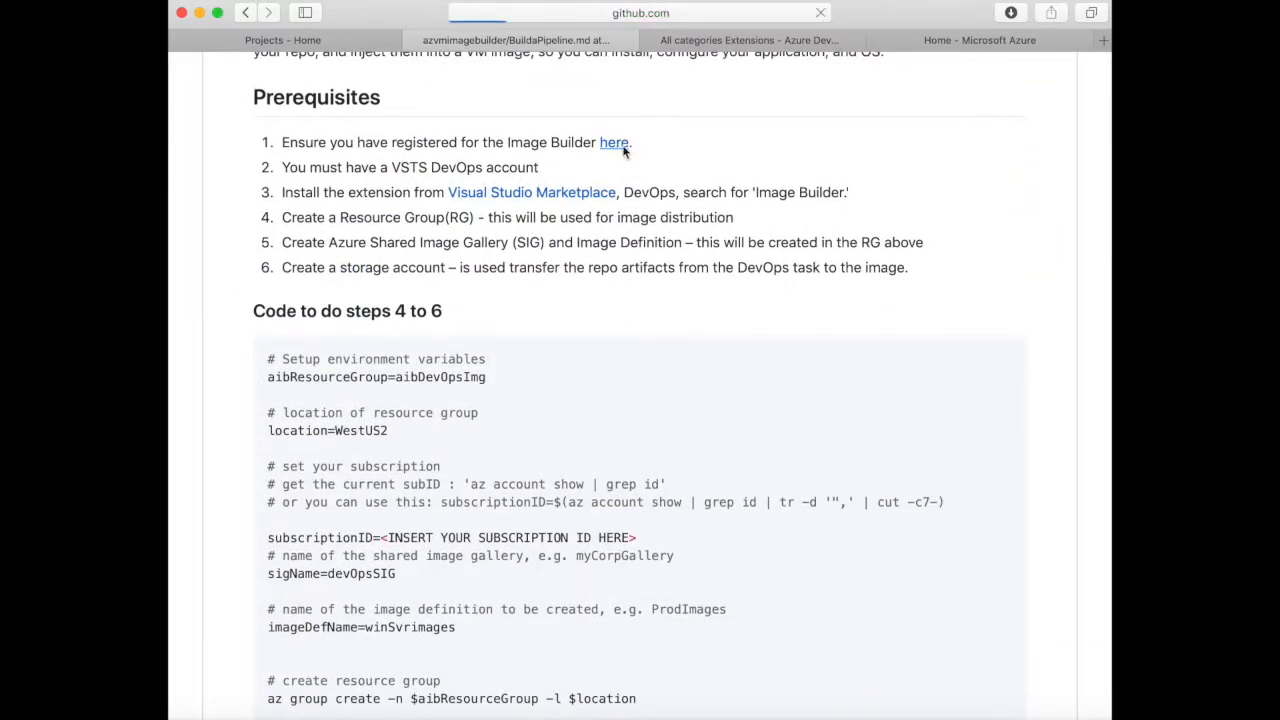
pyautogui.click(613, 142)
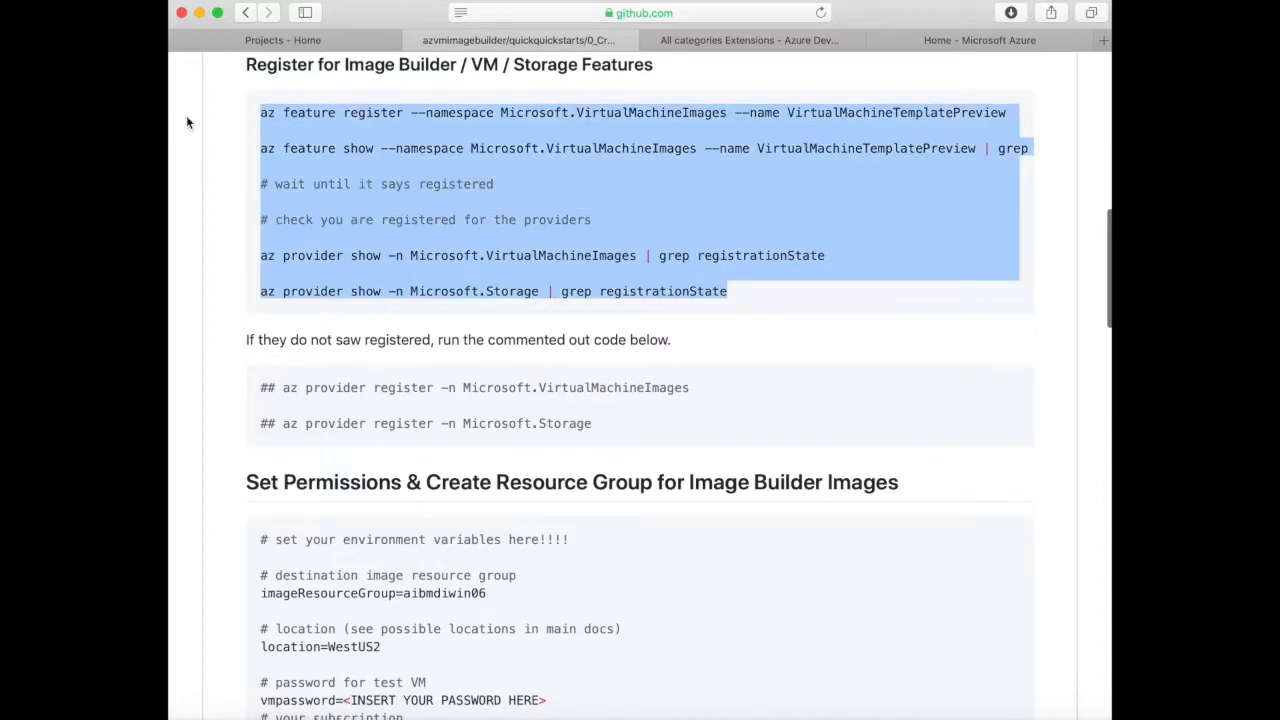
pyautogui.click(246, 12)
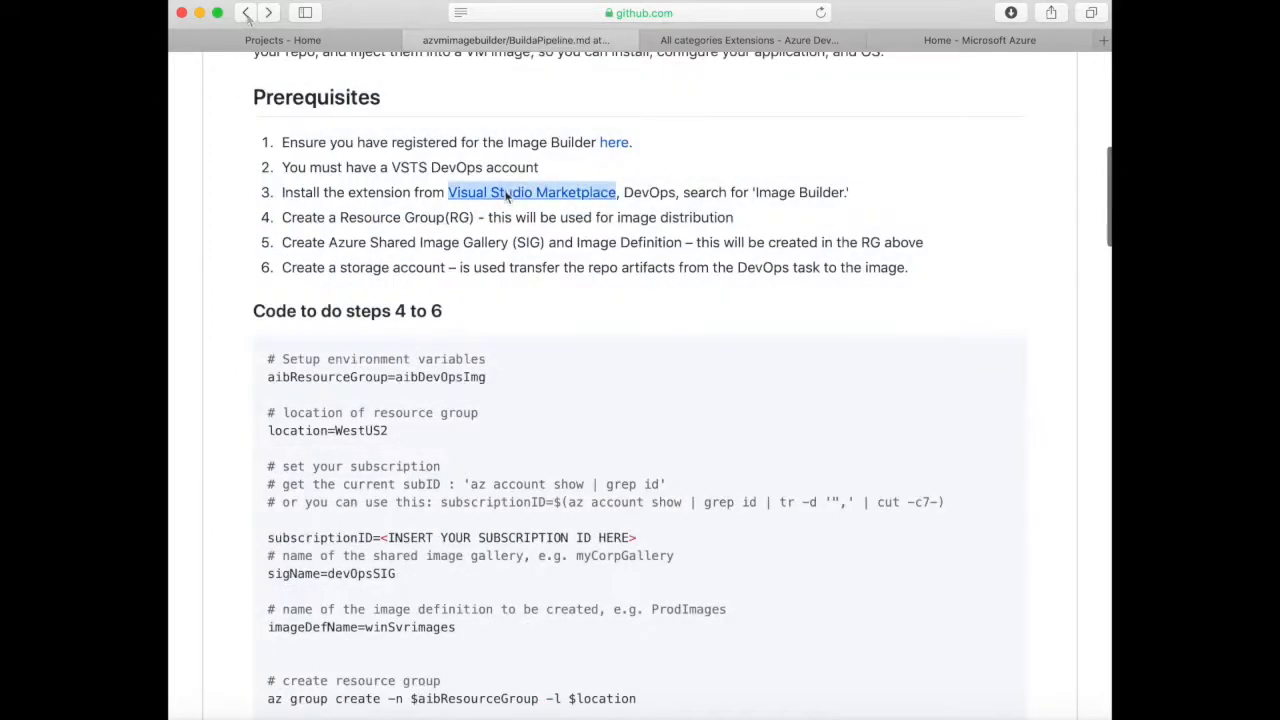
pyautogui.click(531, 192)
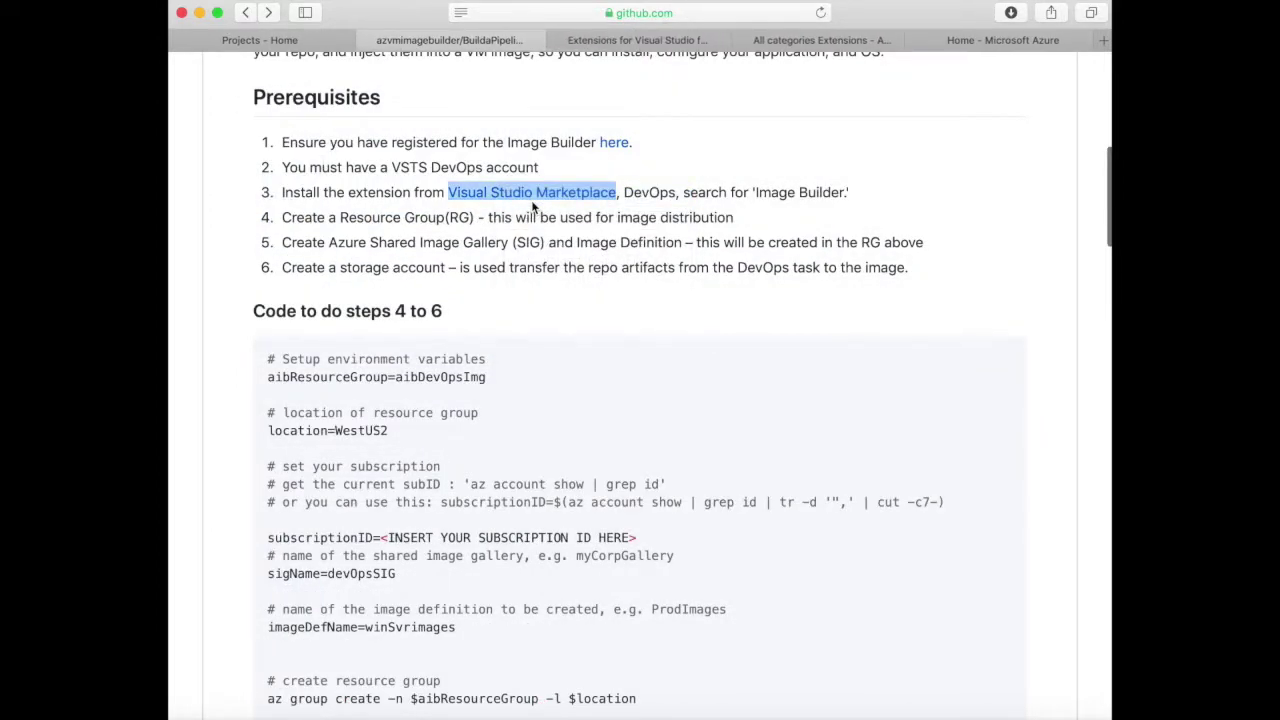
# Search the Marketplace for 'image builder', view the Azure Image Builder DevOps Task, then close it.
pyautogui.click(531, 192)
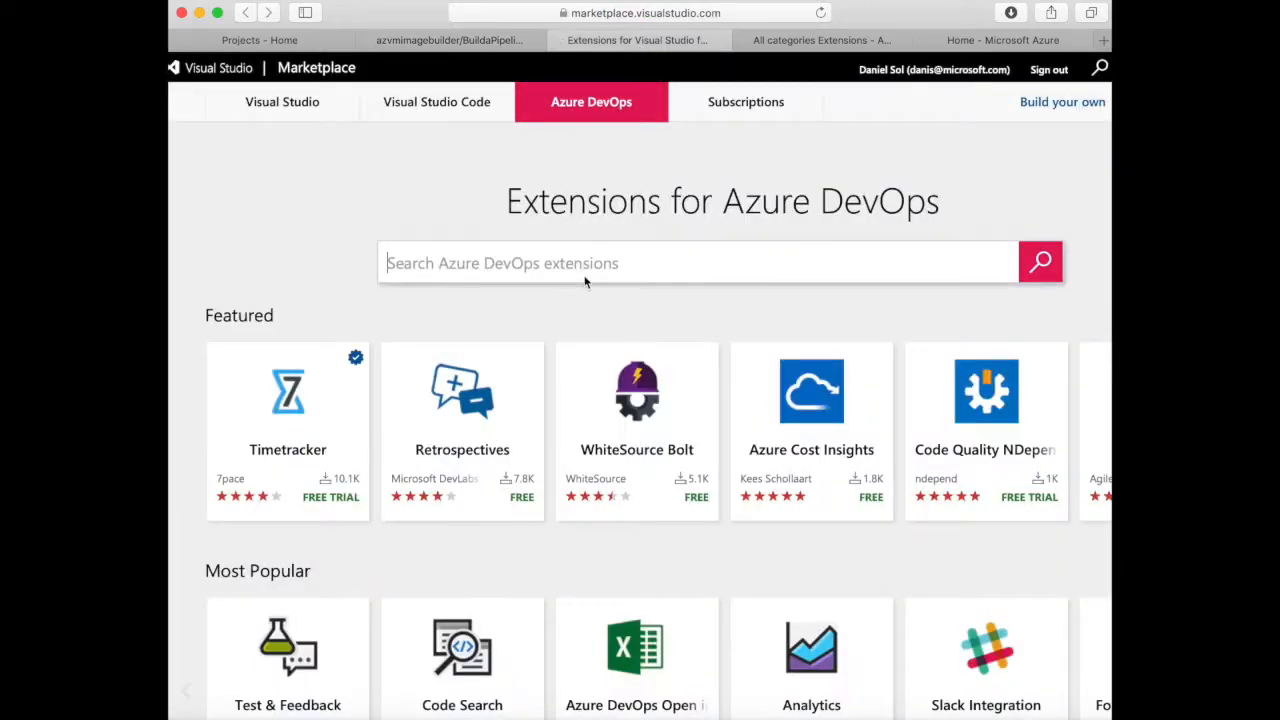
pyautogui.write('image')
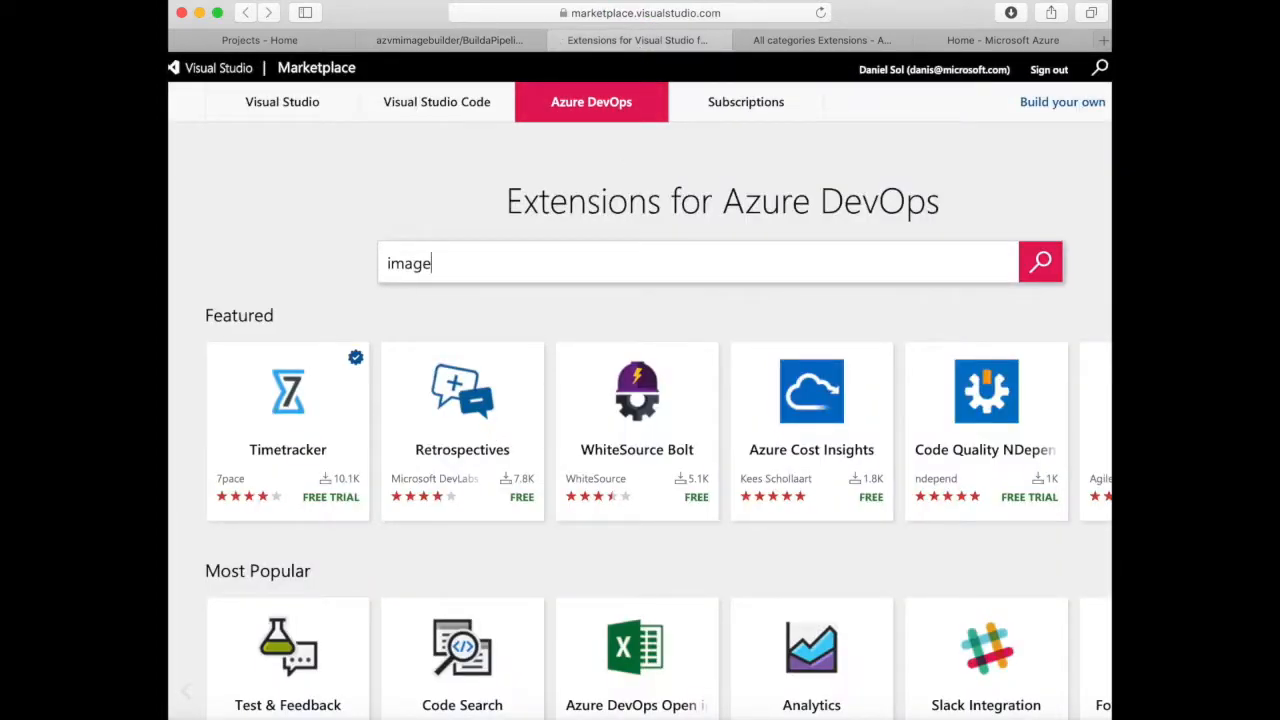
pyautogui.write('builder')
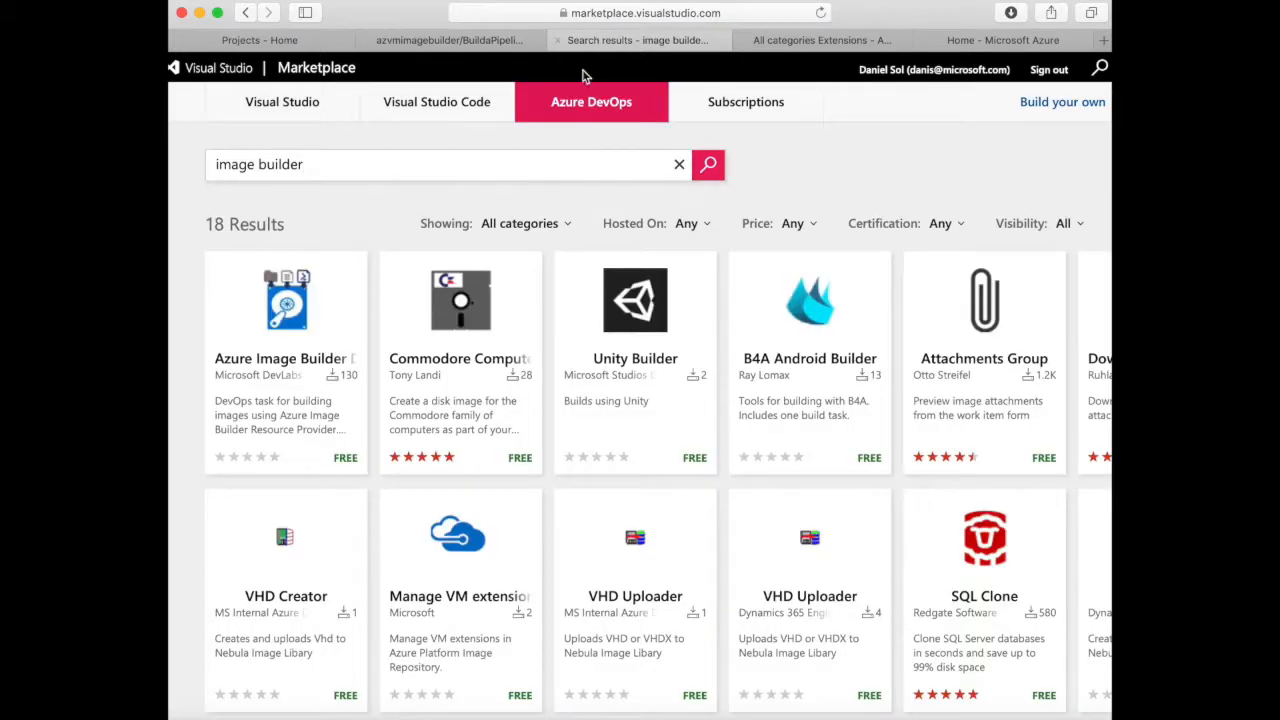
pyautogui.click(285, 358)
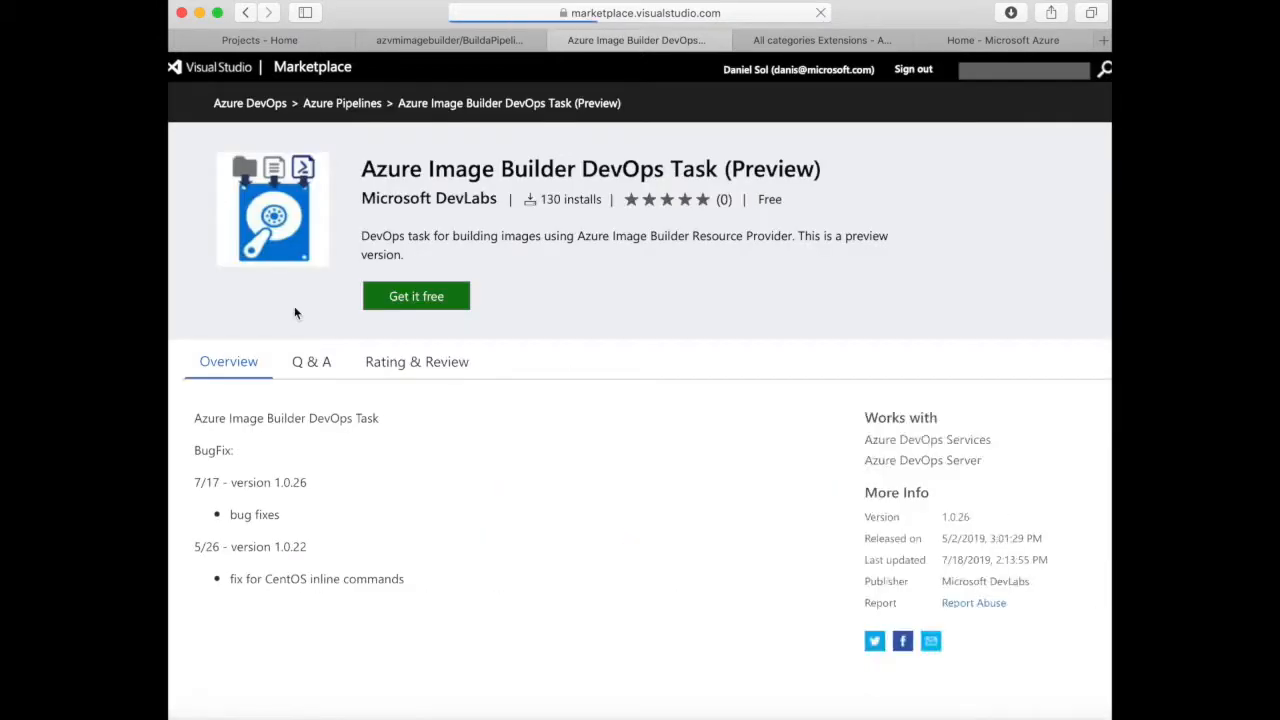
pyautogui.click(512, 40)
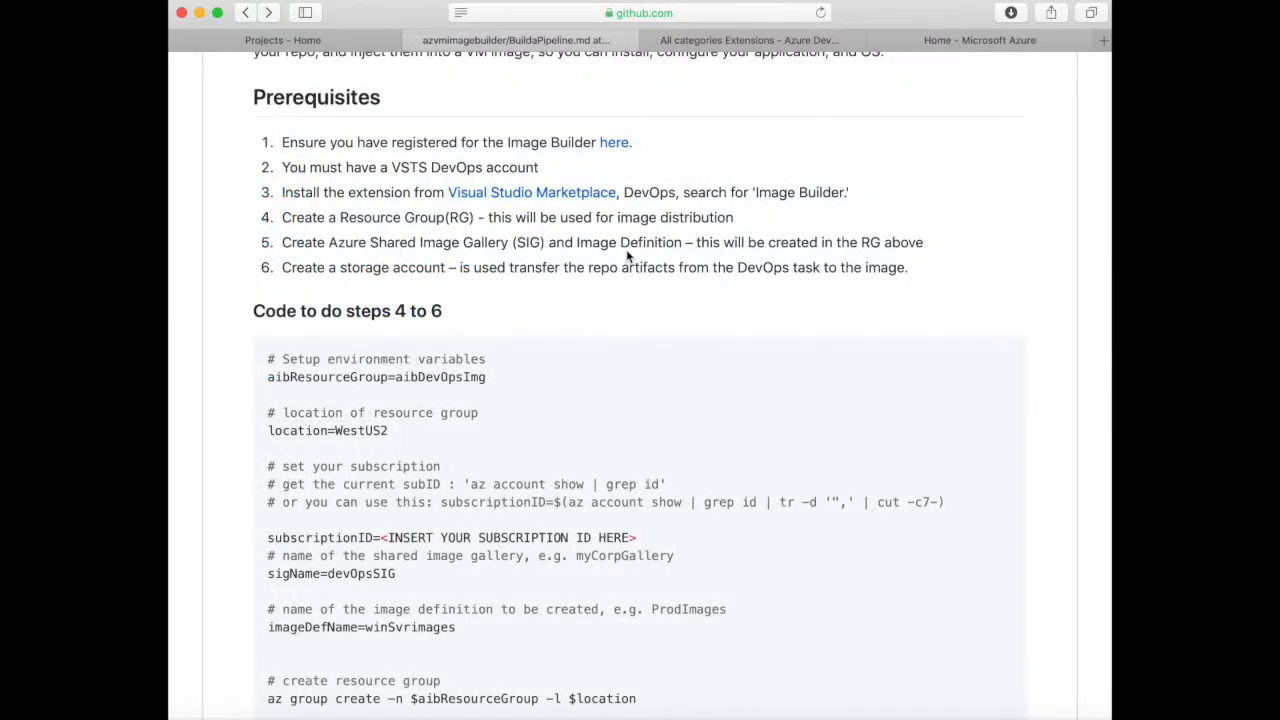
pyautogui.moveTo(518, 393)
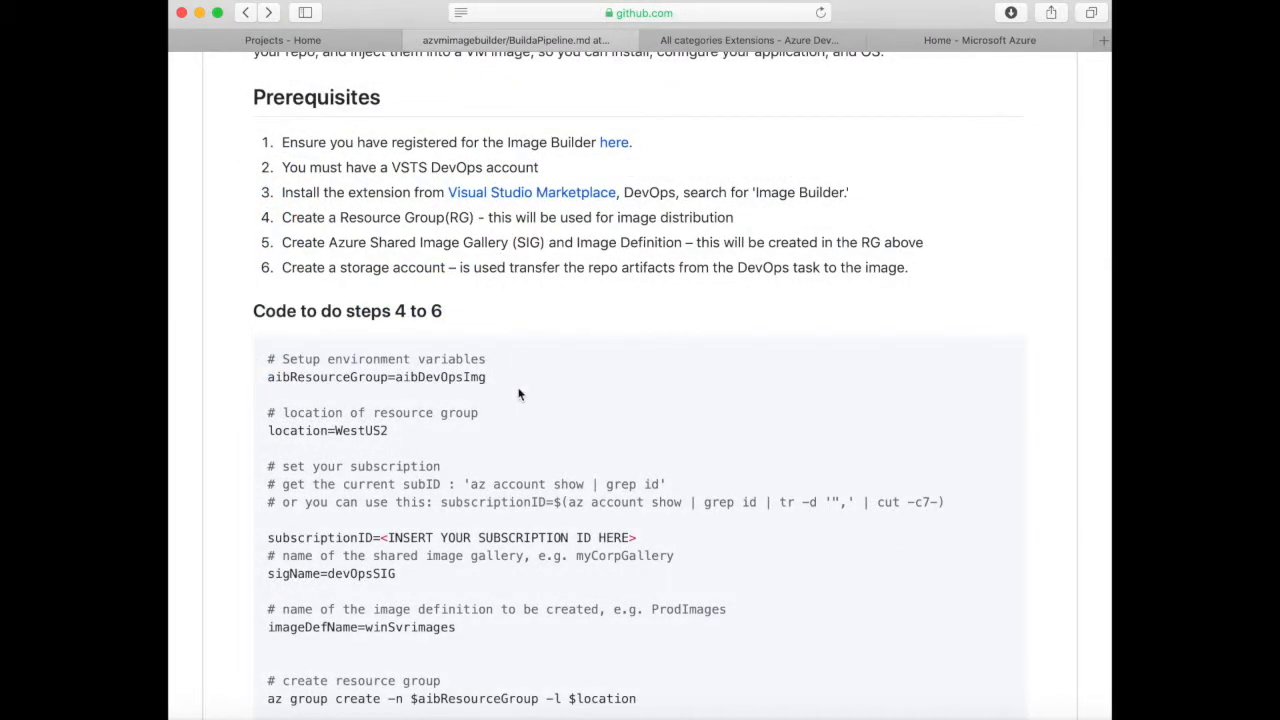
pyautogui.moveTo(442, 142)
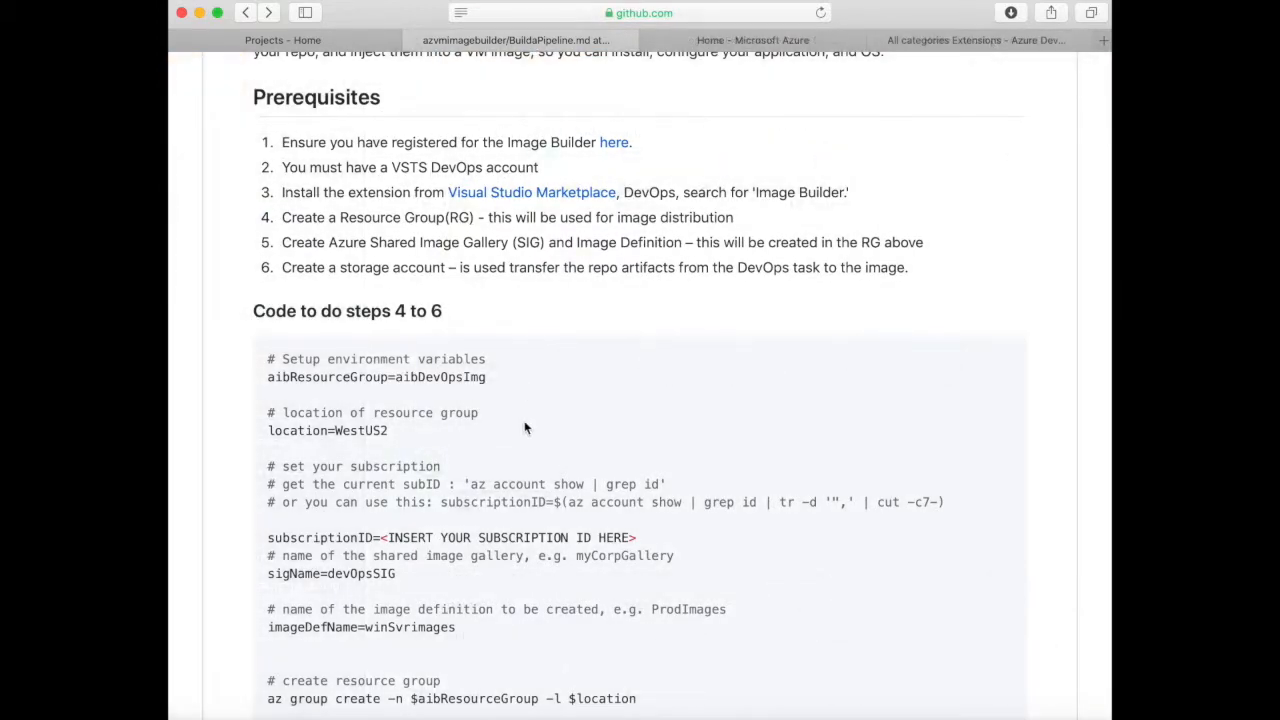
# Scroll the guide to the 'Code to do steps 4 to 6' setup script with sigName and imageDefName.
pyautogui.scroll(-3)
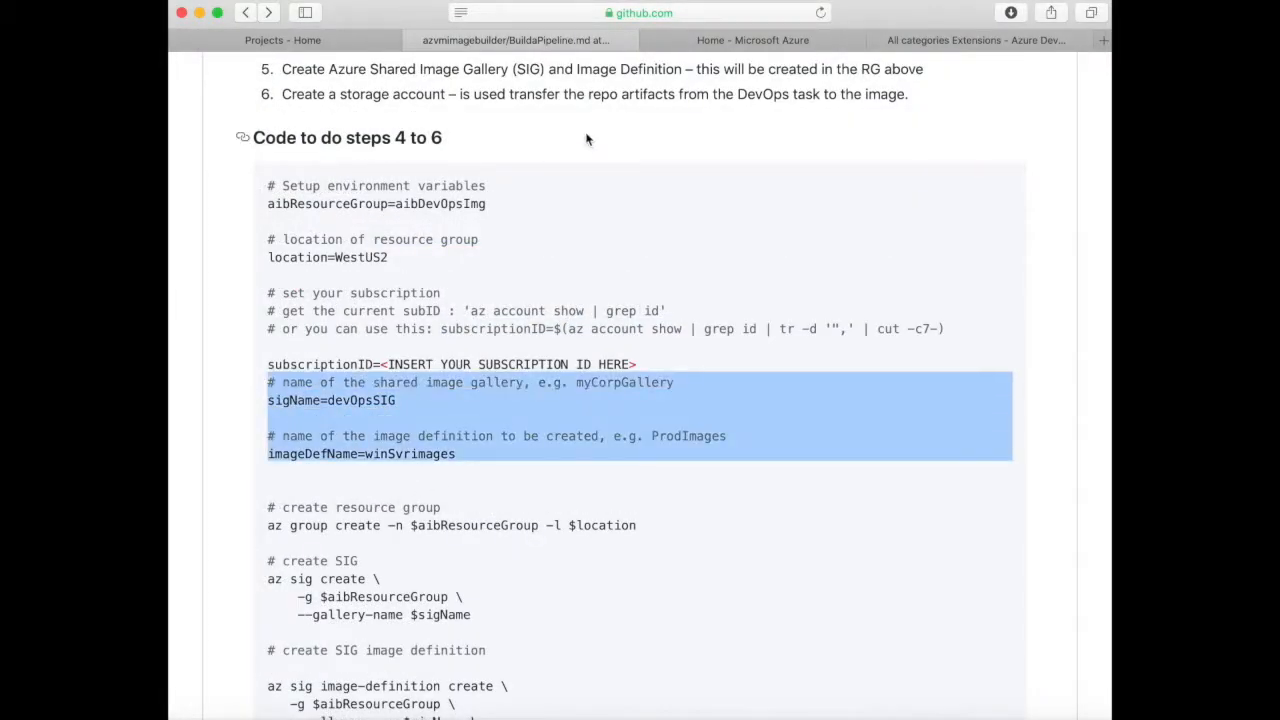
pyautogui.moveTo(518, 40)
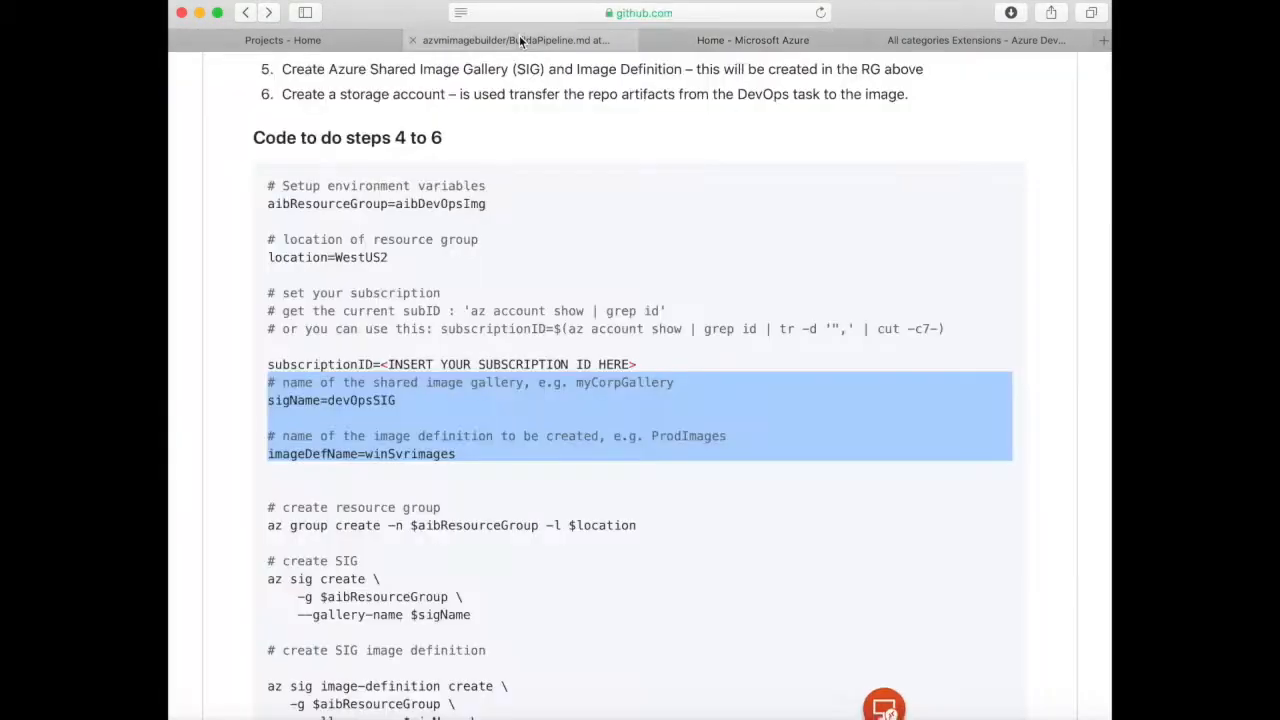
pyautogui.scroll(-3)
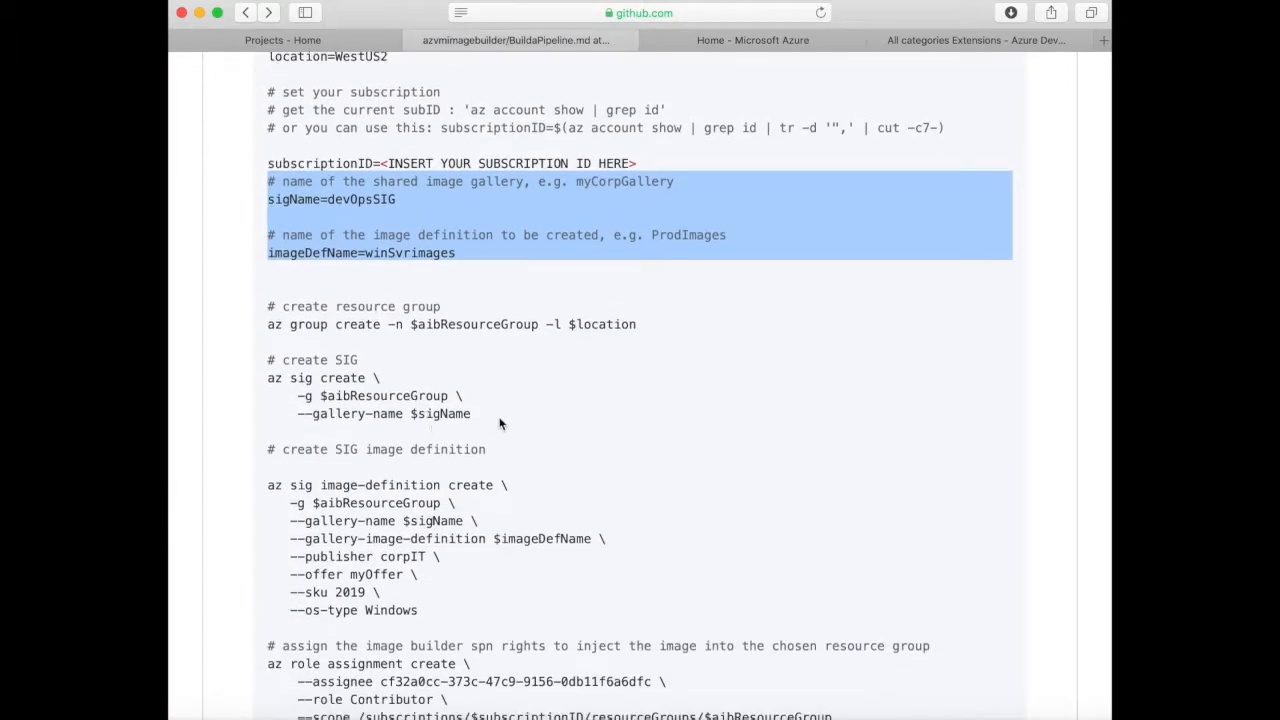
# Run the az sig image-definition and az storage account create commands in Bash Cloud Shell.
pyautogui.click(752, 40)
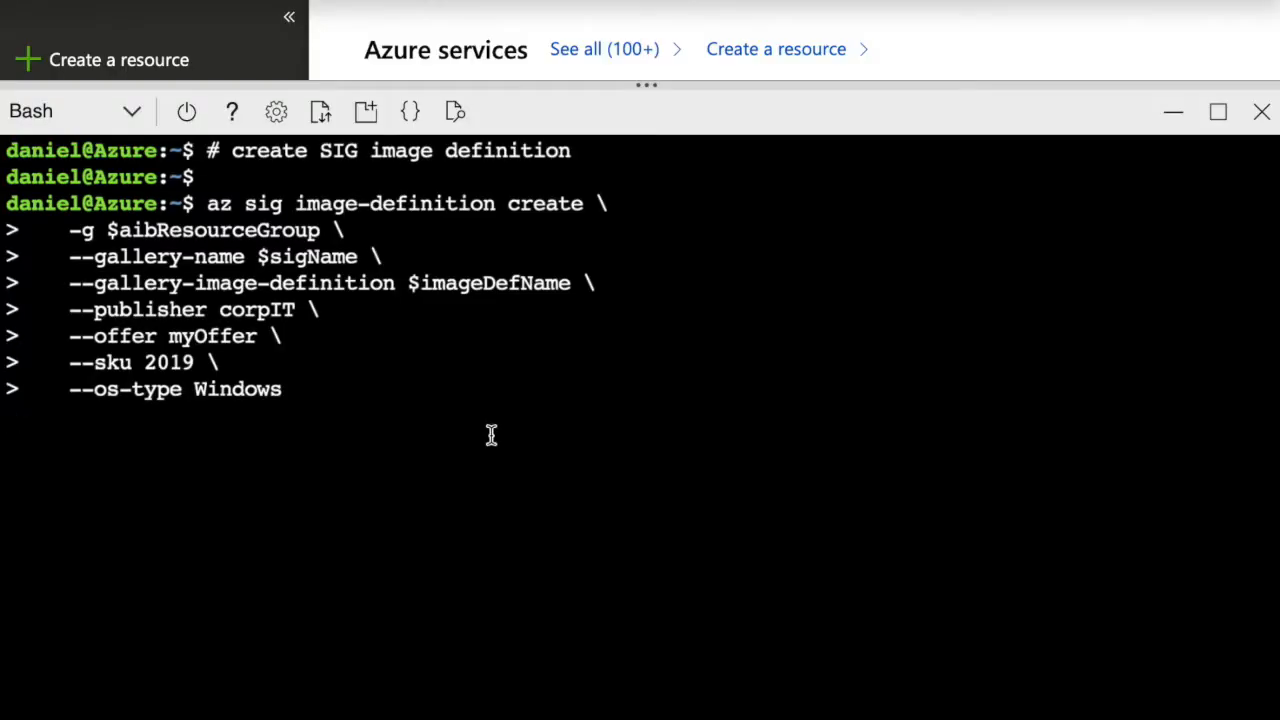
pyautogui.scroll(-3)
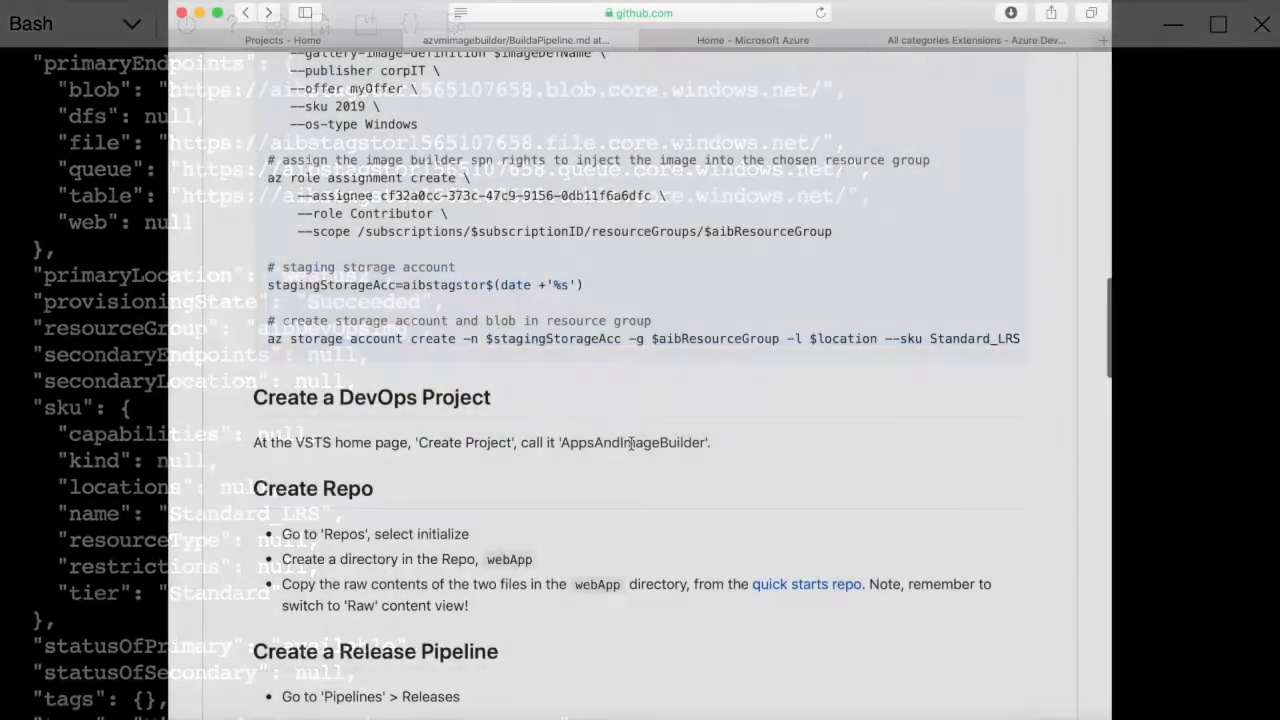
# Create the AppsAndImageBuilder project and initialize its repo with a README.
pyautogui.click(282, 40)
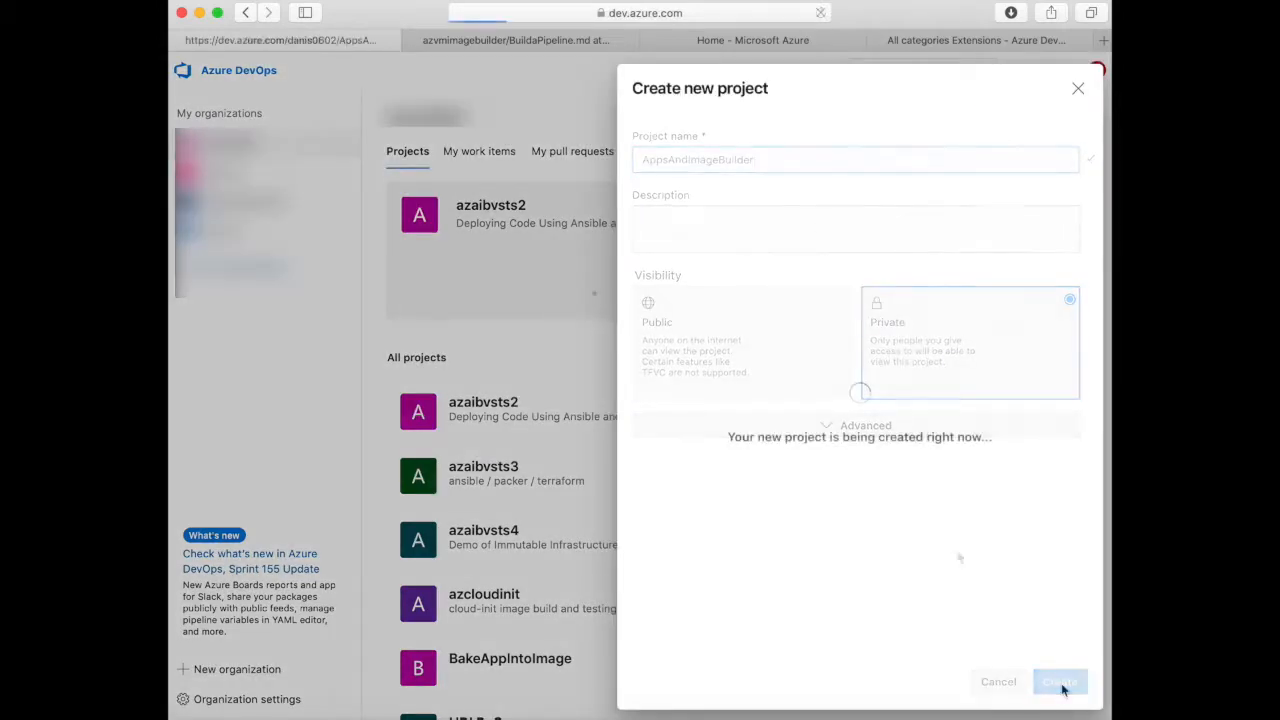
pyautogui.click(1059, 681)
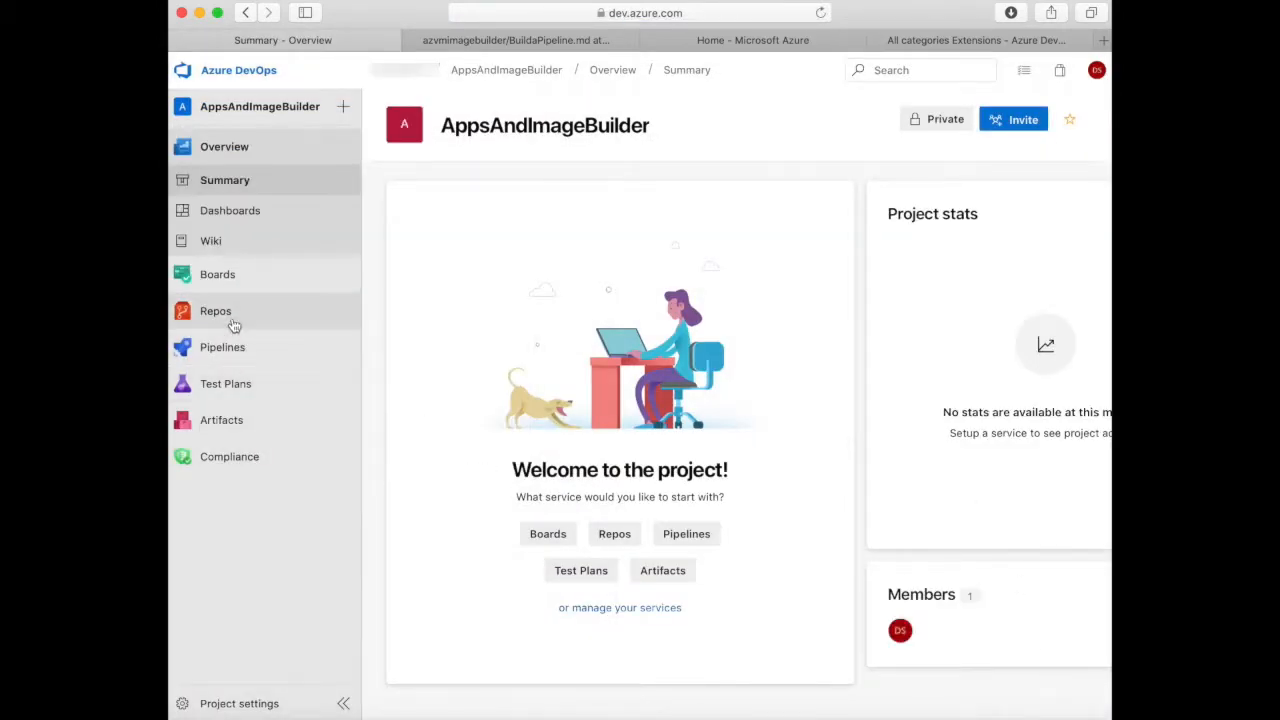
pyautogui.click(215, 310)
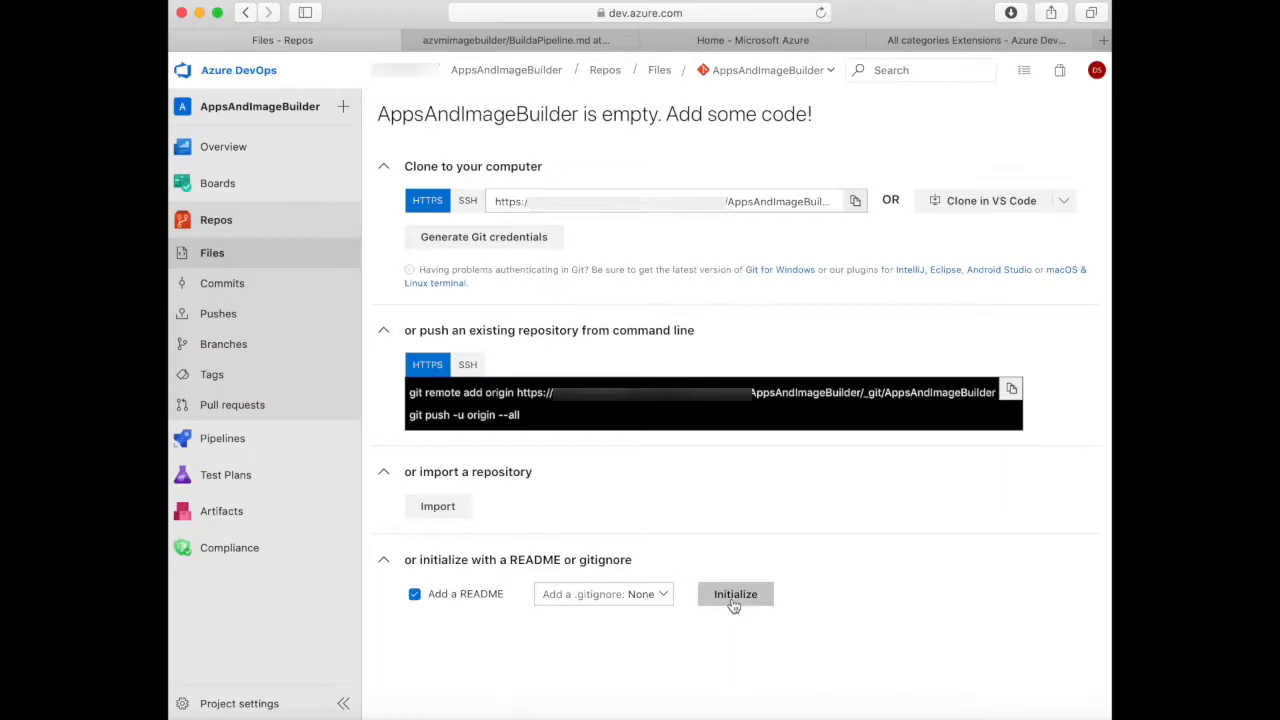
pyautogui.click(735, 593)
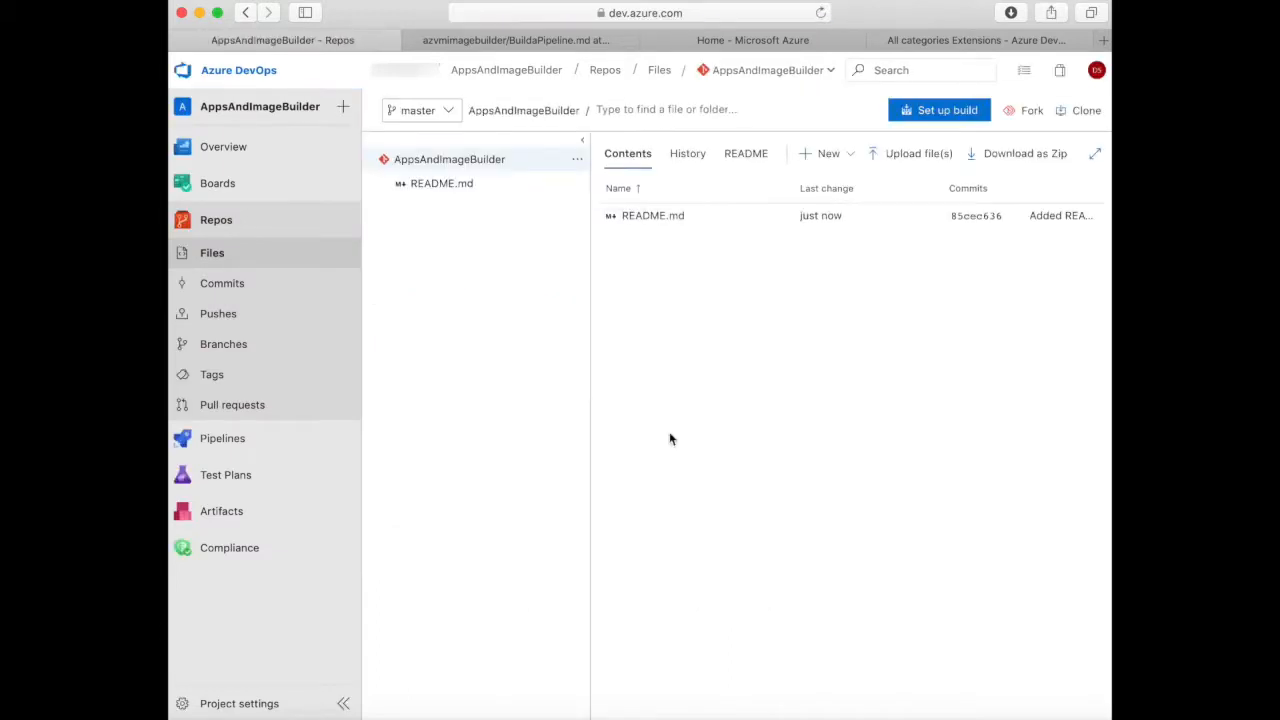
# Start adding a new webApp folder and file at the repository root.
pyautogui.click(577, 159)
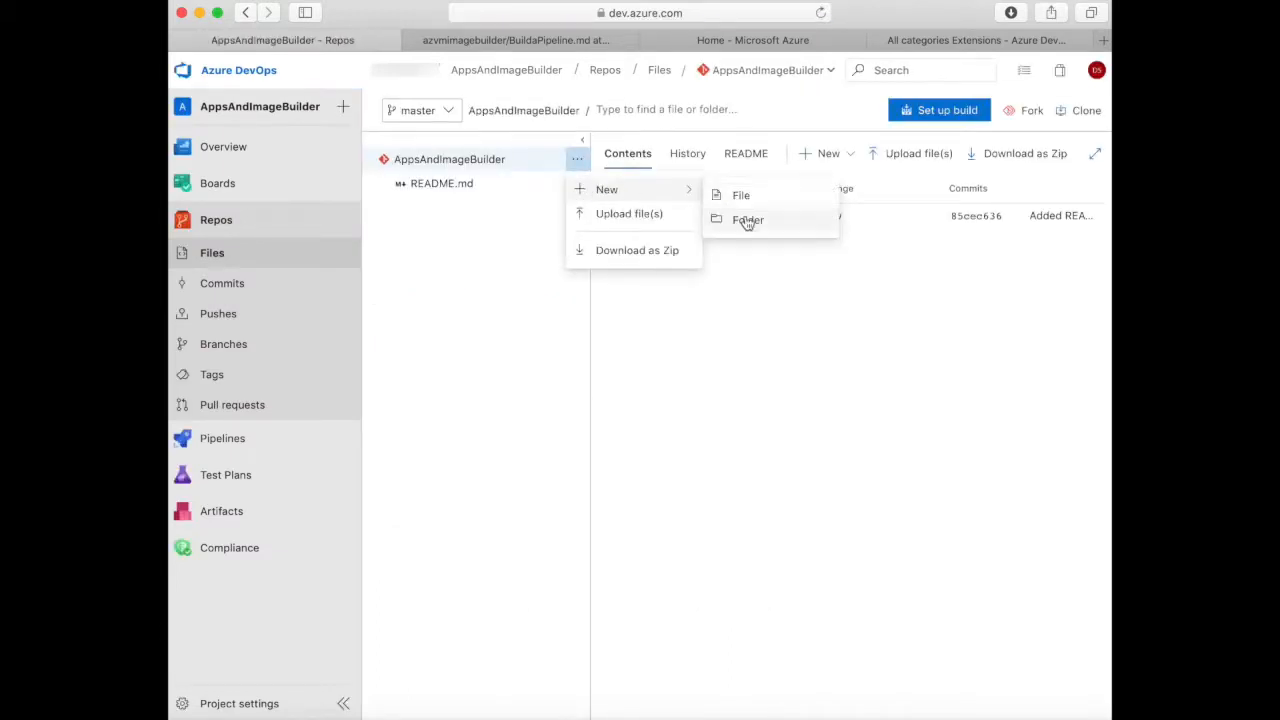
pyautogui.click(748, 219)
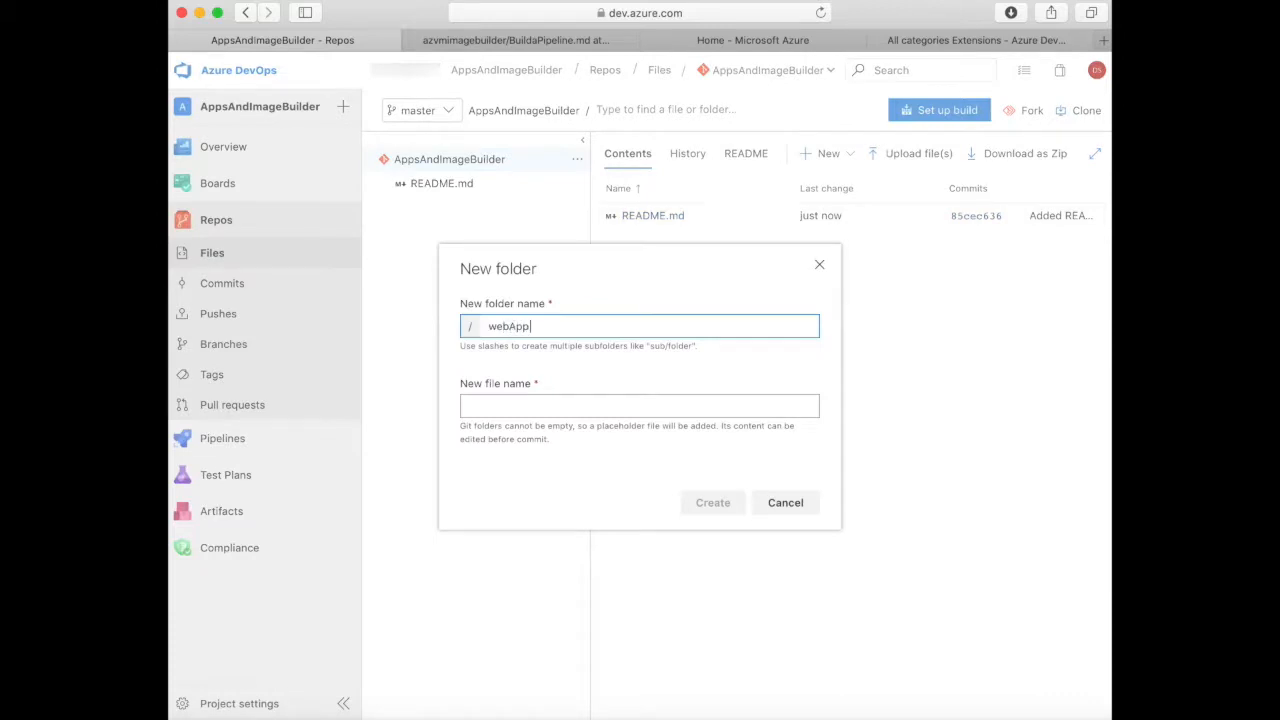
pyautogui.write('Deaful')
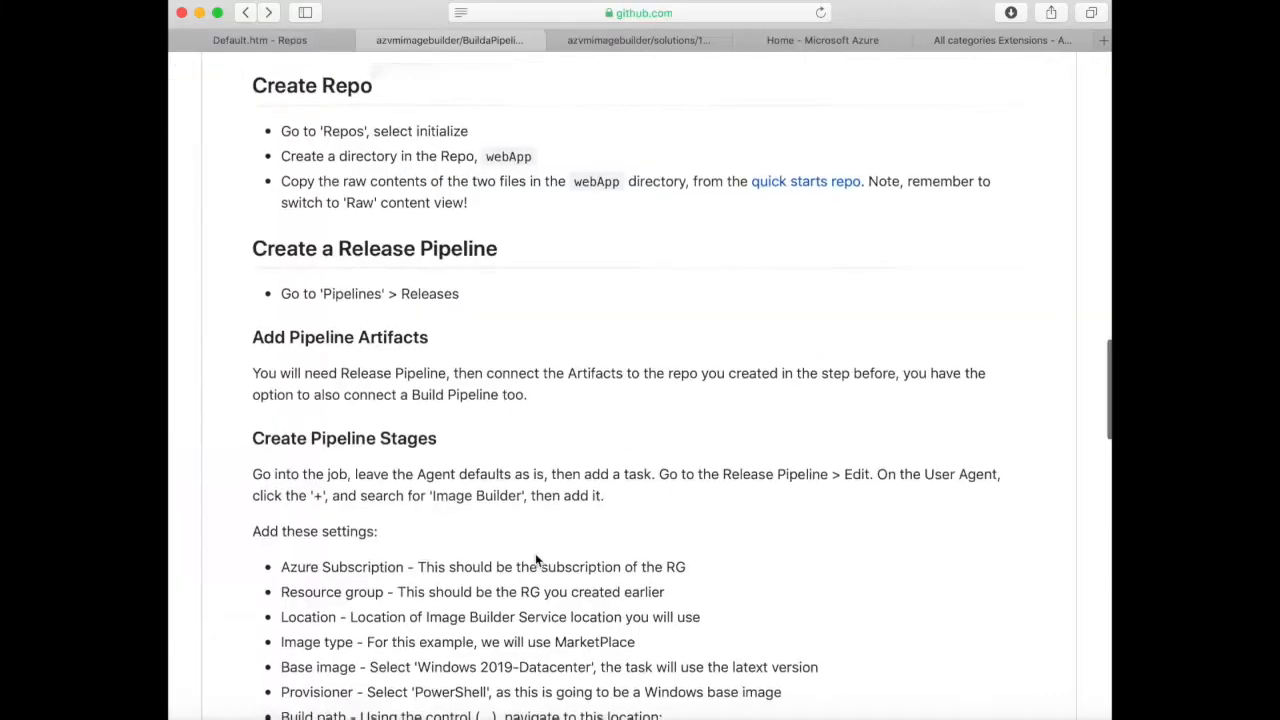
# Open webApp/Default.htm in the quick starts repo as raw content and copy it.
pyautogui.scroll(3)
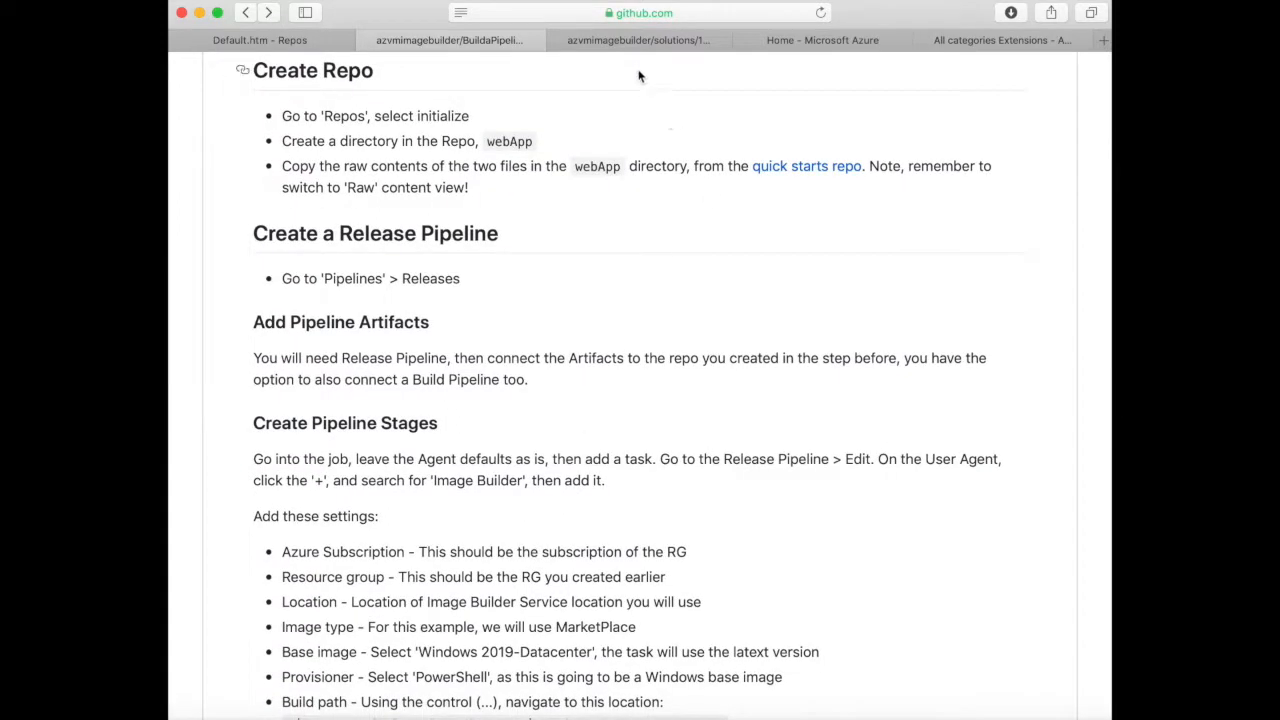
pyautogui.click(638, 40)
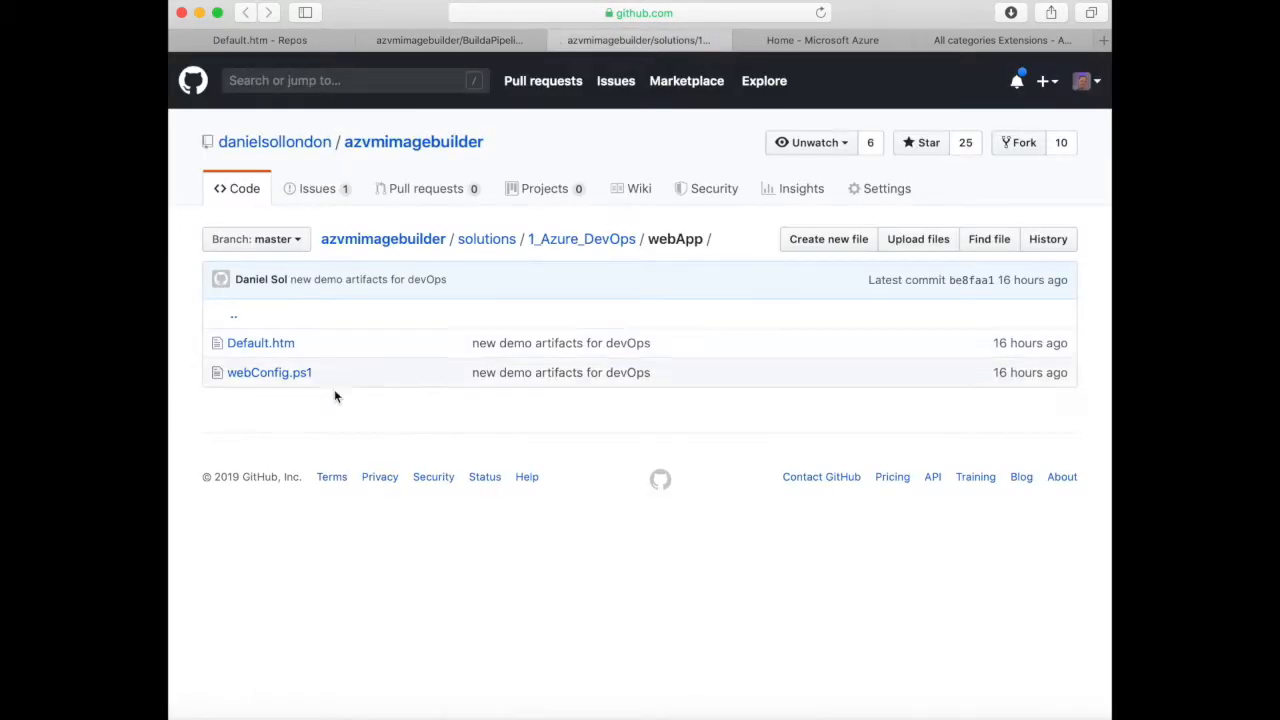
pyautogui.click(261, 342)
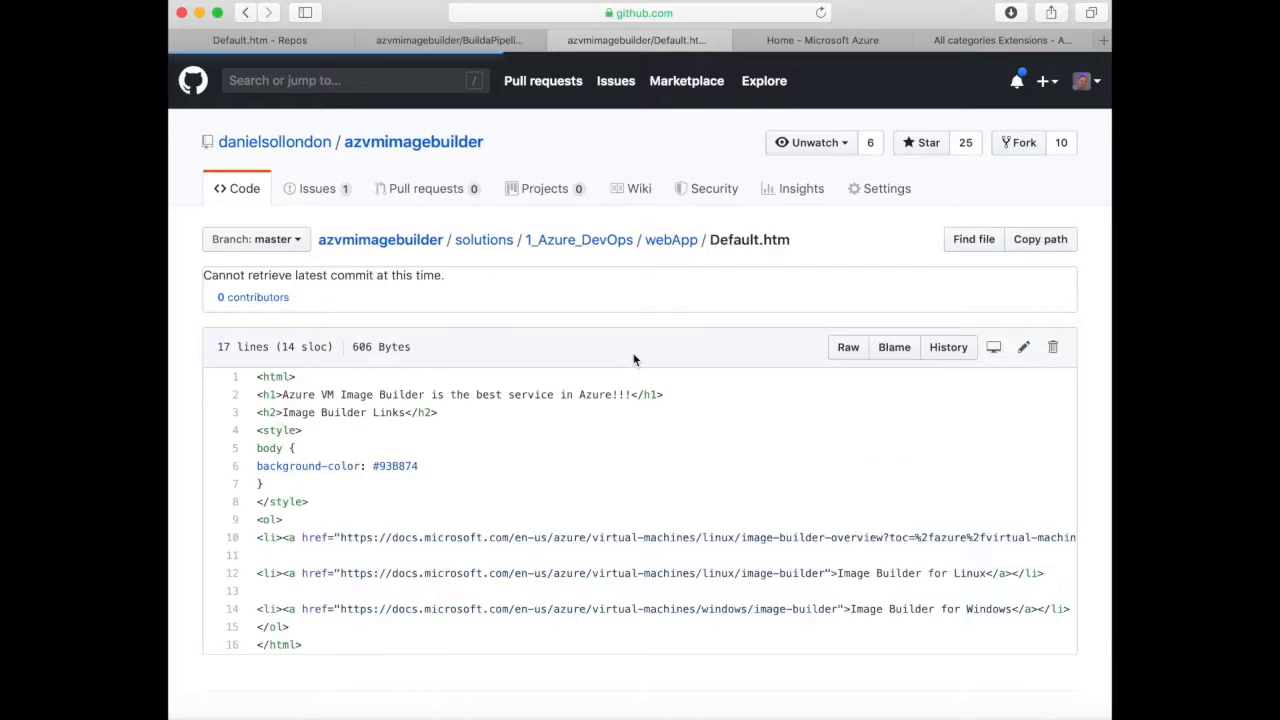
pyautogui.click(847, 347)
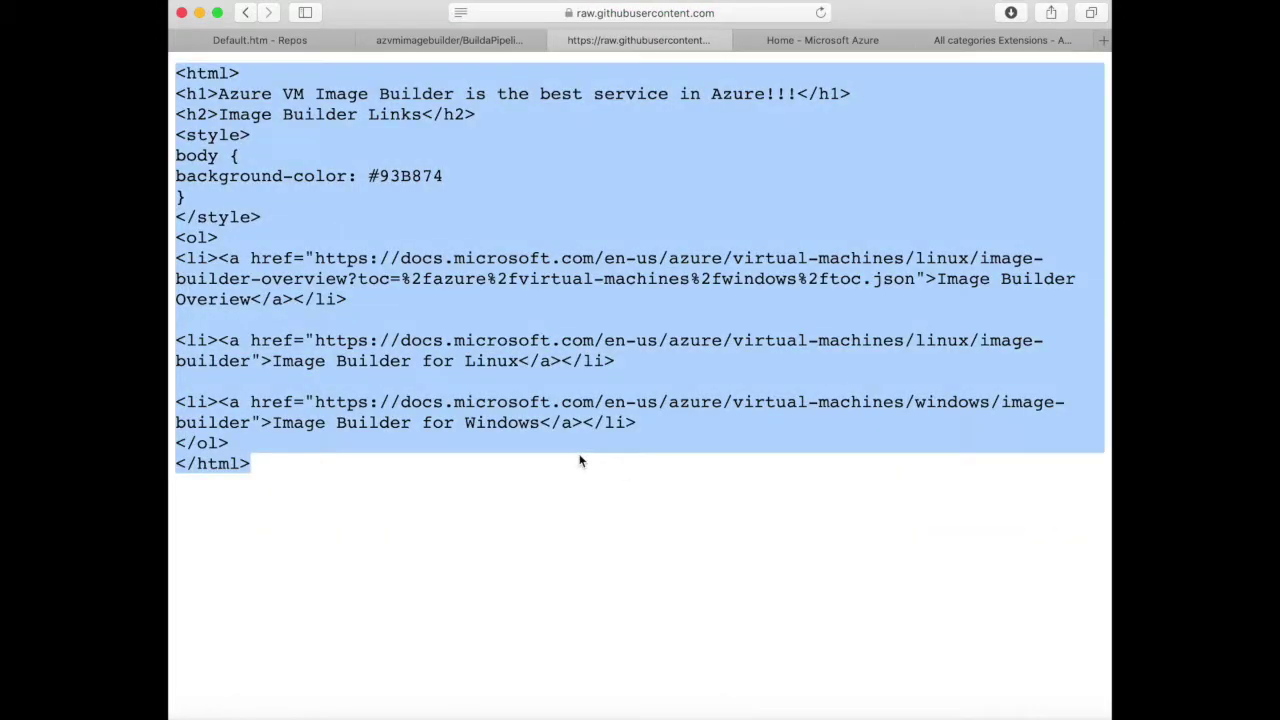
pyautogui.click(259, 40)
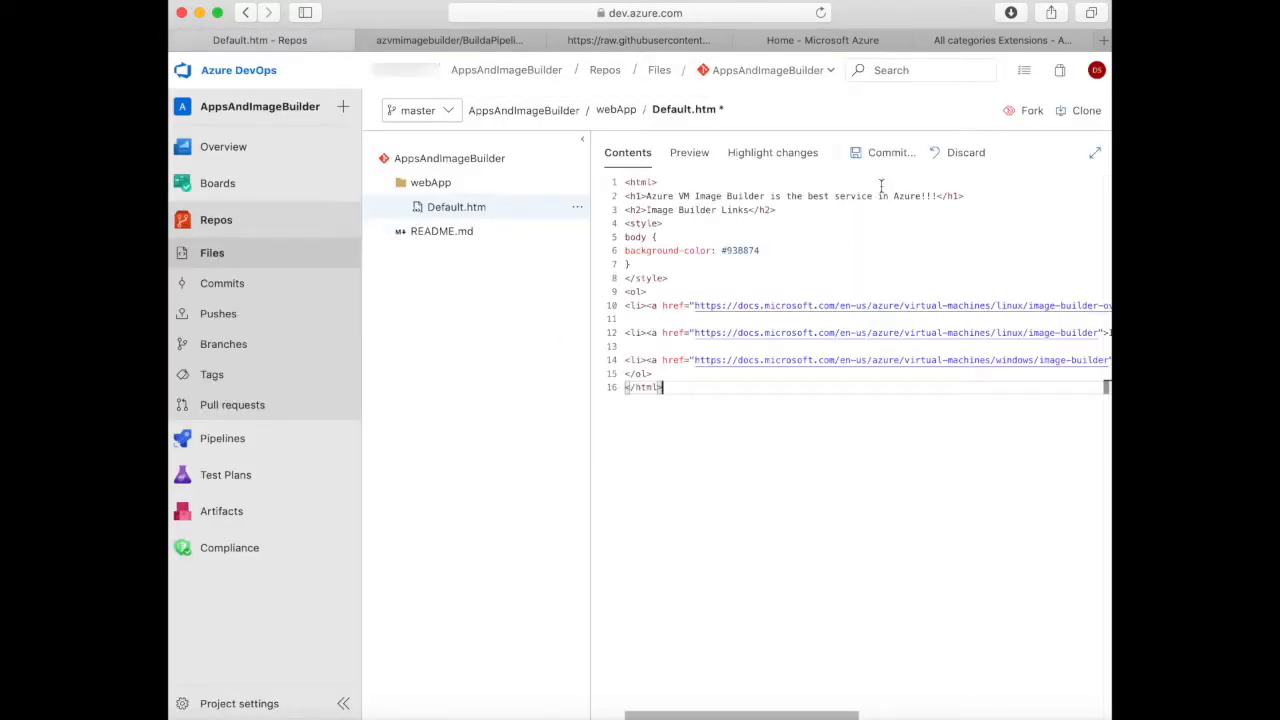
# Commit Default.htm, then create a new webApp/webConfig.ps1 file.
pyautogui.click(884, 152)
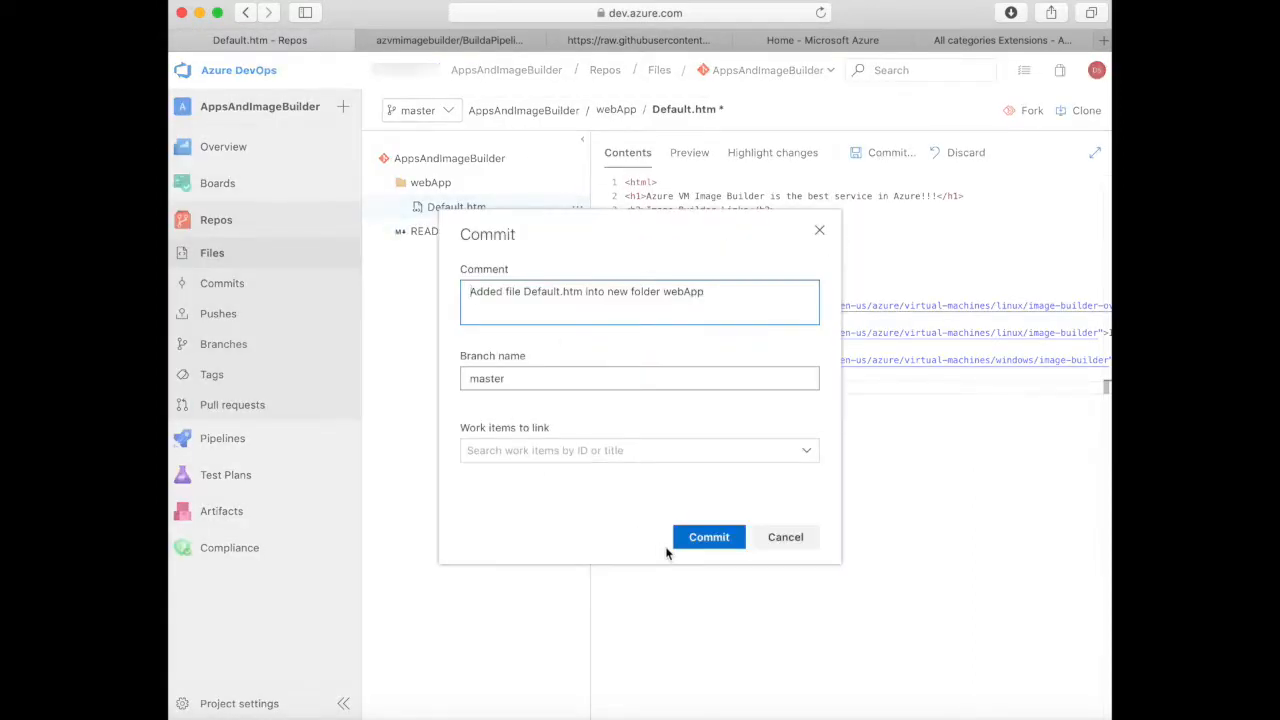
pyautogui.click(708, 537)
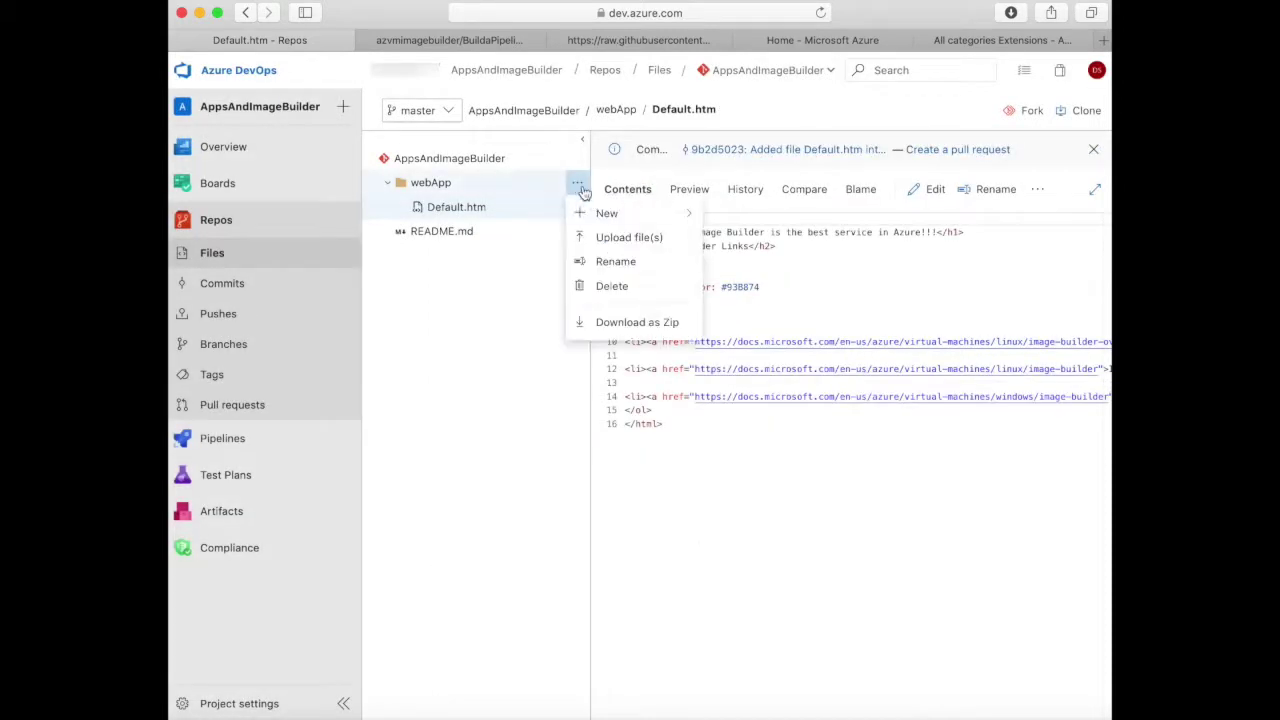
pyautogui.click(606, 213)
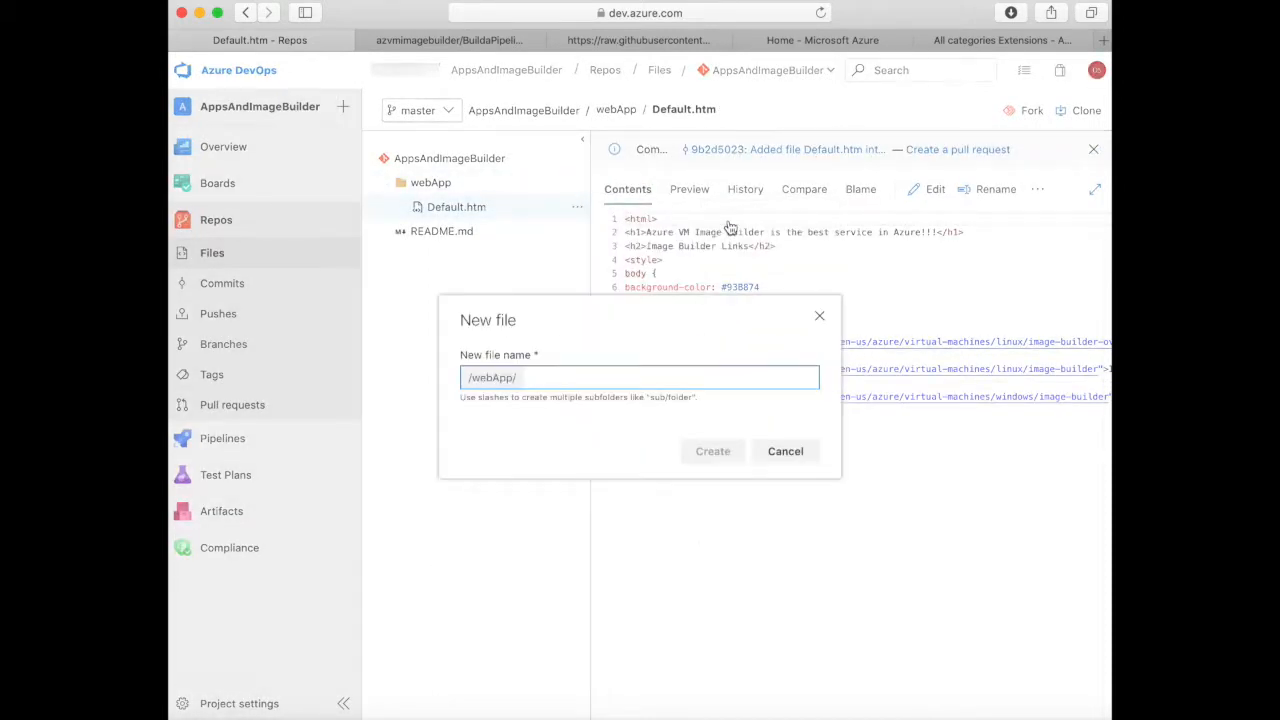
pyautogui.write('webConfig')
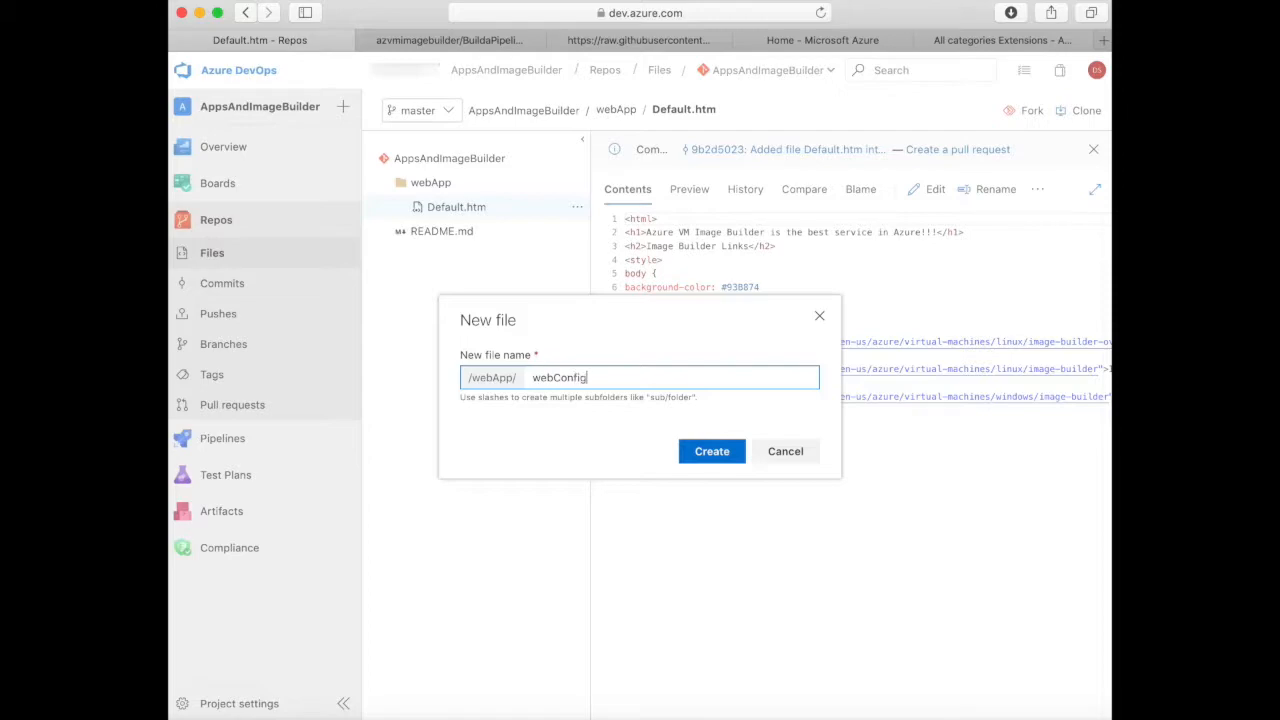
pyautogui.write('.ps1')
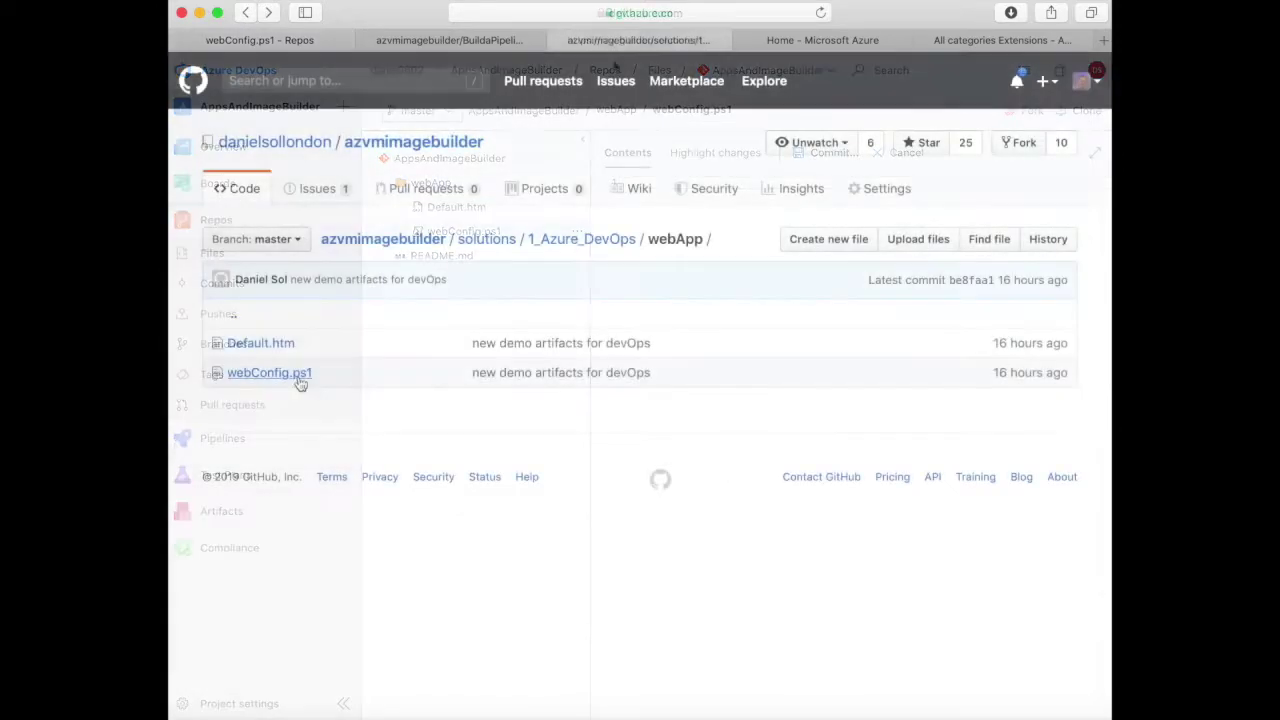
# Paste the IIS setup script from GitHub and commit webConfig.ps1 to master.
pyautogui.click(269, 372)
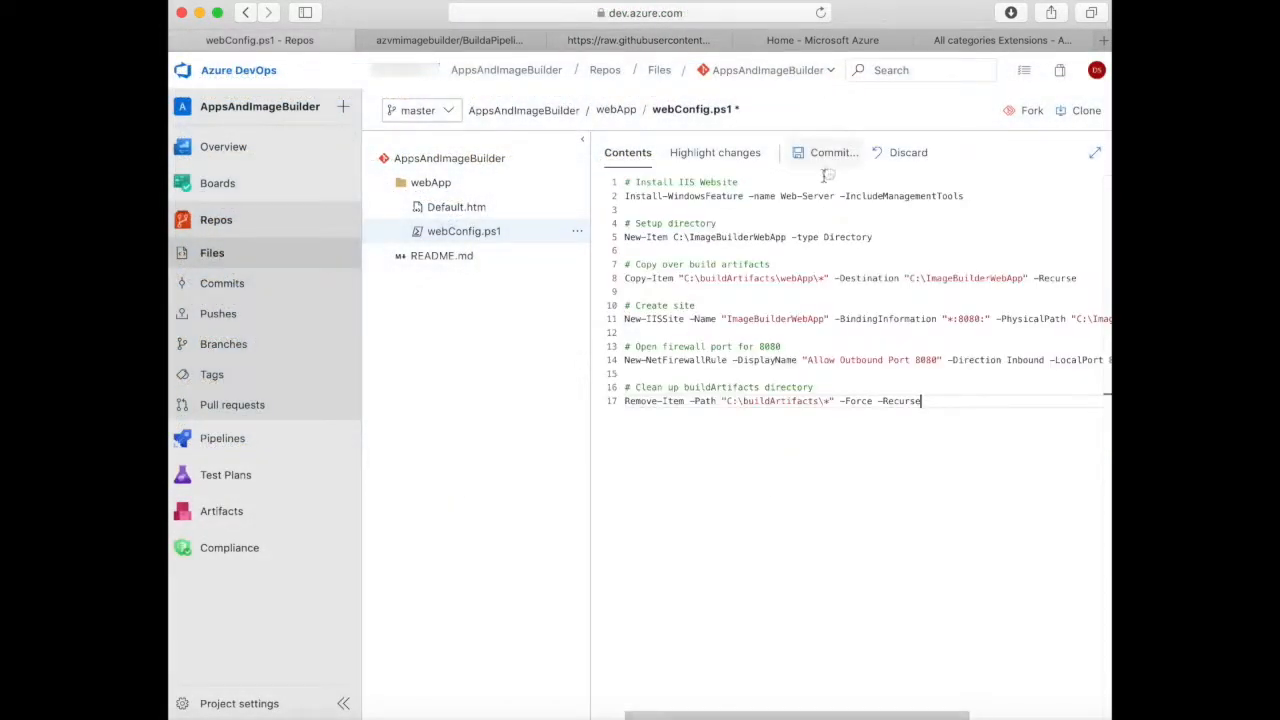
pyautogui.click(831, 152)
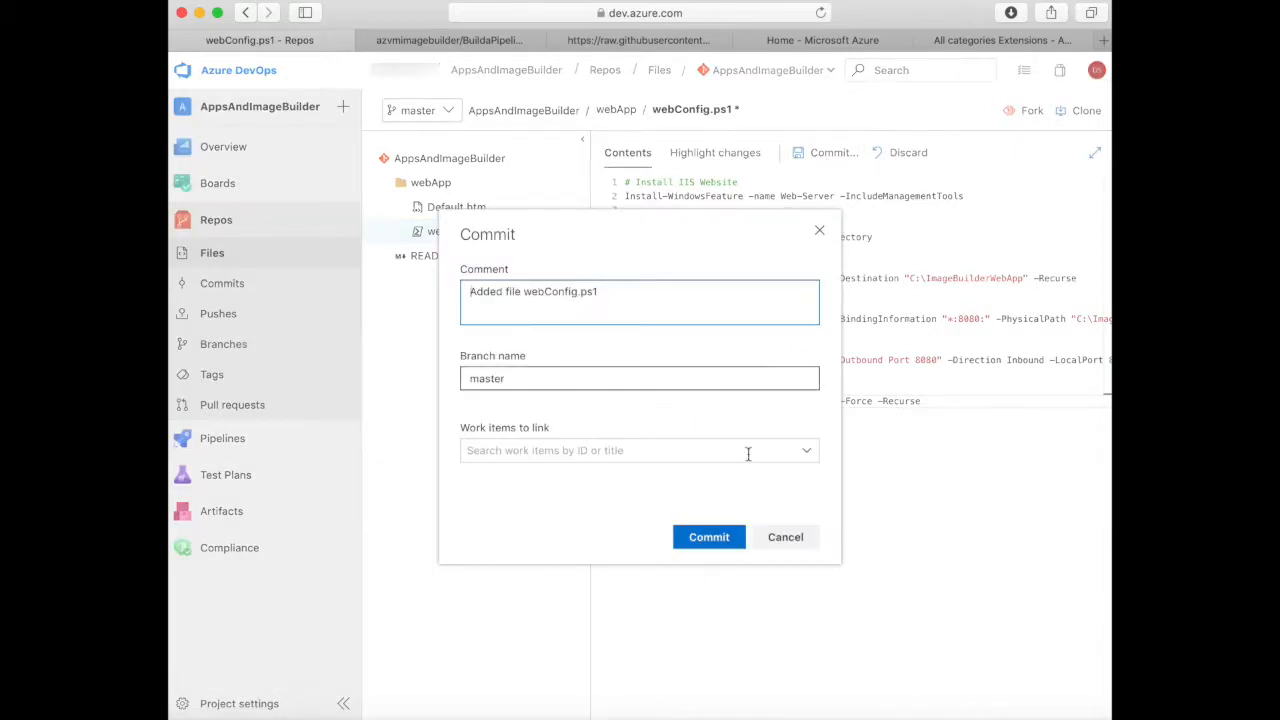
pyautogui.click(708, 537)
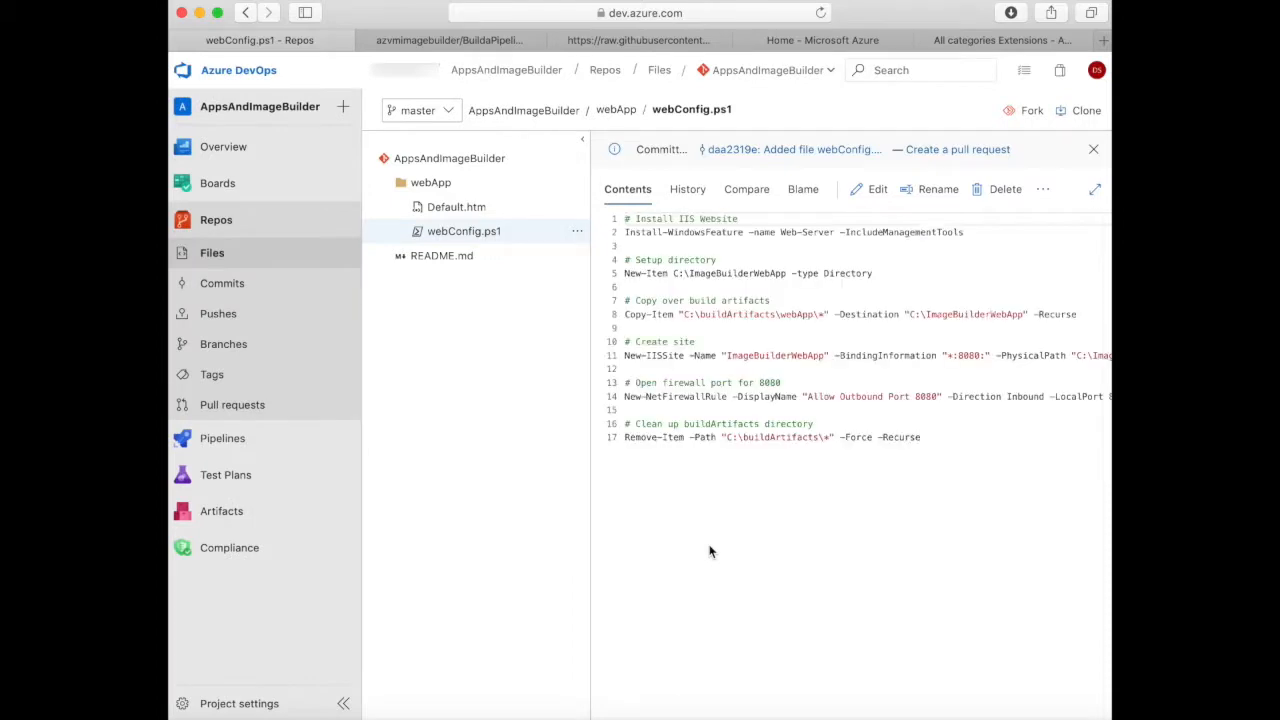
pyautogui.moveTo(706, 545)
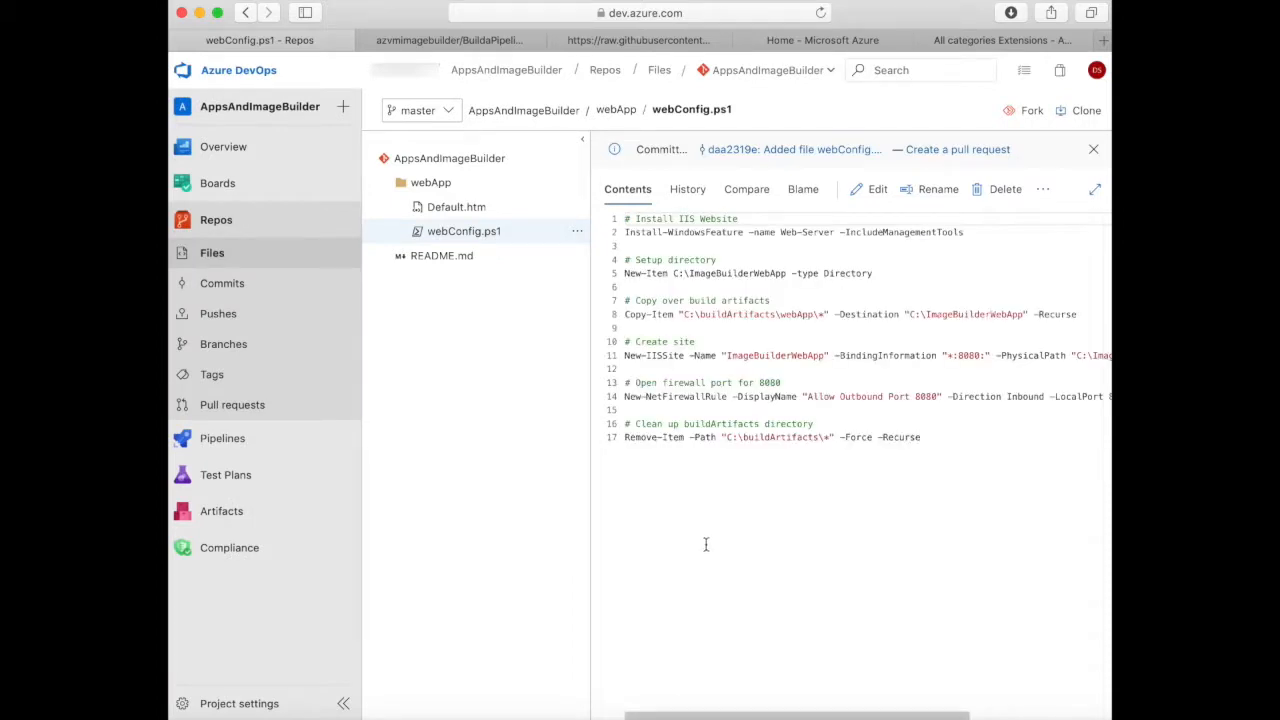
pyautogui.moveTo(430, 182)
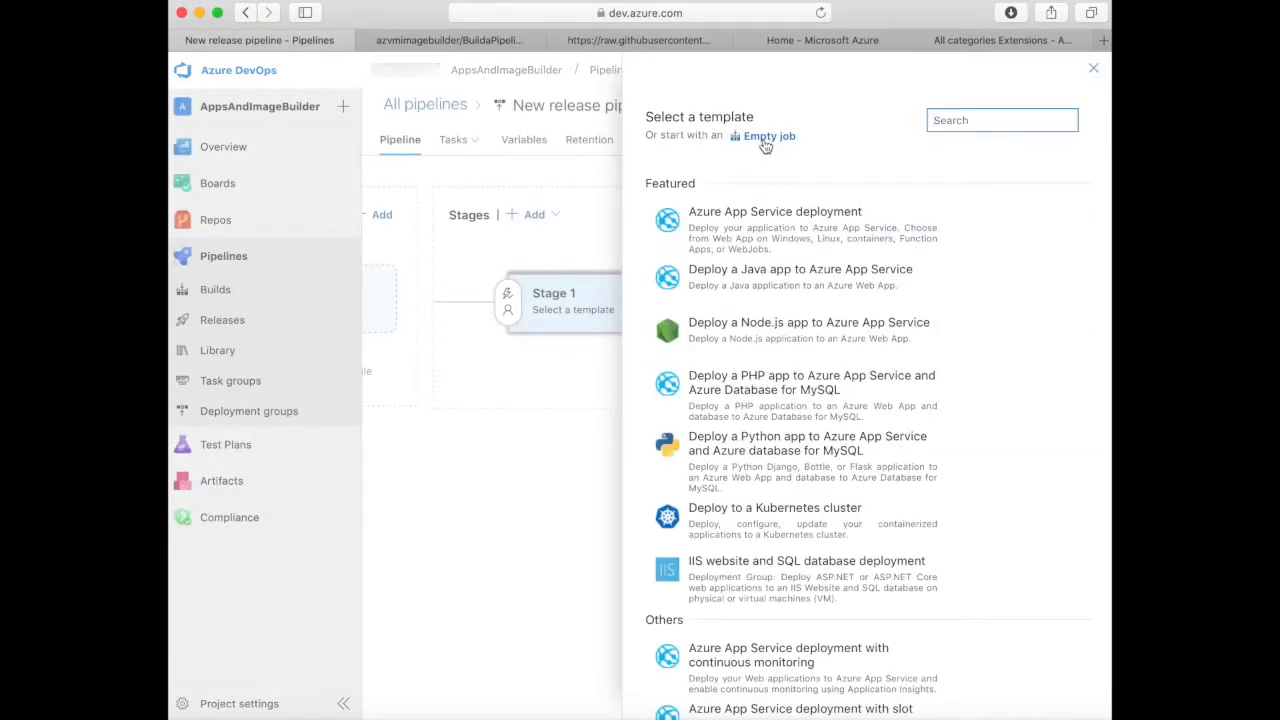
# Start the release pipeline from an empty job and add an Azure Repos artifact.
pyautogui.click(770, 135)
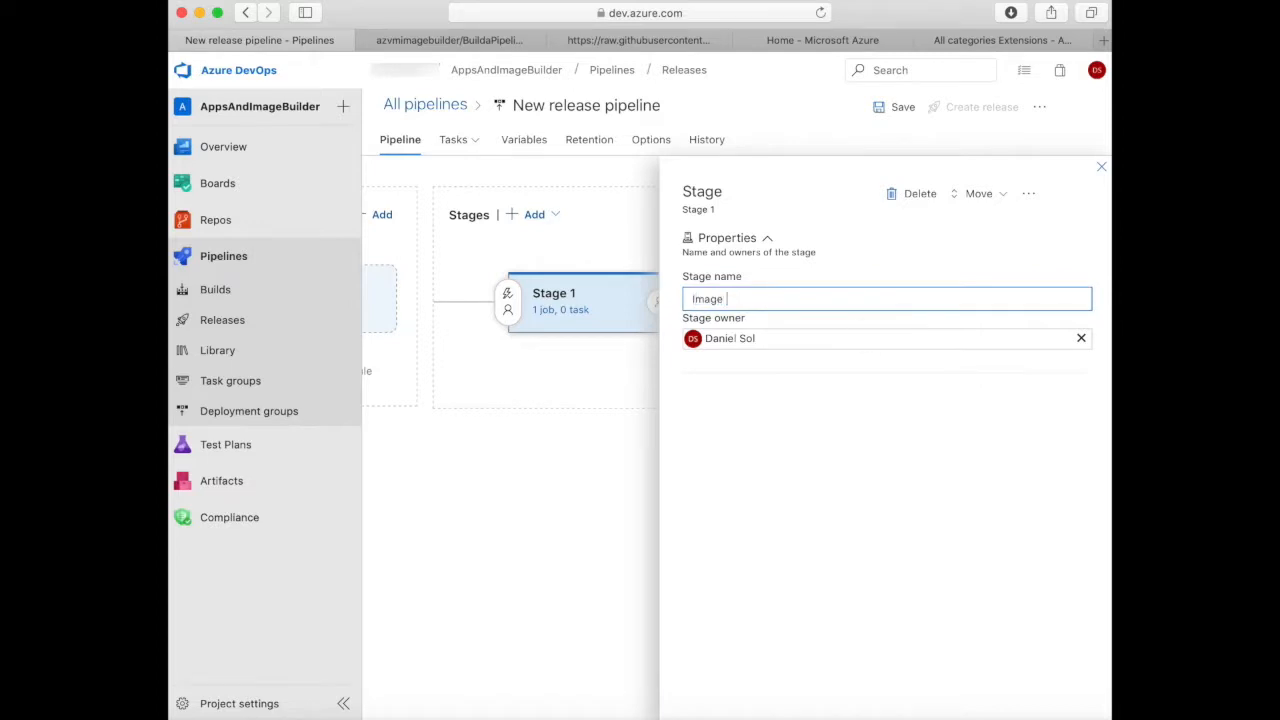
pyautogui.click(461, 297)
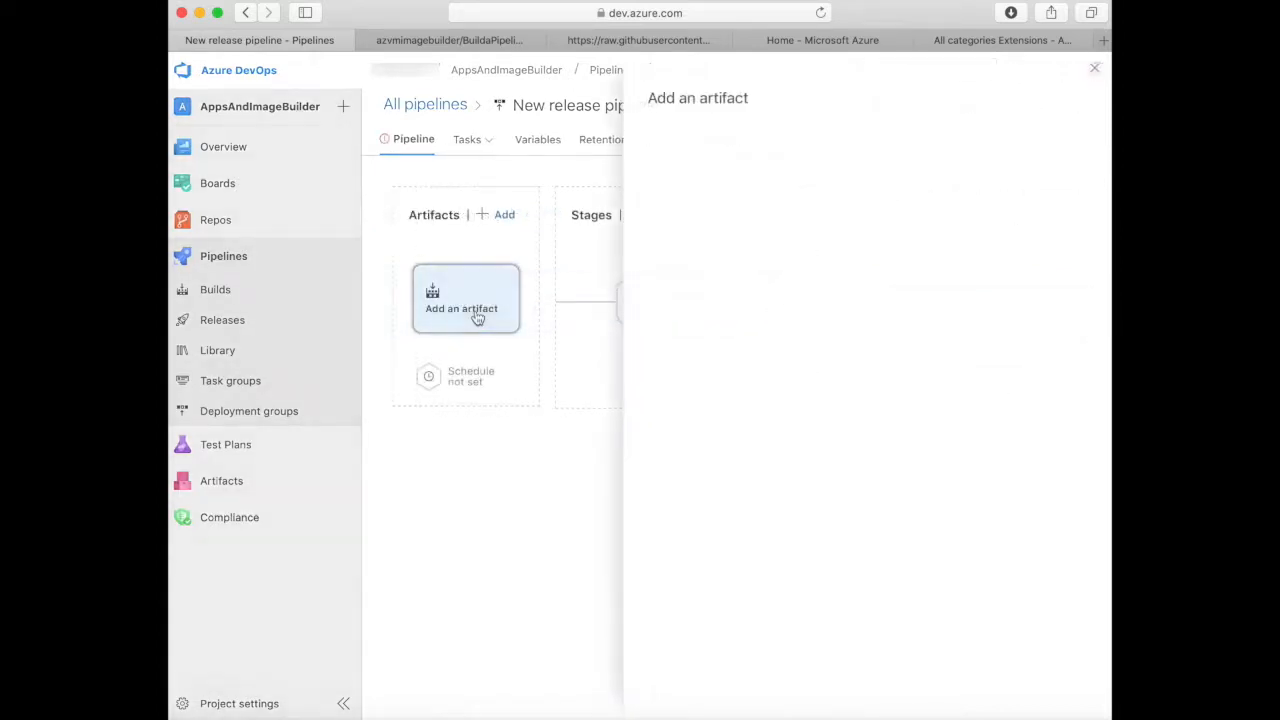
pyautogui.click(465, 298)
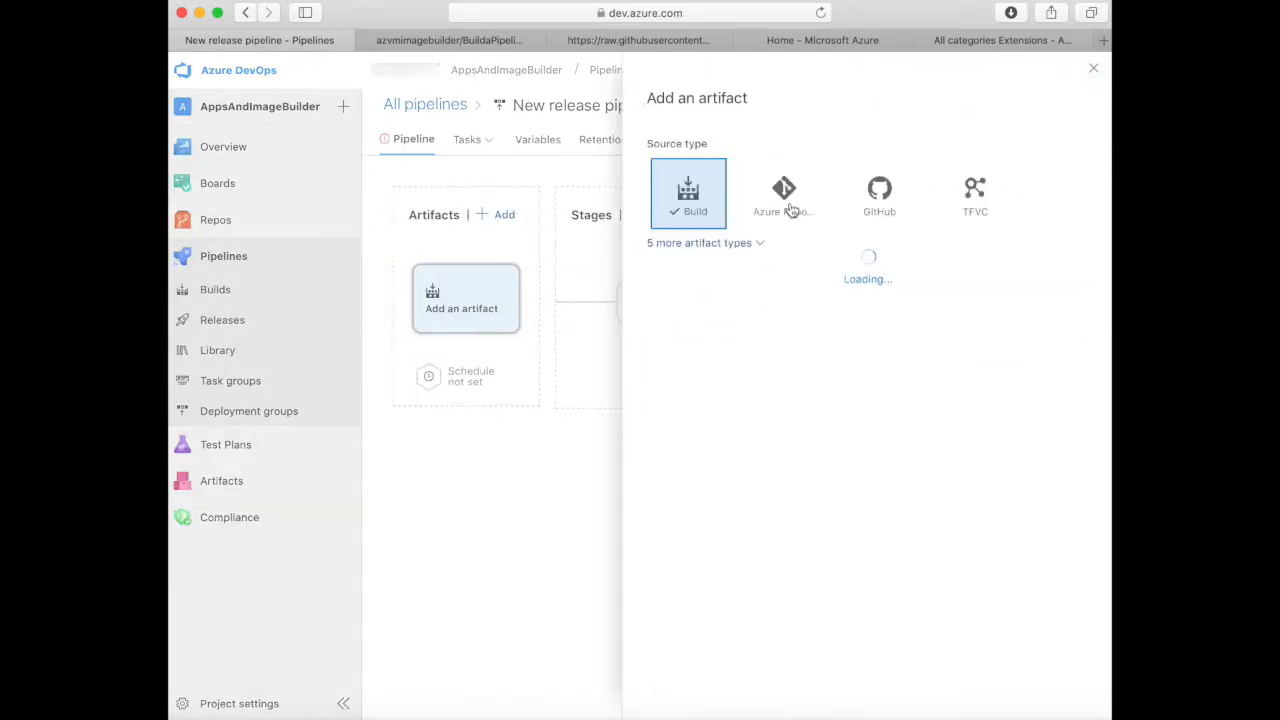
pyautogui.click(783, 193)
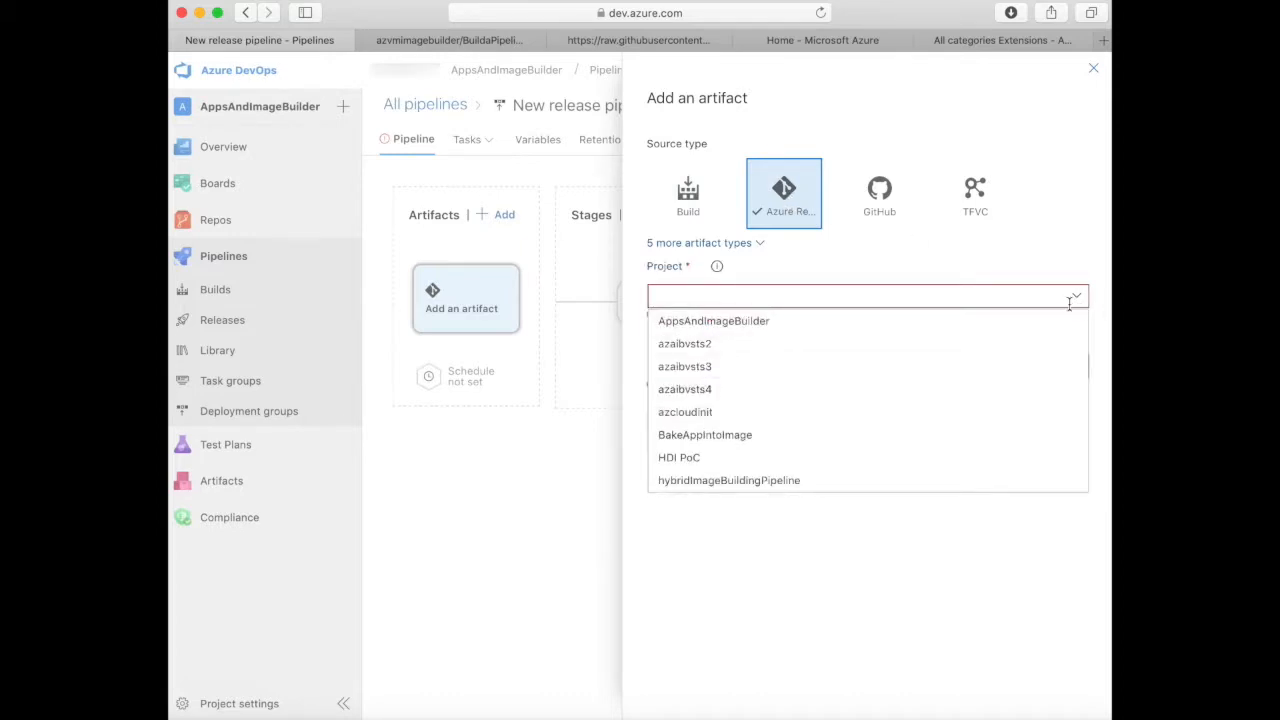
# Set the artifact to the AppsAndImageBuilder project and repo on branch master, and add it.
pyautogui.click(713, 320)
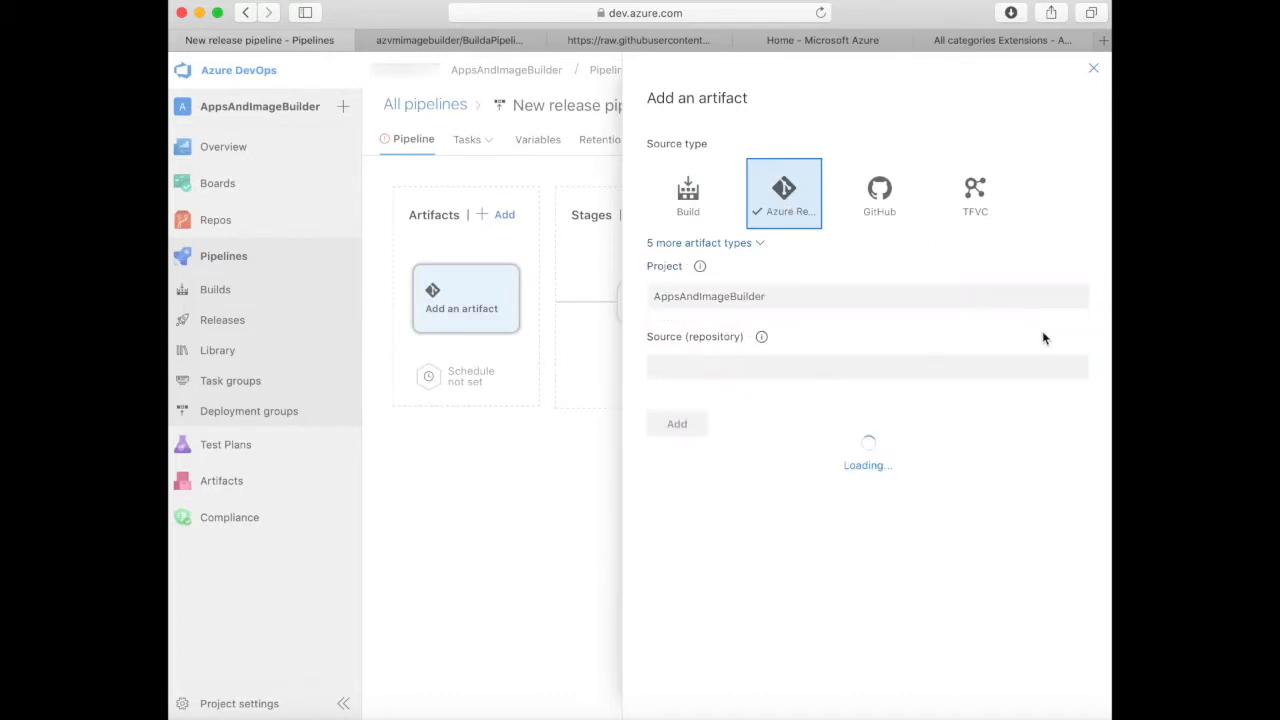
pyautogui.click(1076, 353)
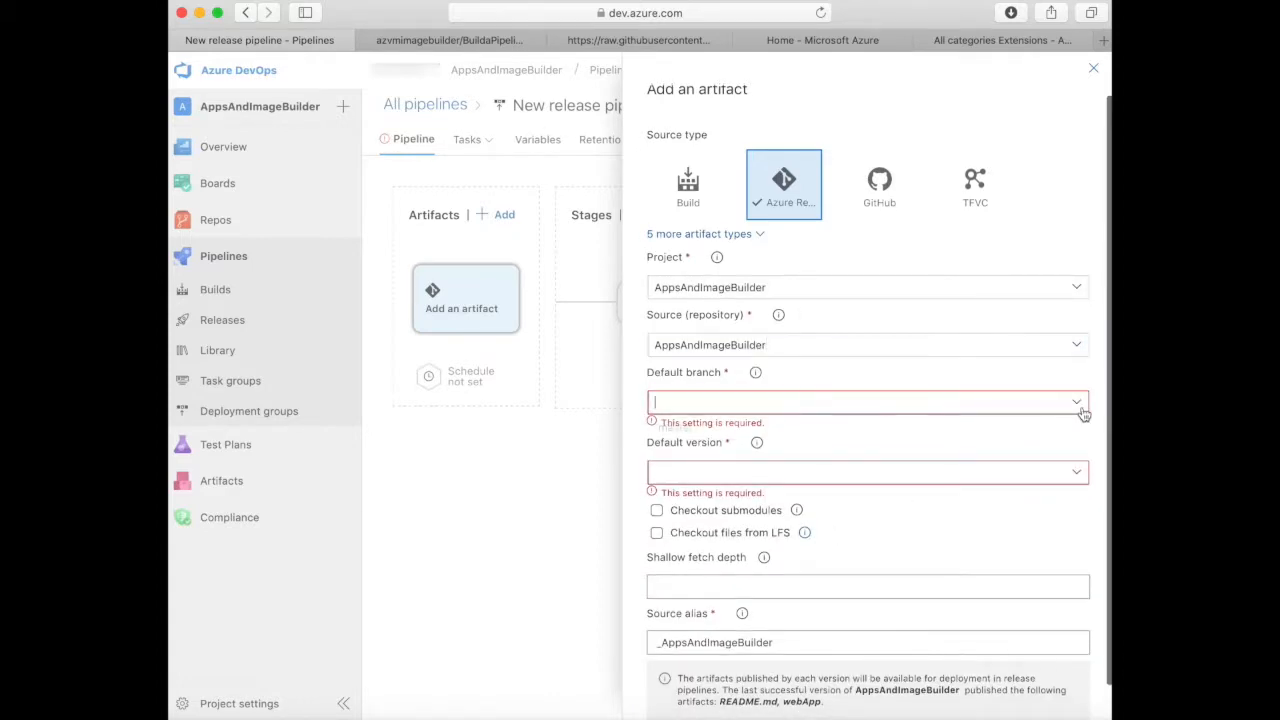
pyautogui.write('master')
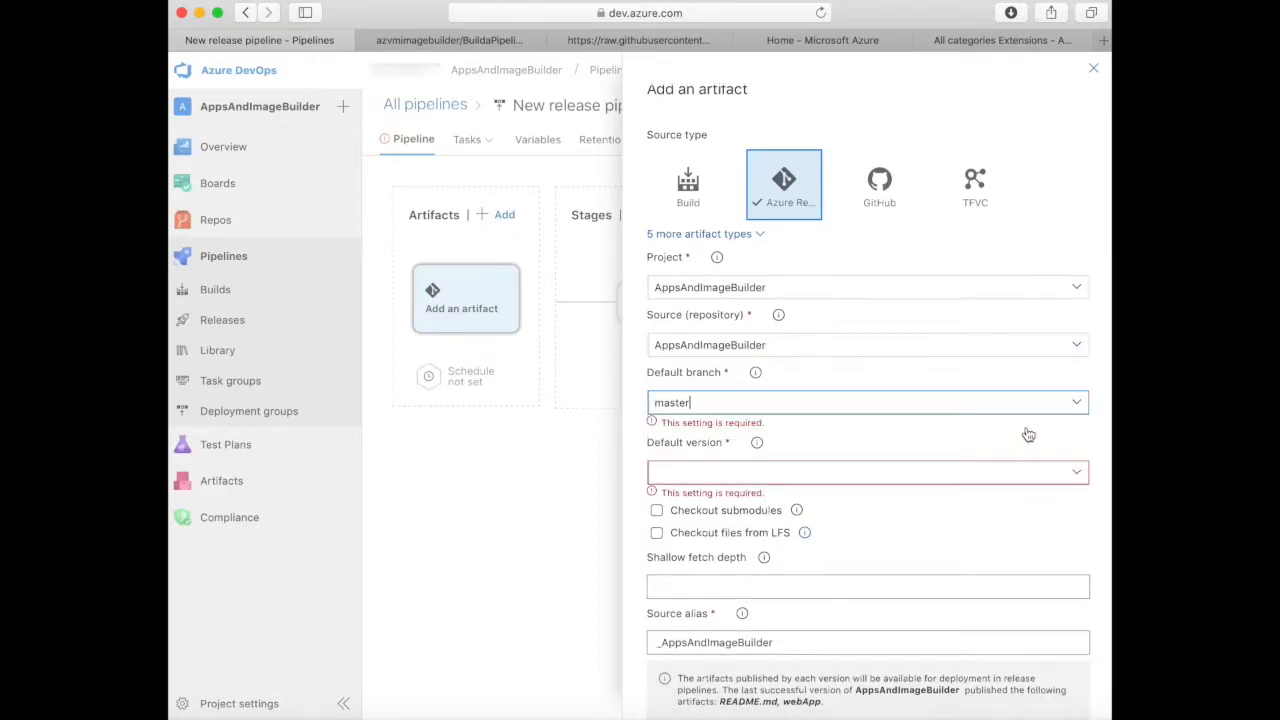
pyautogui.click(867, 471)
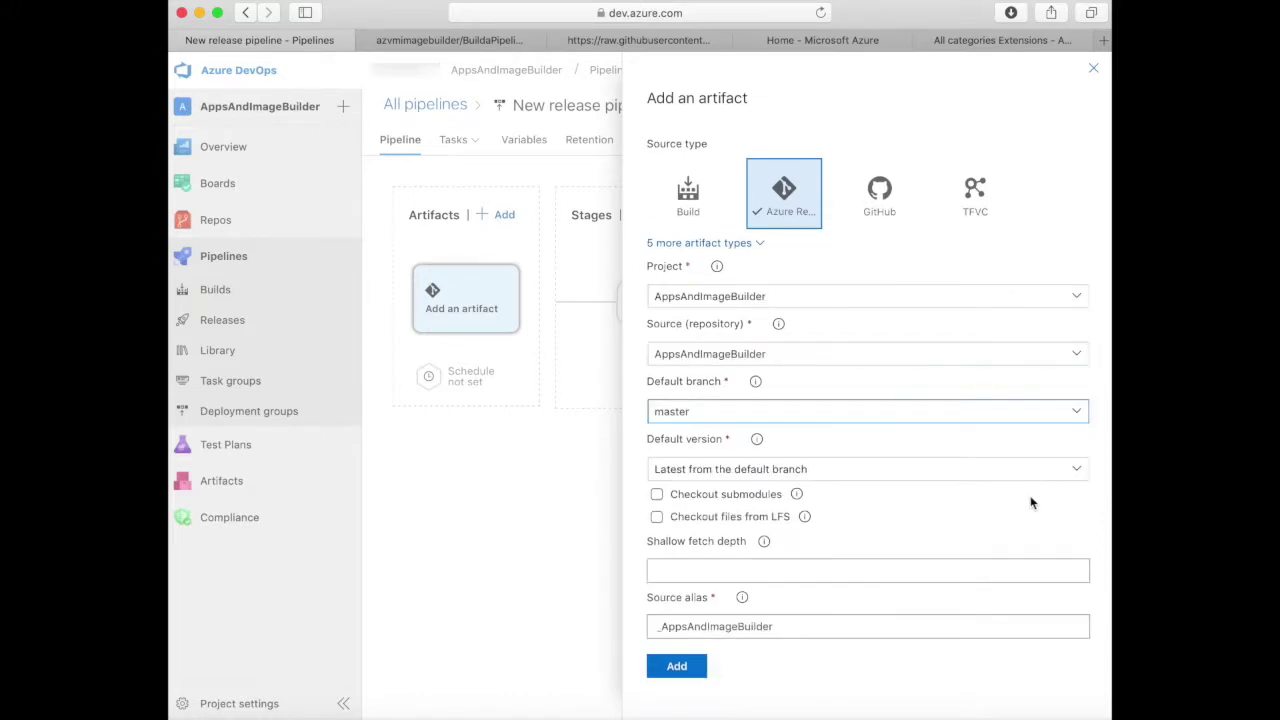
pyautogui.click(860, 411)
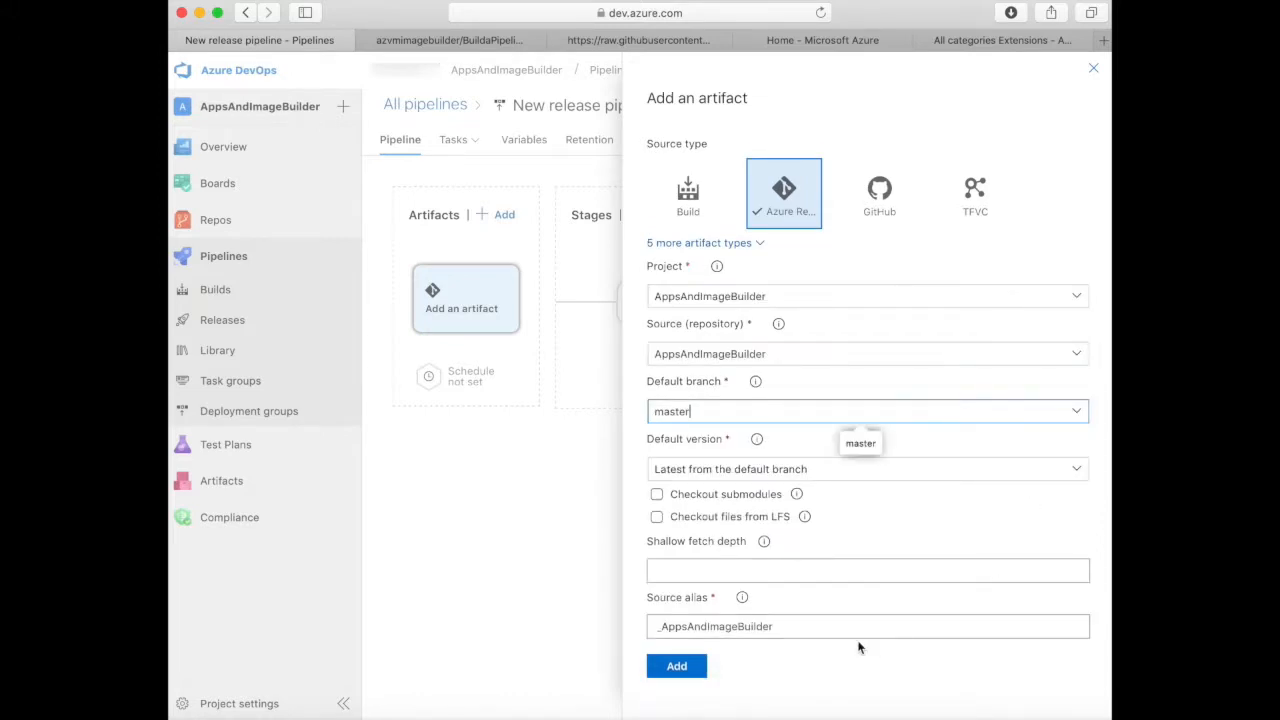
pyautogui.click(677, 666)
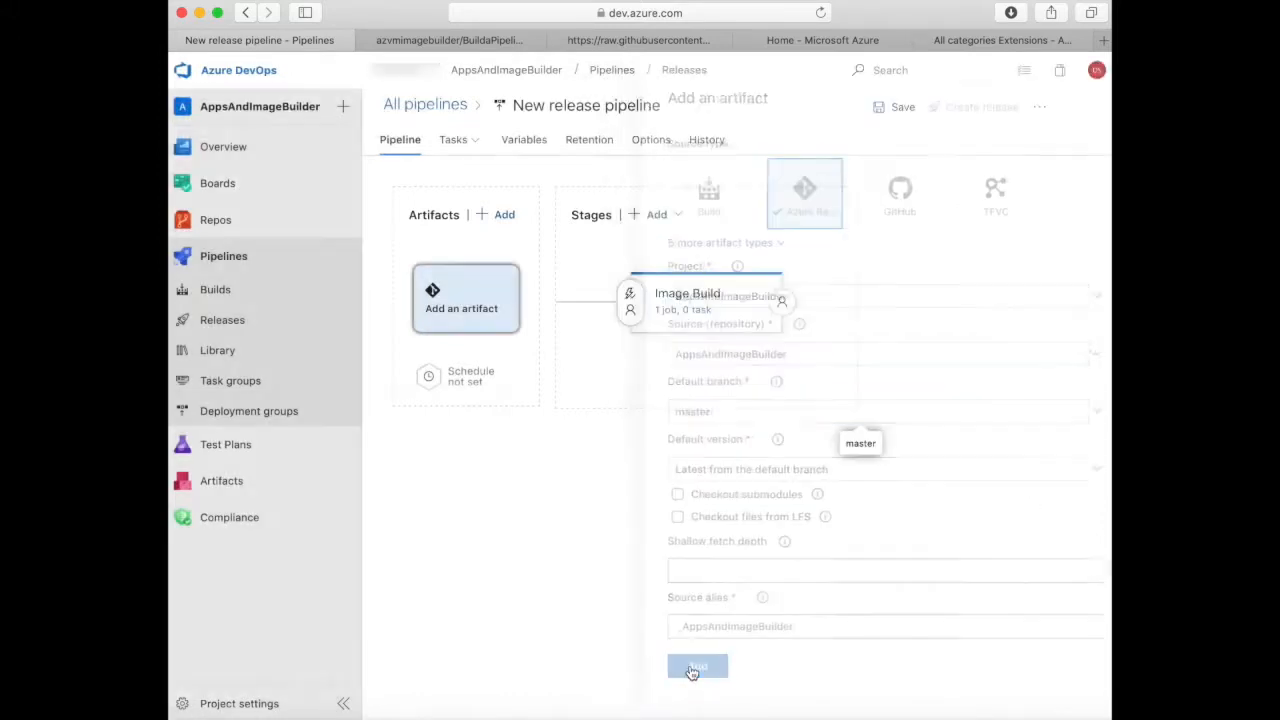
pyautogui.click(697, 666)
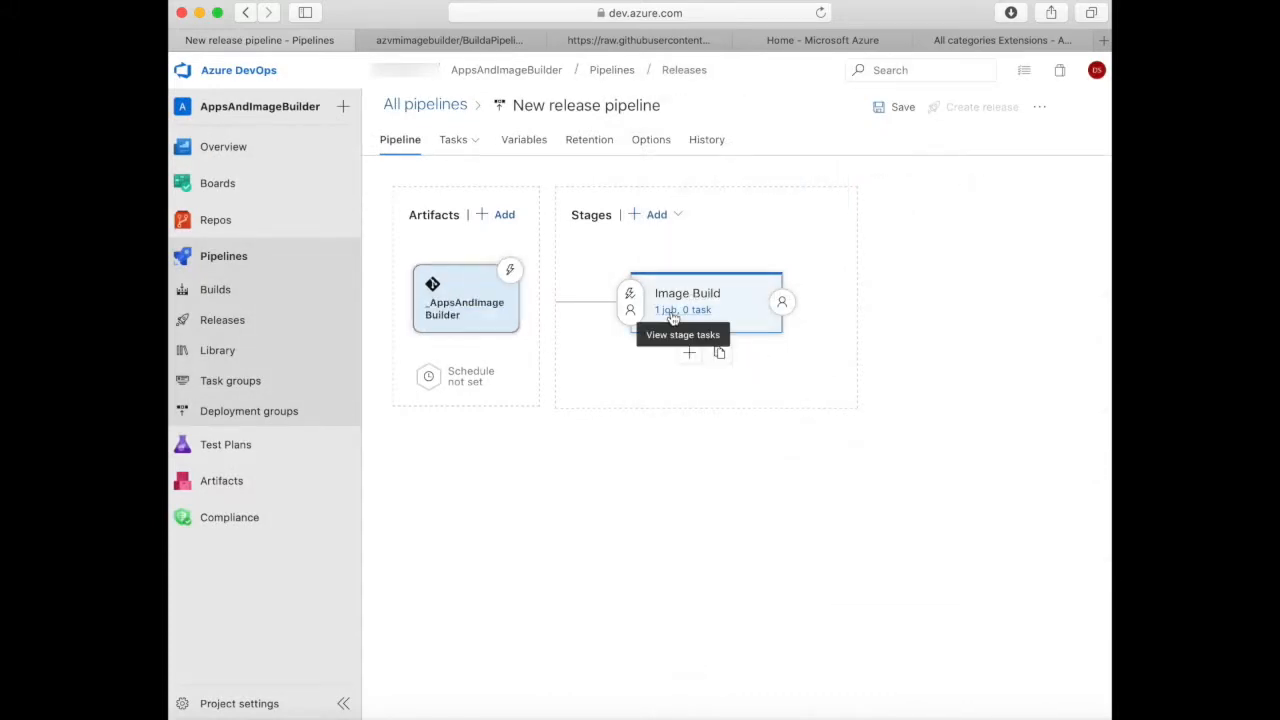
# Add the Azure Image Builder task and authorize a subscription connection scoped to aibDevOpsImg.
pyautogui.click(683, 334)
pyautogui.write('image bu')
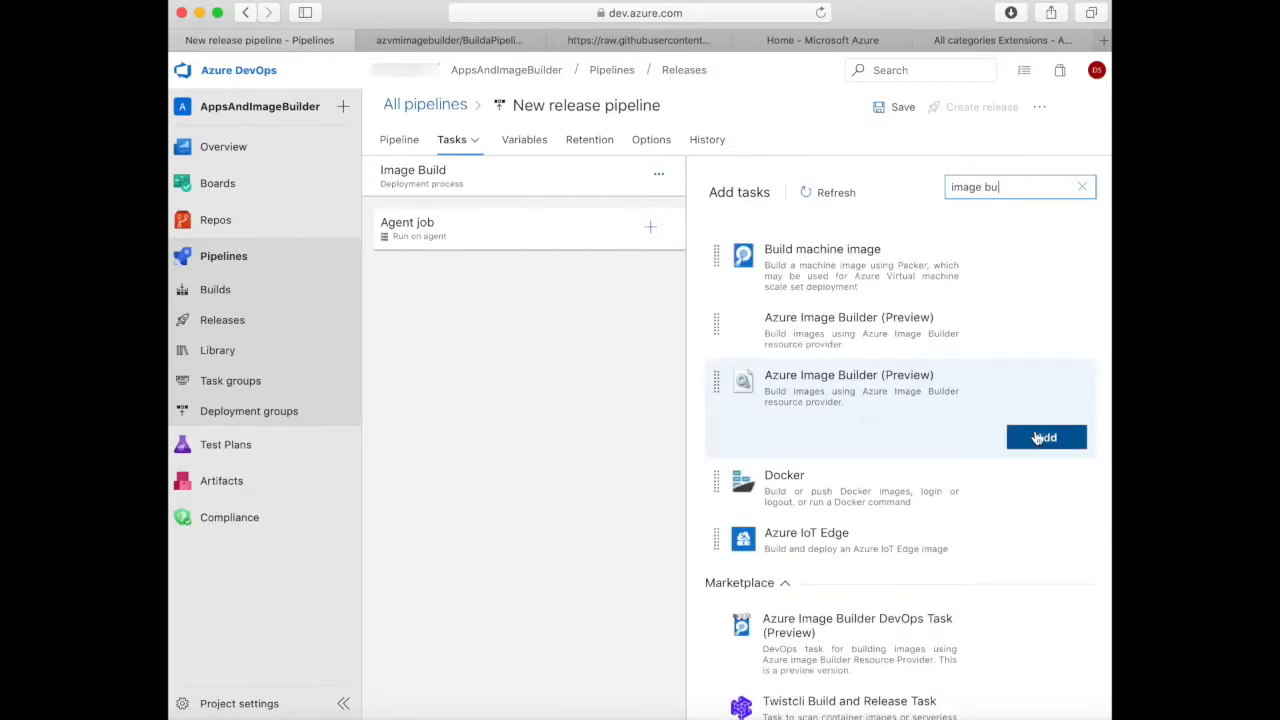
pyautogui.click(1045, 437)
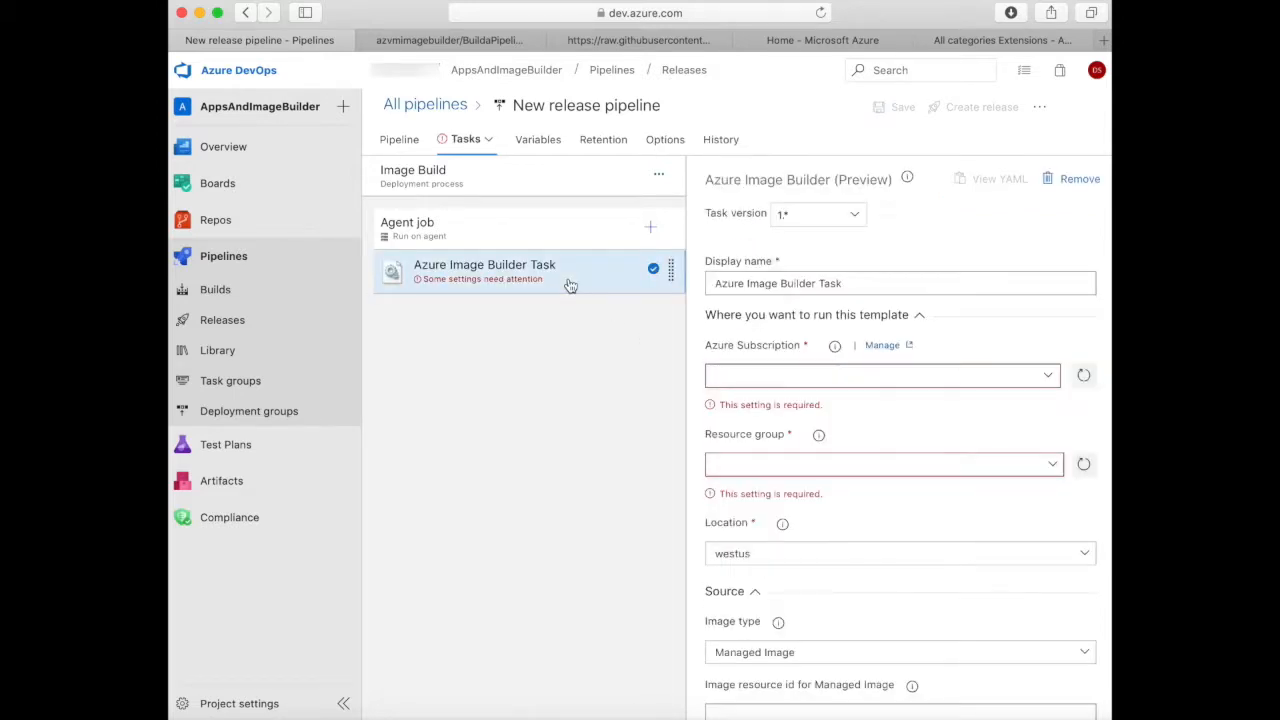
pyautogui.click(883, 375)
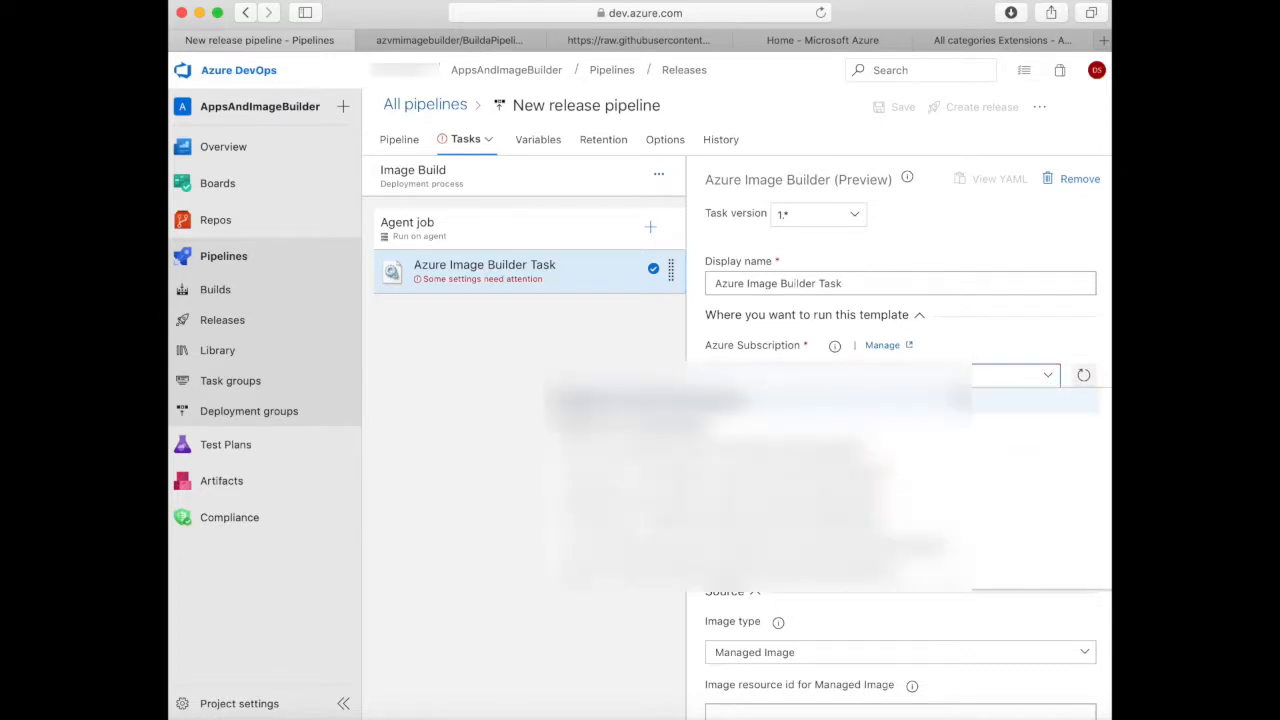
pyautogui.click(1050, 375)
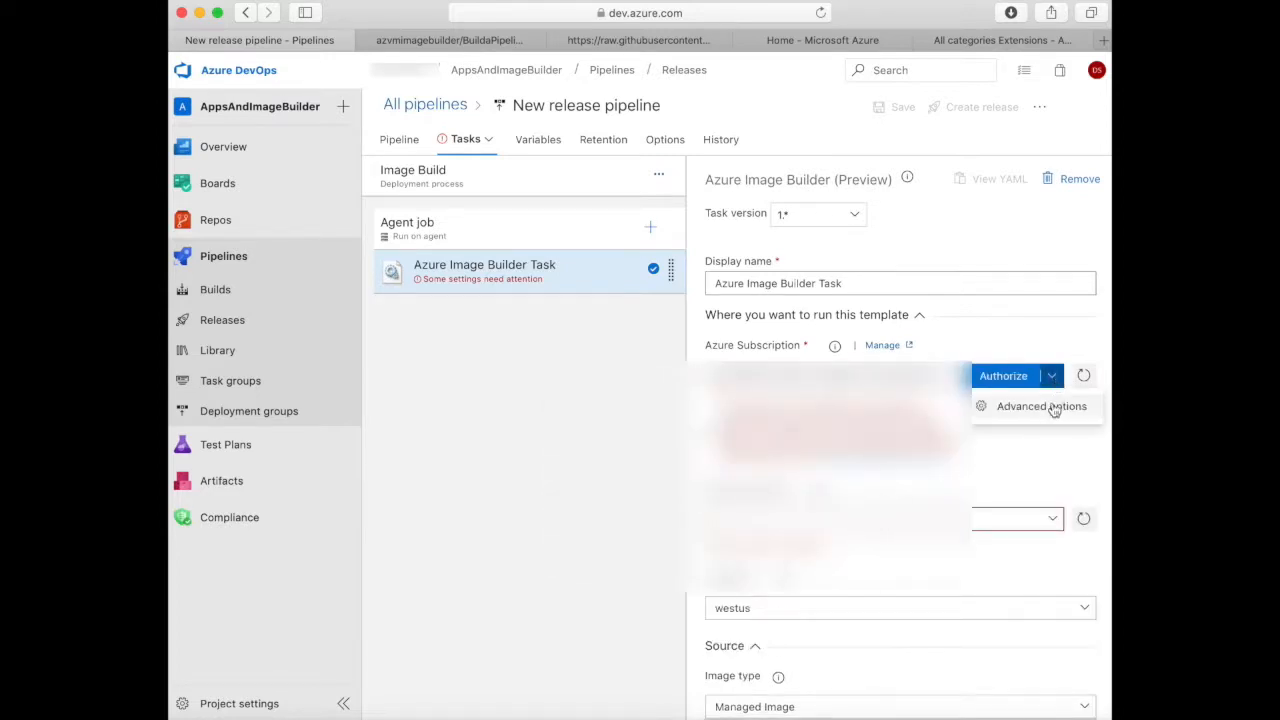
pyautogui.click(1041, 406)
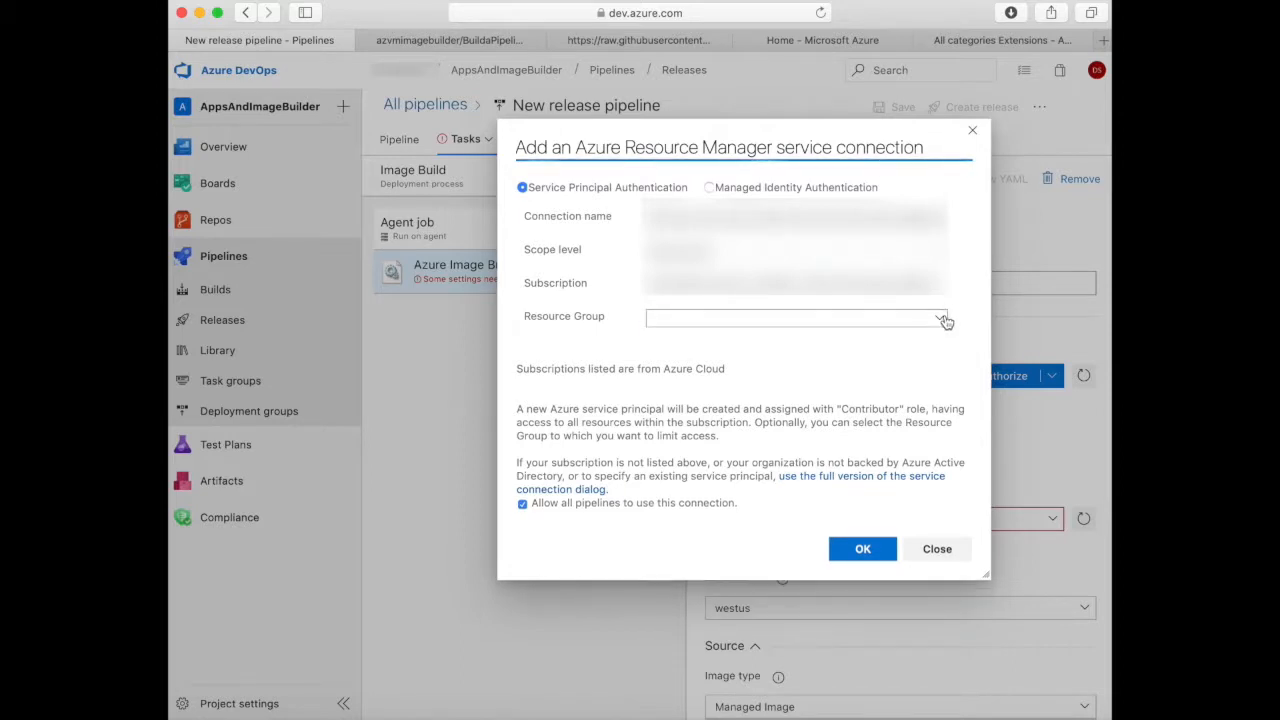
pyautogui.click(938, 317)
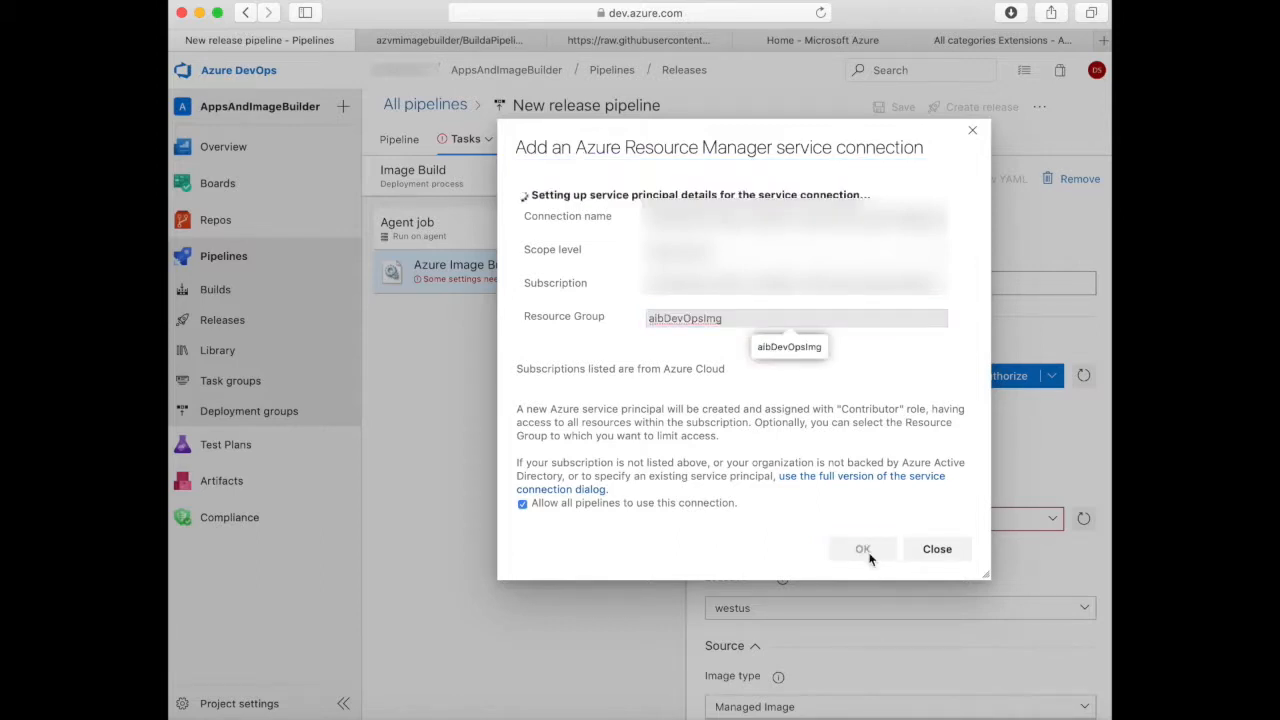
pyautogui.click(862, 548)
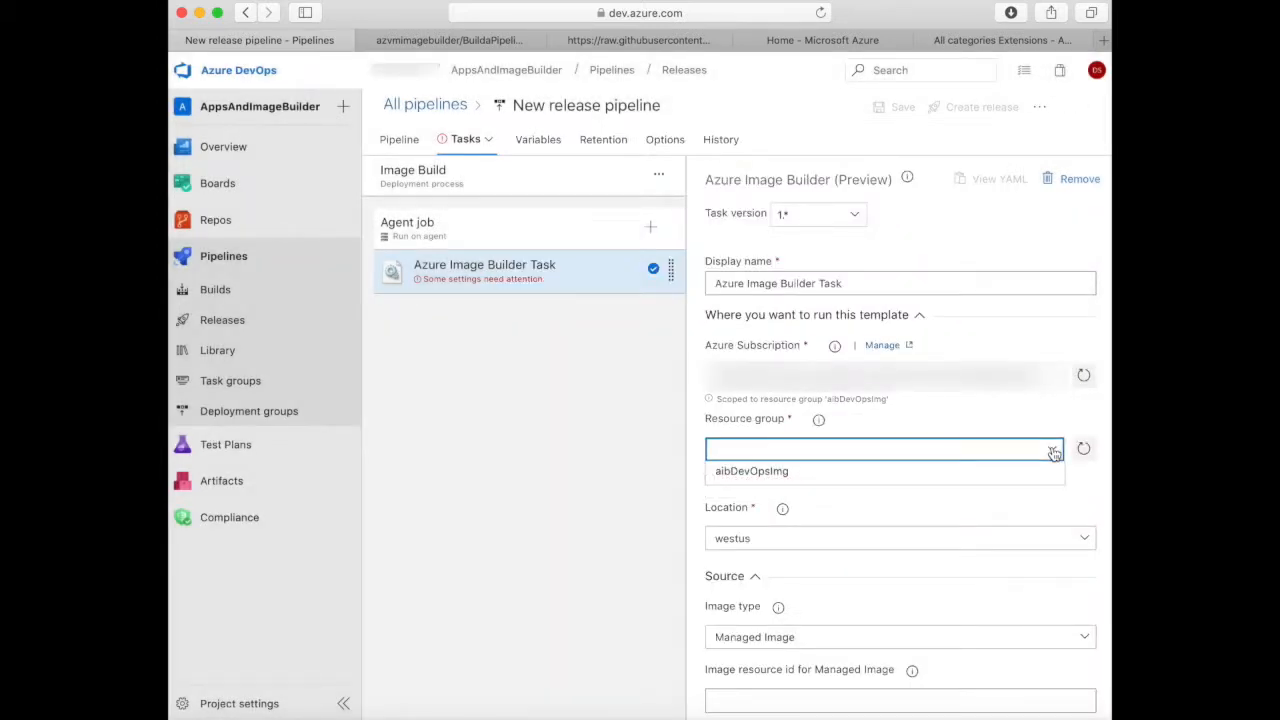
pyautogui.moveTo(1020, 471)
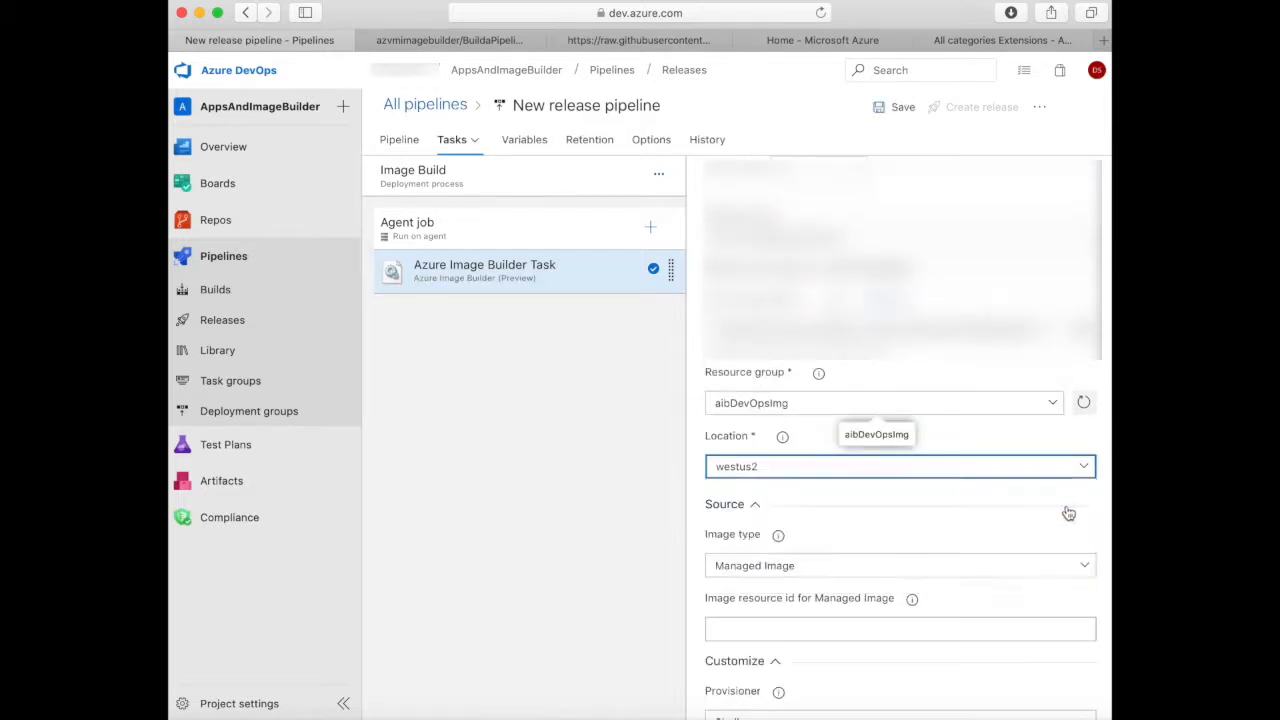
# Set the task's Image type to Marketplace and Base image to Windows 2019-Datacenter.
pyautogui.scroll(-3)
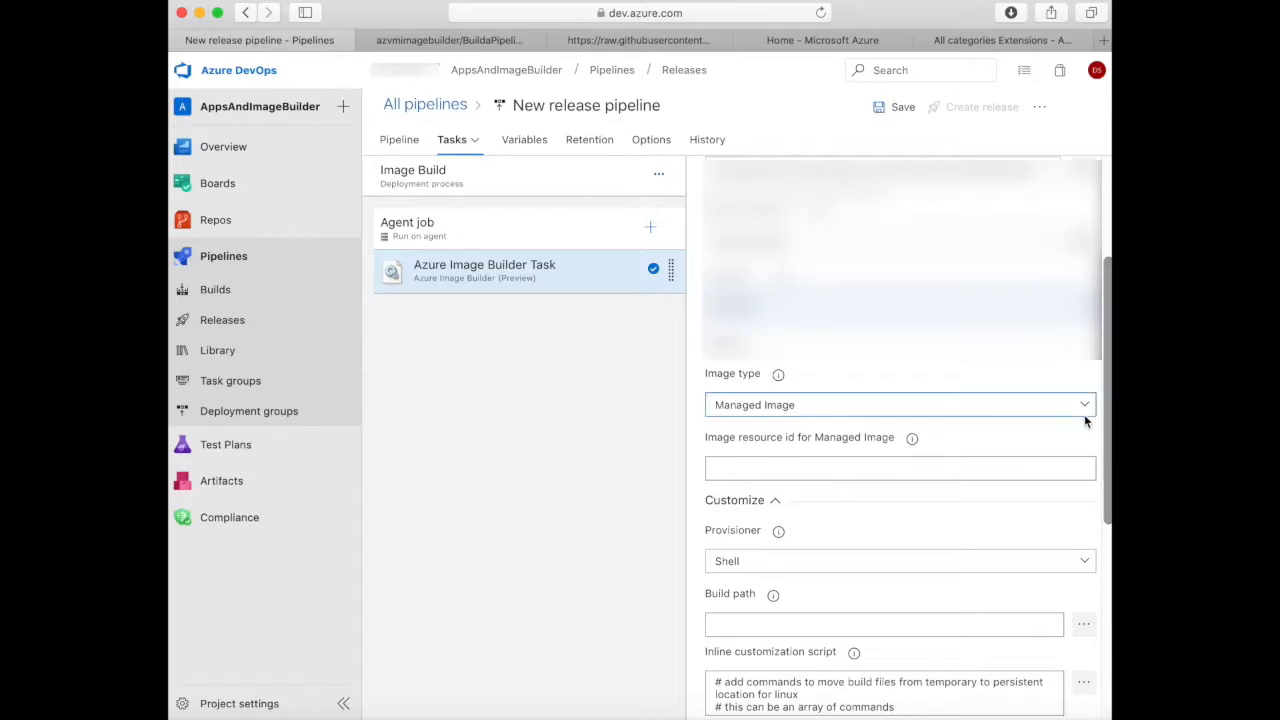
pyautogui.click(1084, 404)
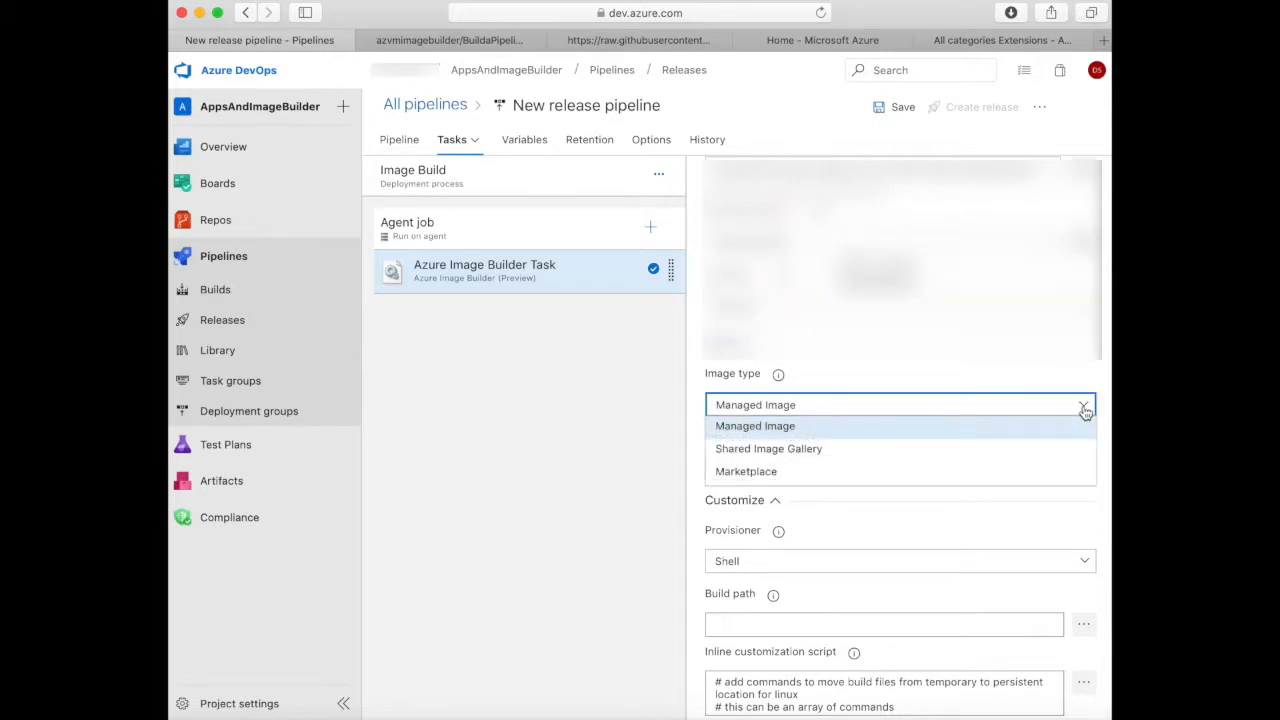
pyautogui.moveTo(1038, 448)
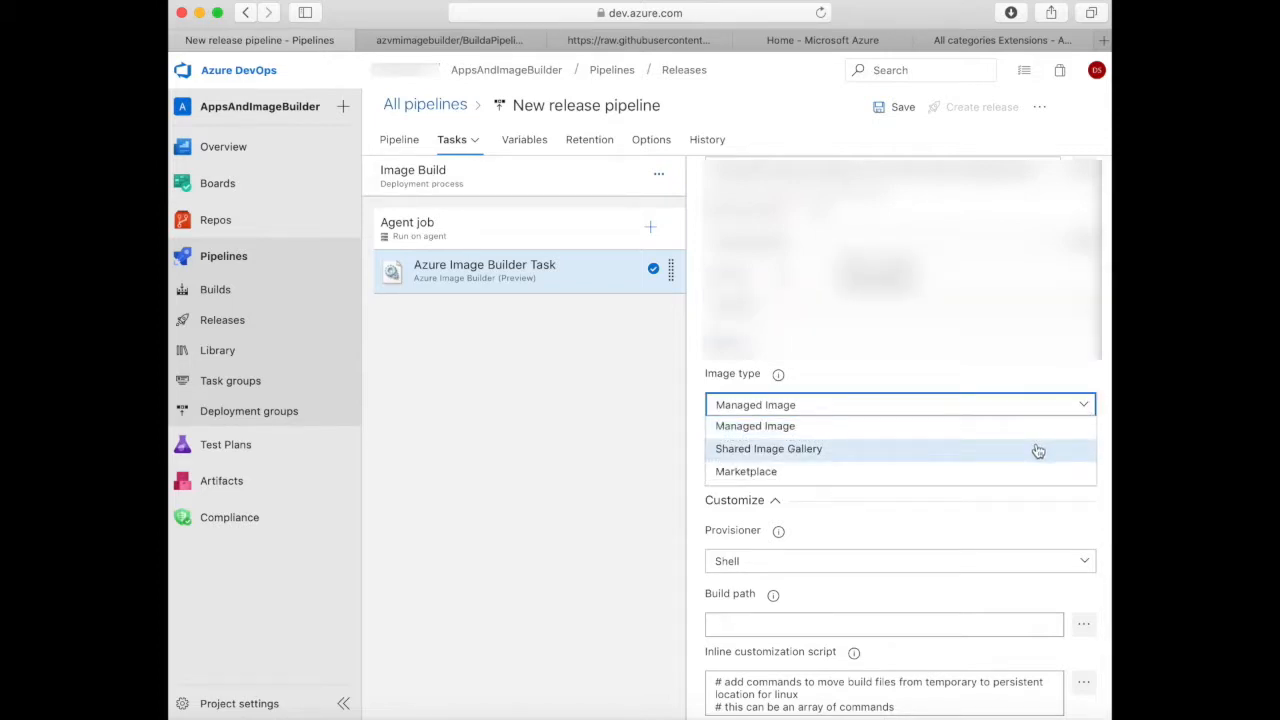
pyautogui.moveTo(1025, 471)
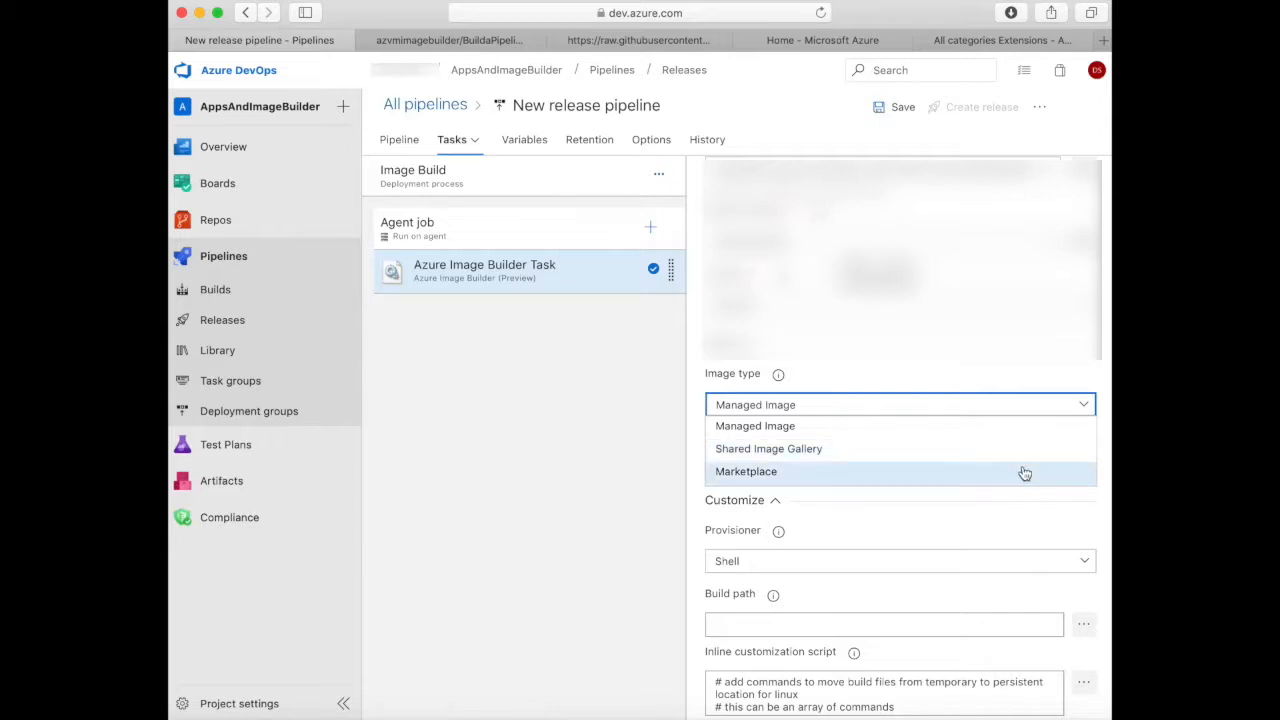
pyautogui.click(746, 471)
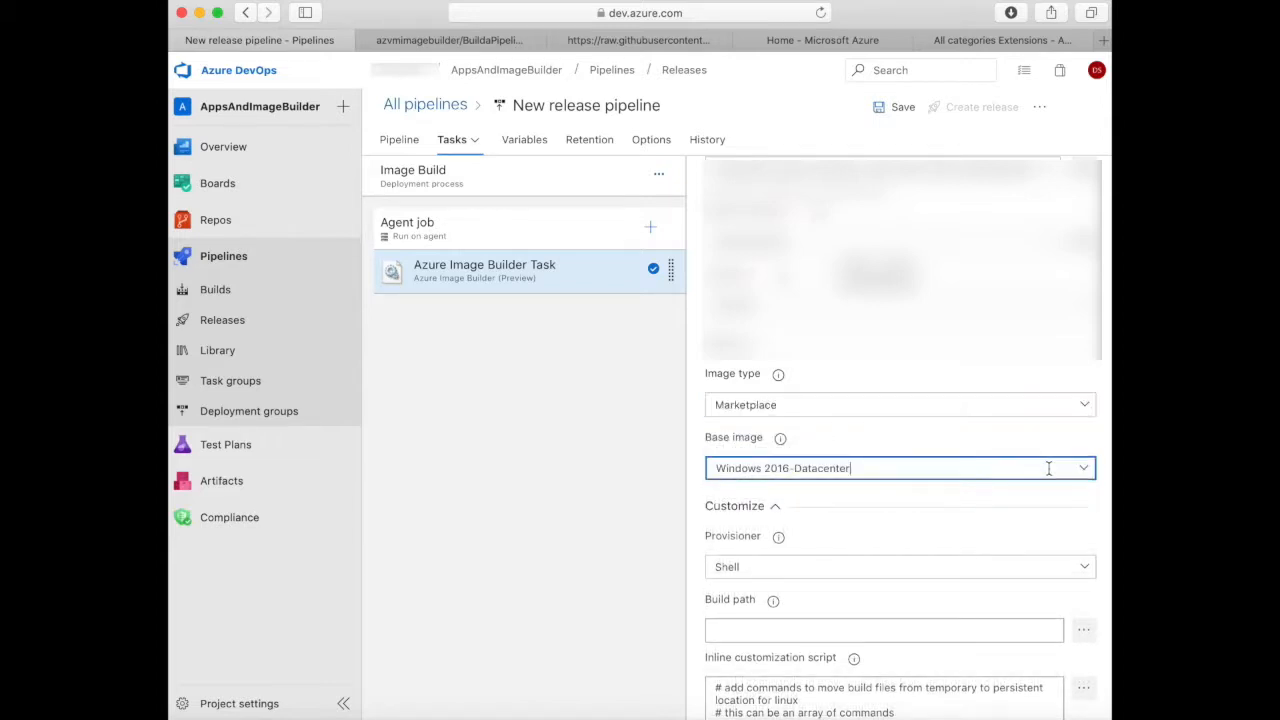
pyautogui.click(1083, 468)
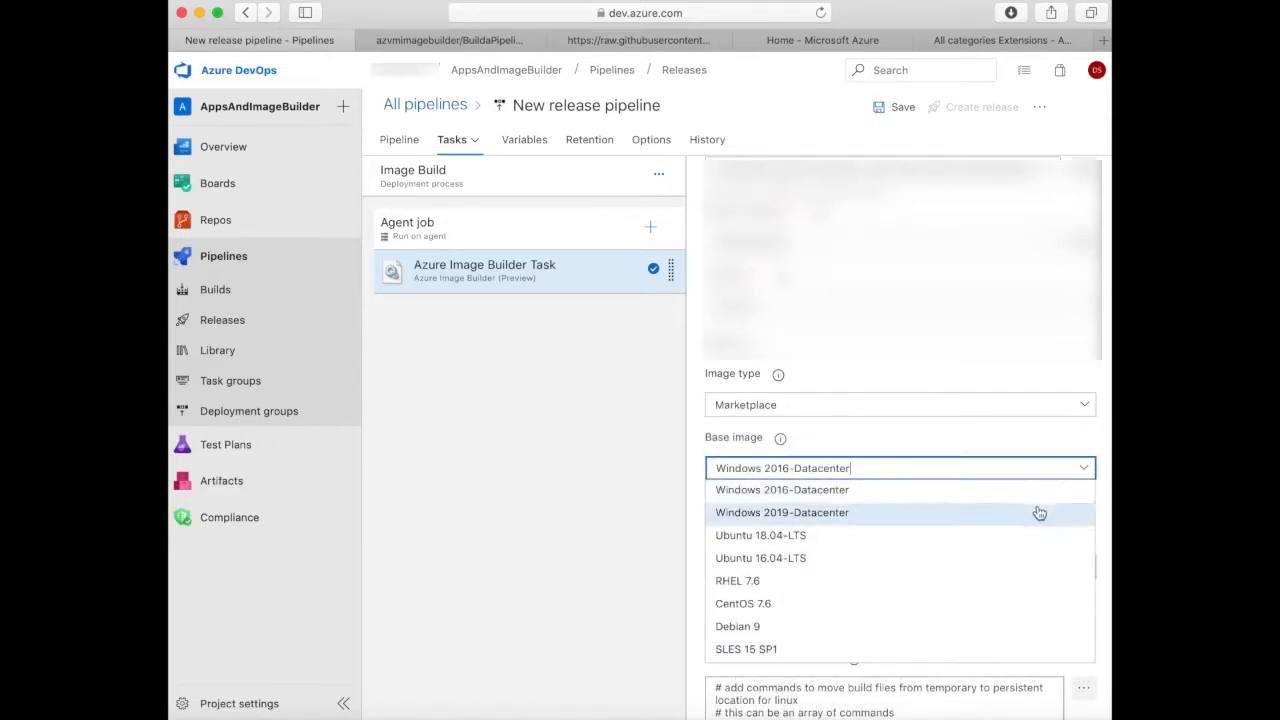
pyautogui.click(782, 512)
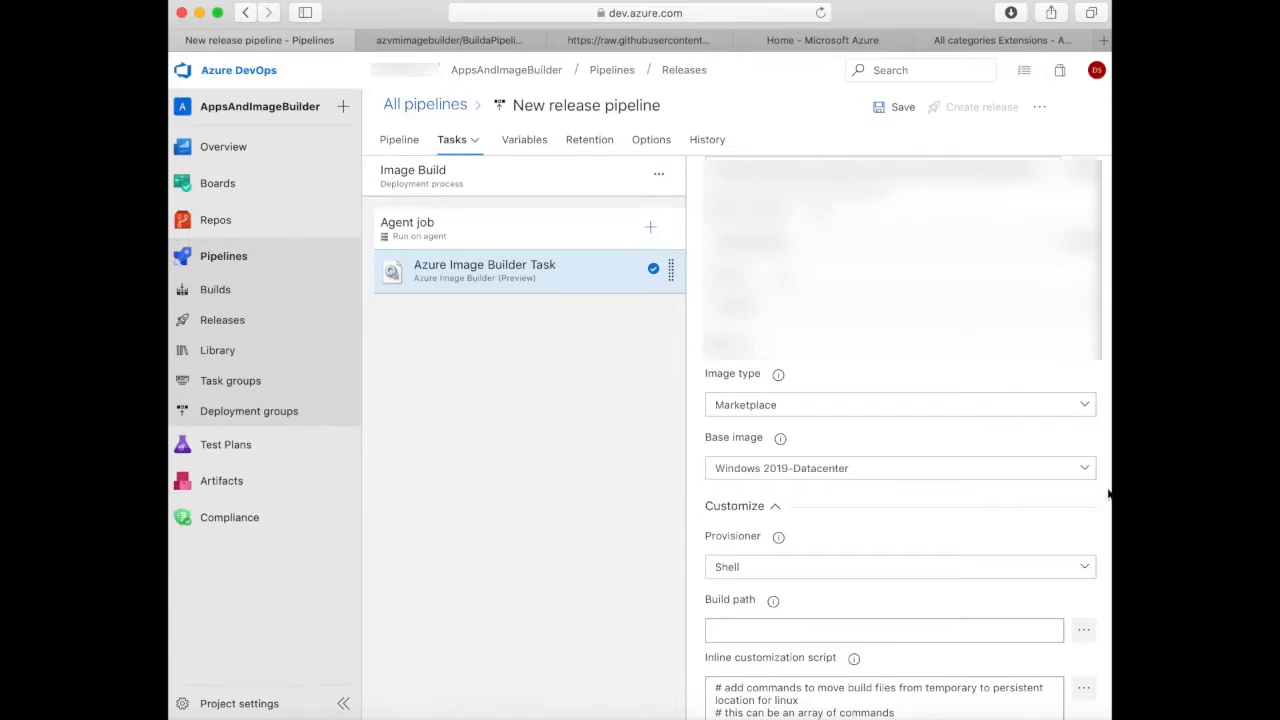
# Set the image builder task's provisioner to PowerShell, following the setup guide.
pyautogui.click(450, 40)
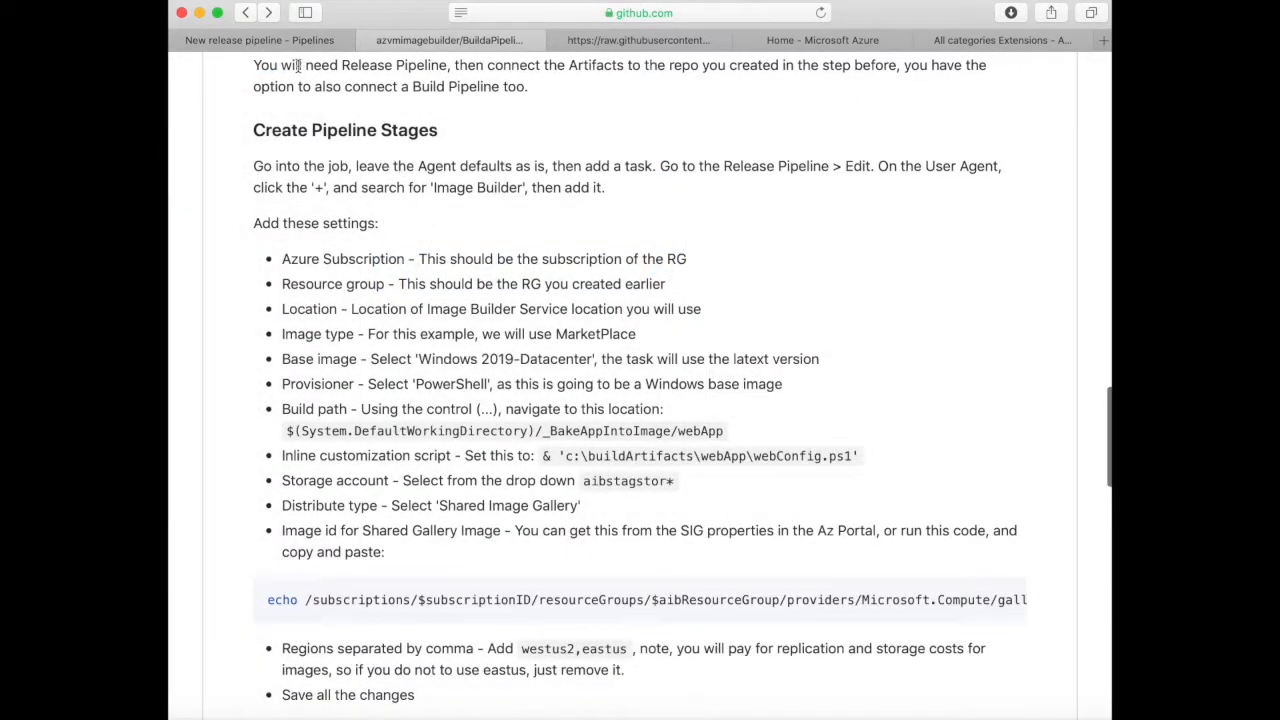
pyautogui.moveTo(260, 40)
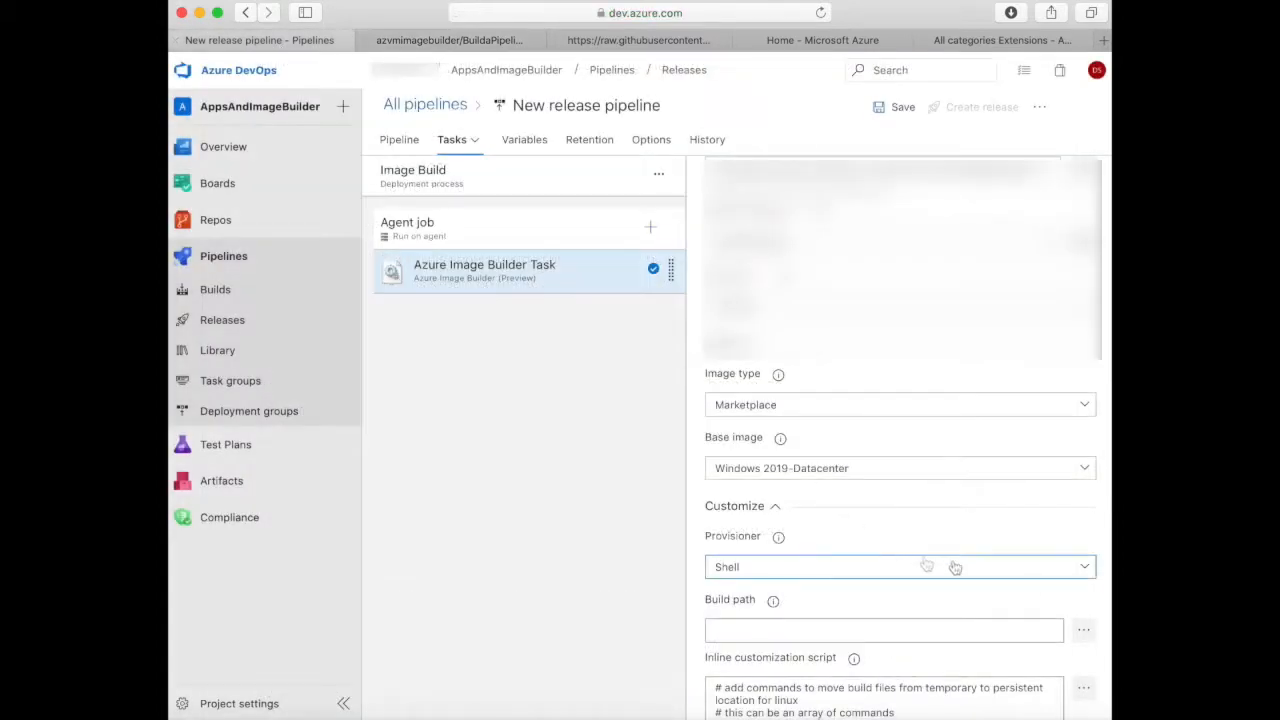
pyautogui.click(898, 566)
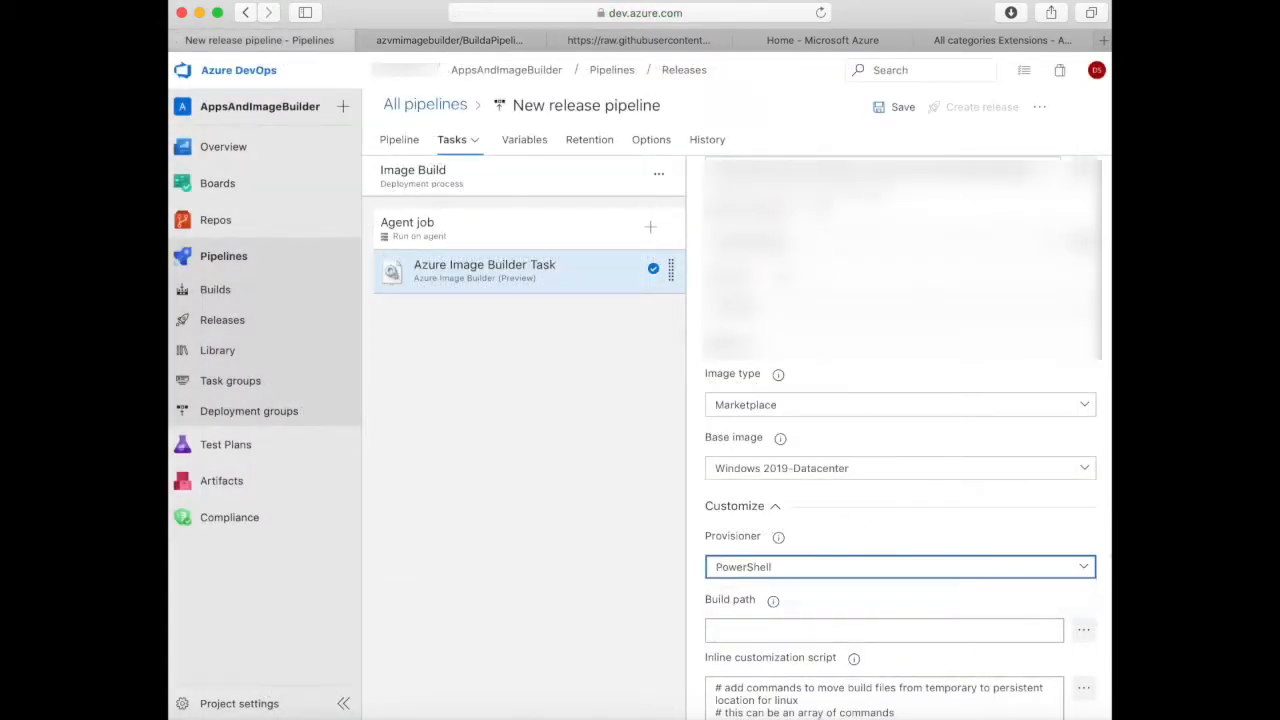
pyautogui.scroll(-3)
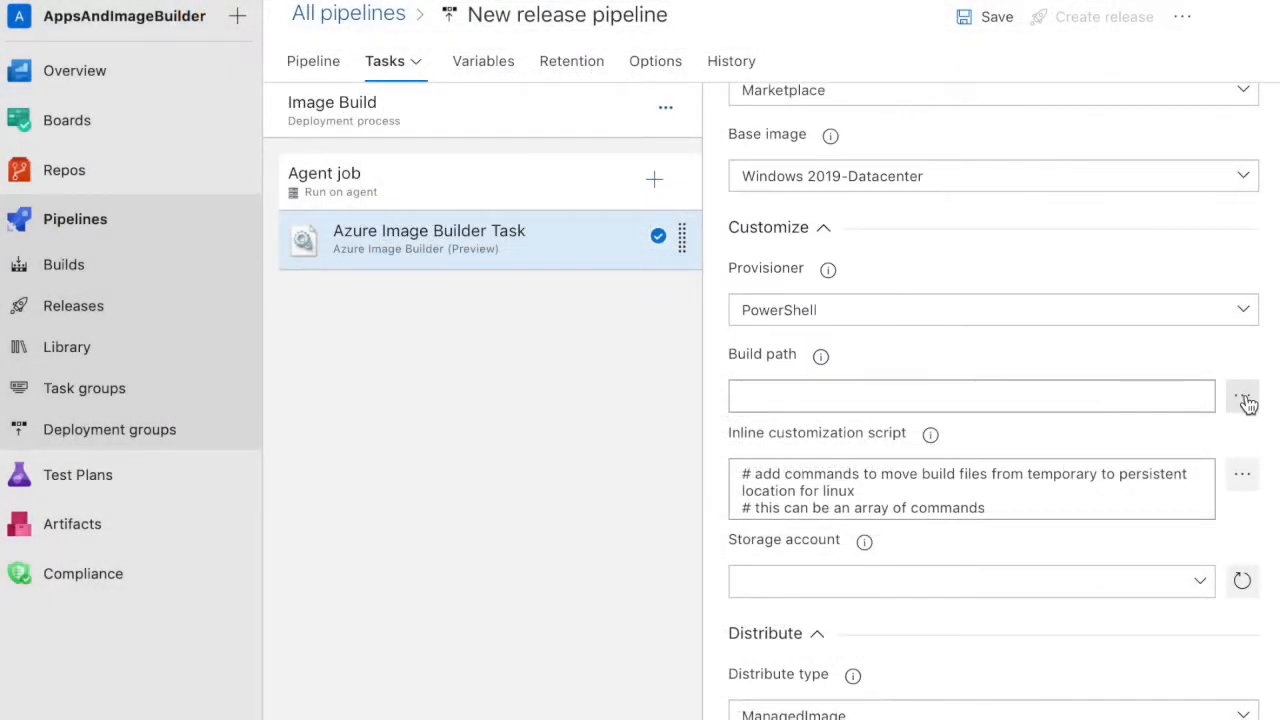
# Set the build path to the _AppsAndImageBuilder/webApp artifact folder.
pyautogui.click(1242, 396)
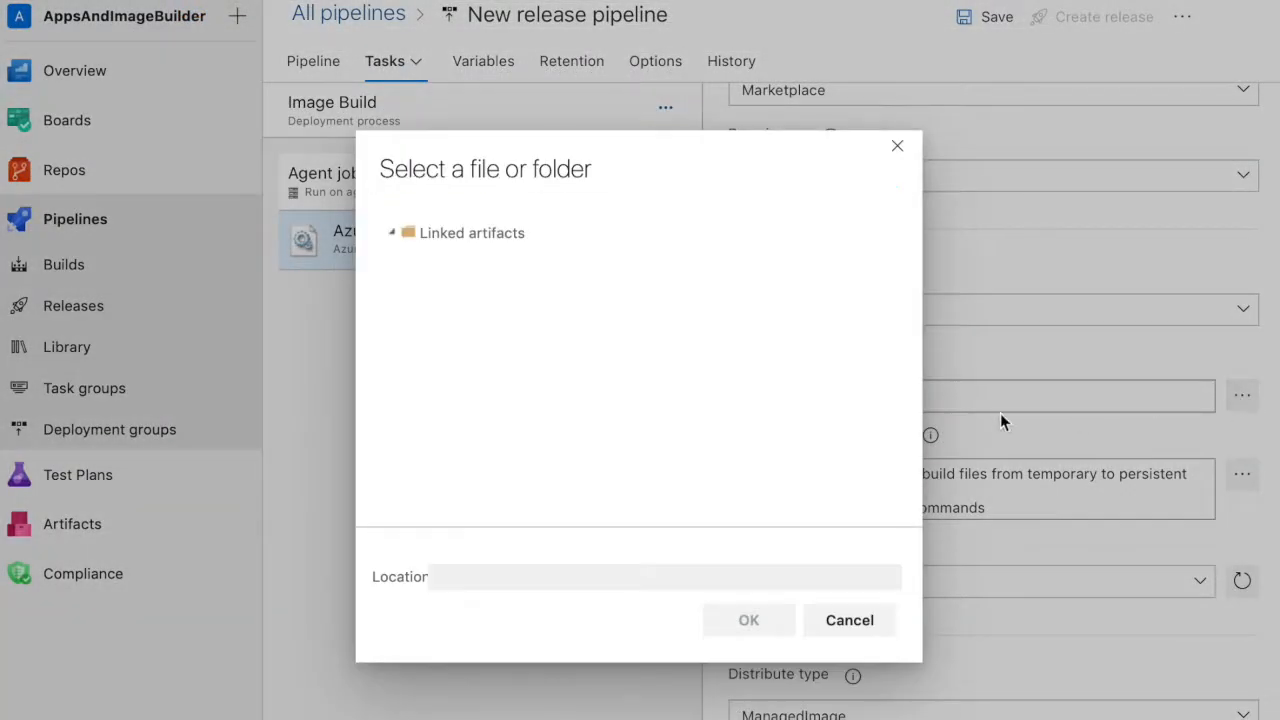
pyautogui.click(393, 232)
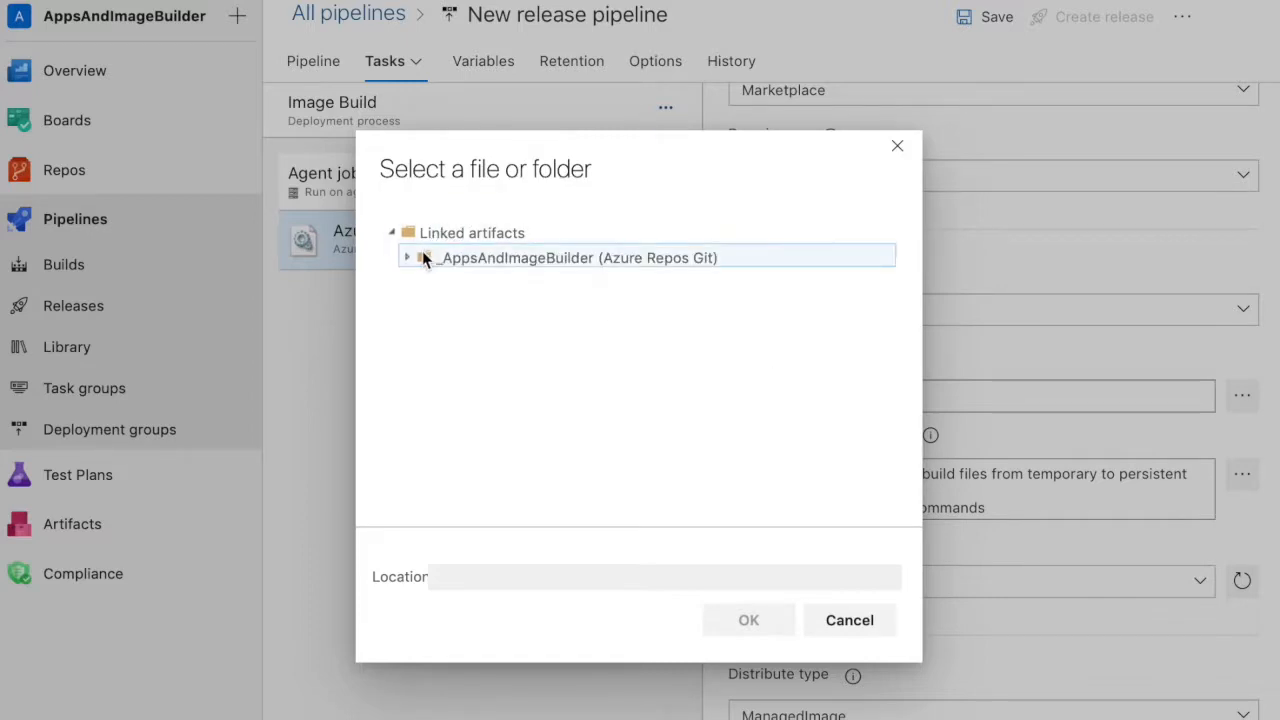
pyautogui.click(408, 257)
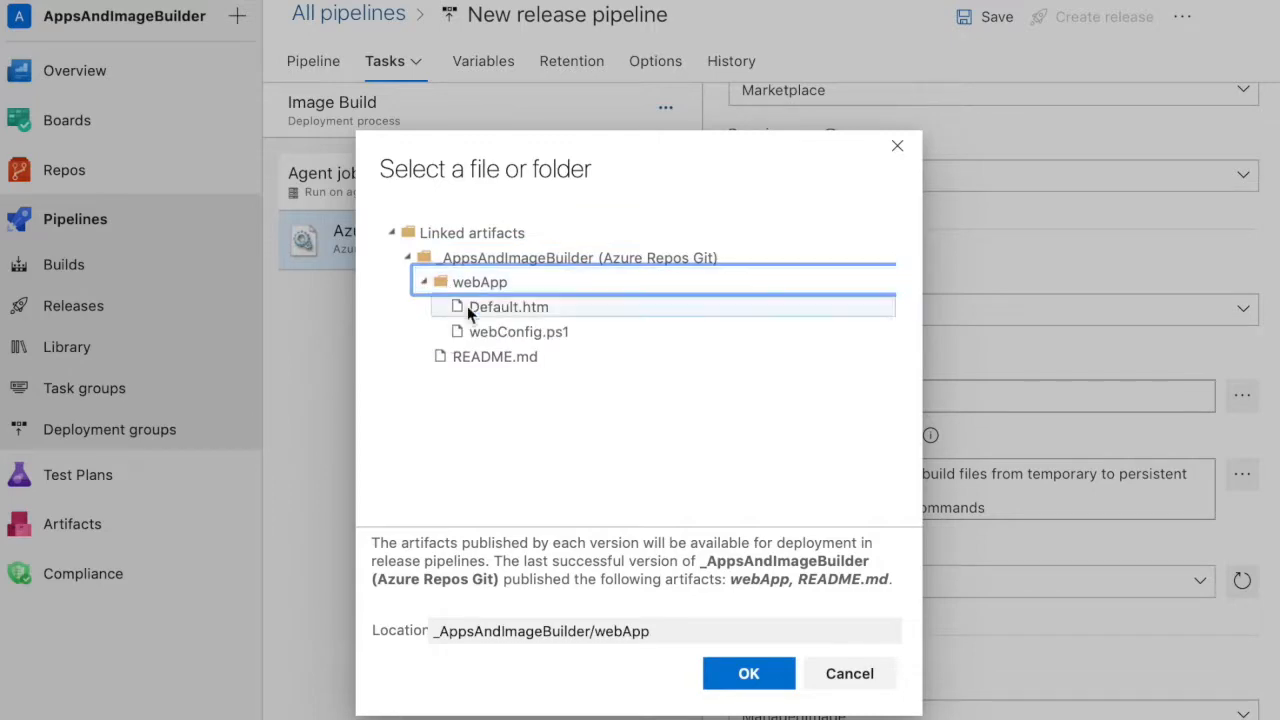
pyautogui.click(748, 673)
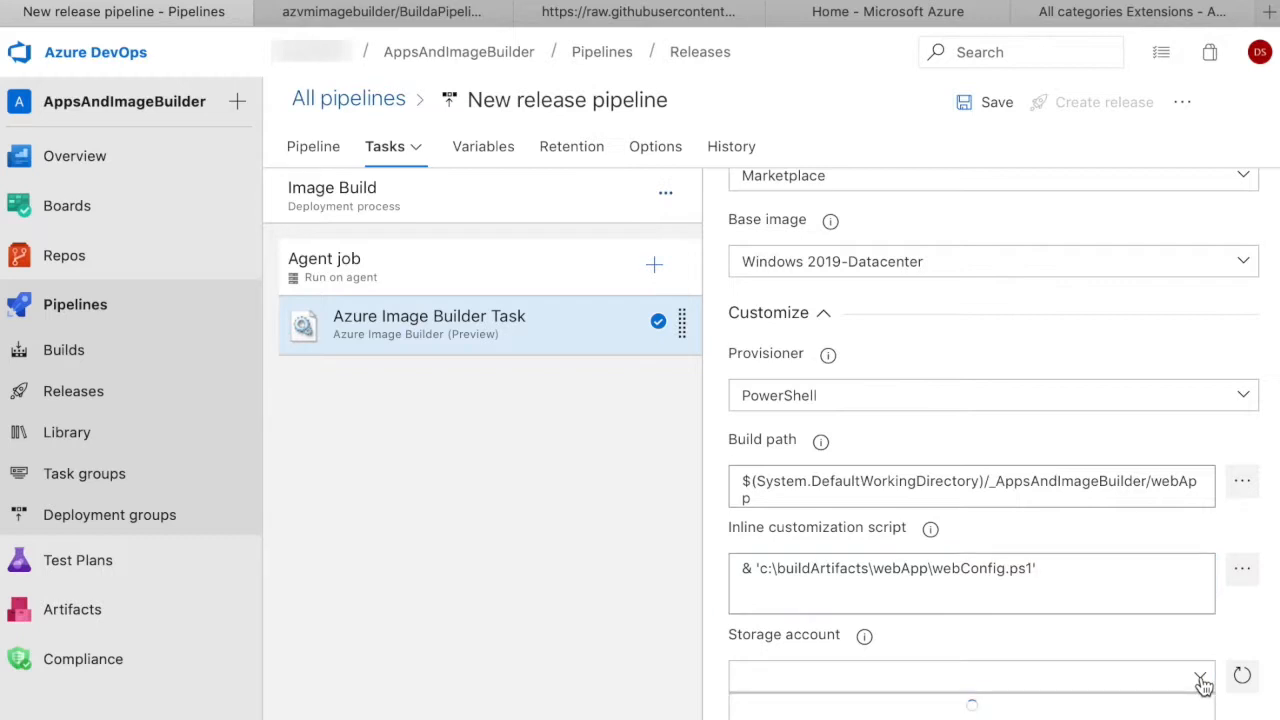
pyautogui.click(1200, 677)
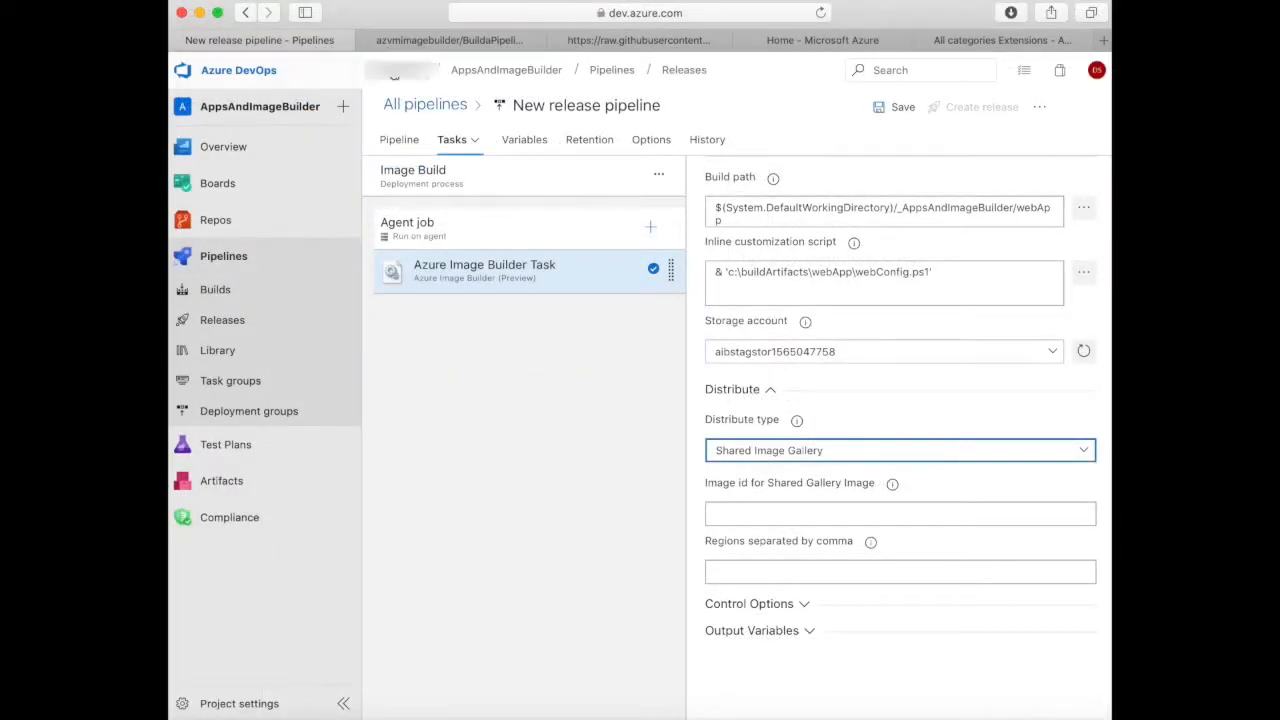
# Run the guide's echo command in Cloud Shell to print the devOpsSIG winSvrimages image ID.
pyautogui.click(448, 40)
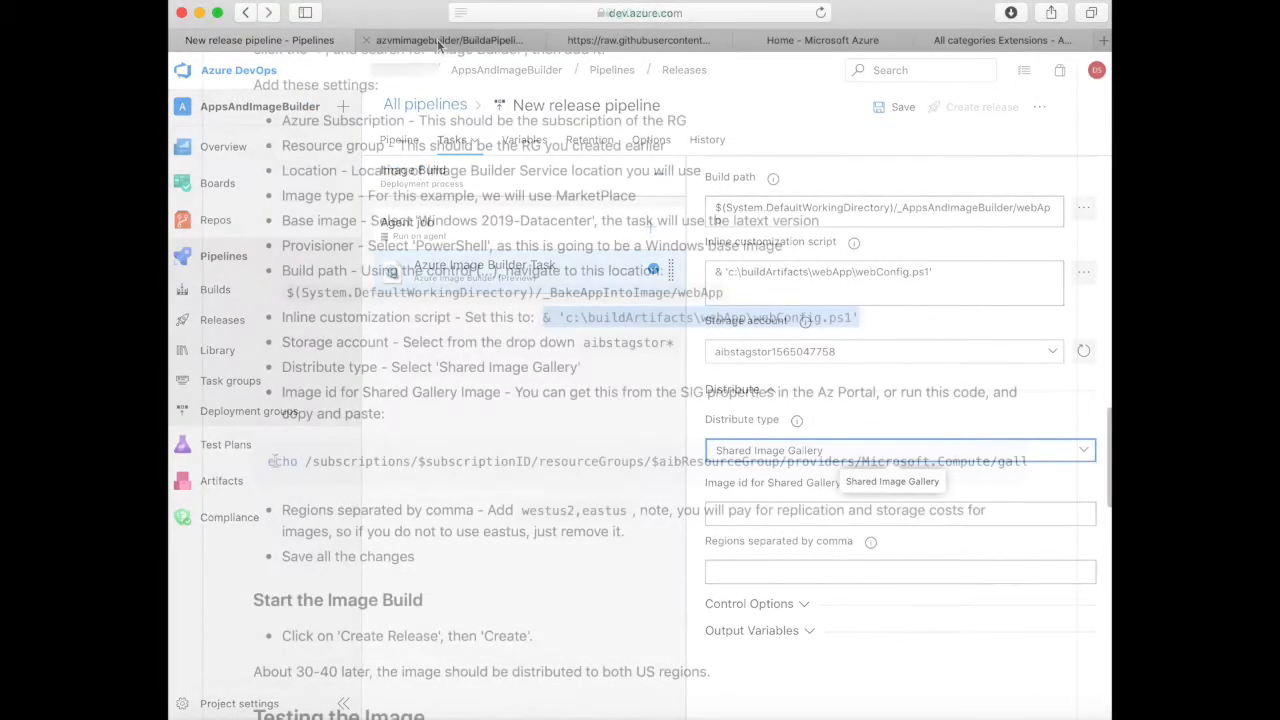
pyautogui.click(638, 40)
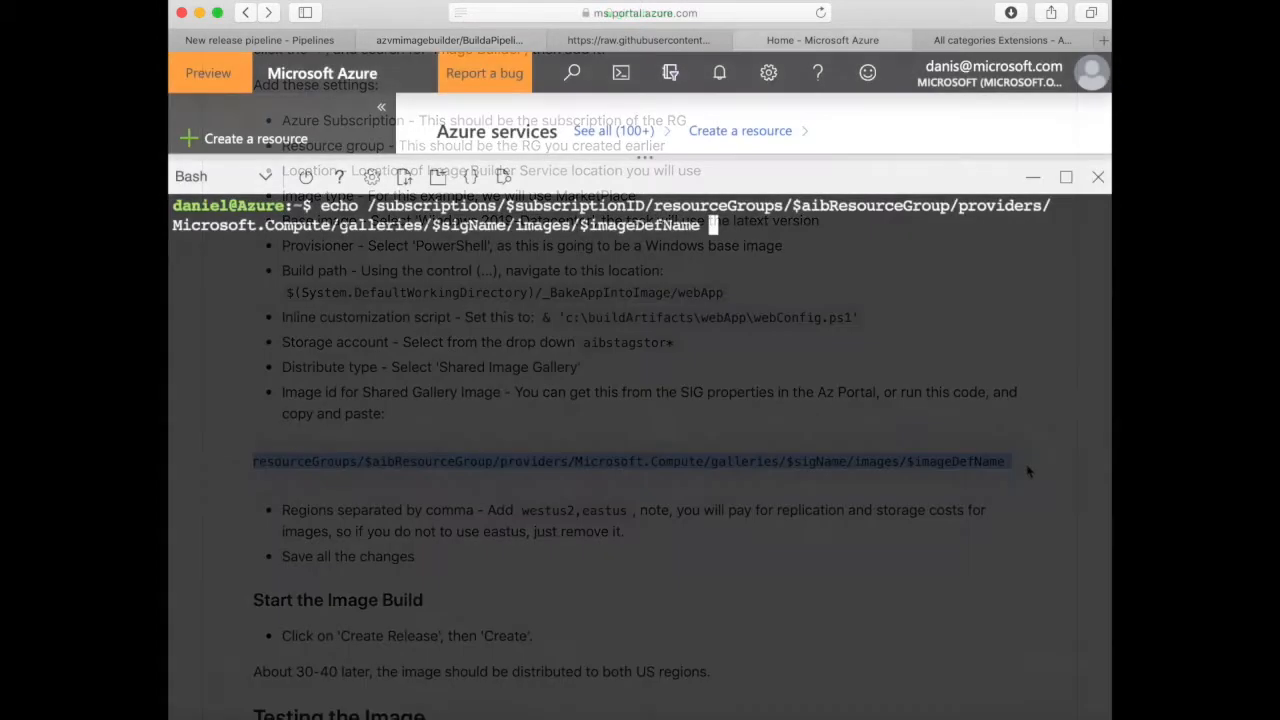
pyautogui.press('Return')
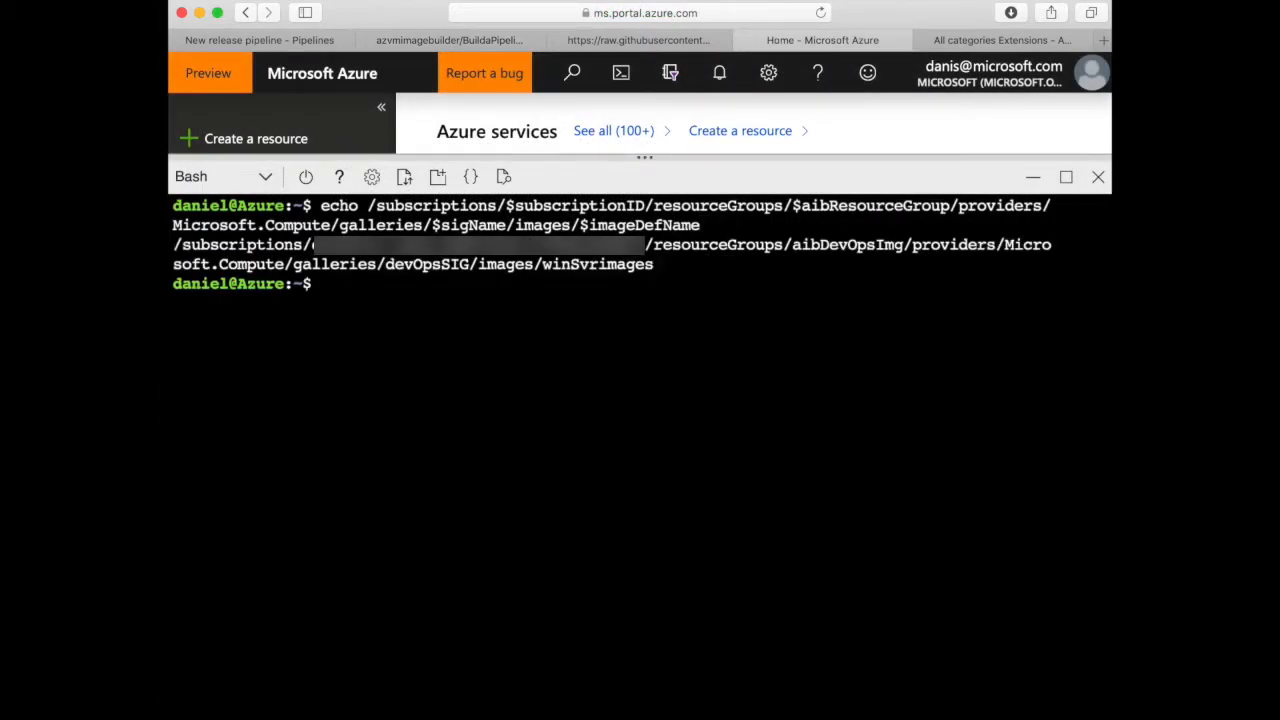
# Enter the devOpsSIG winSvrimages image ID and region westus2, then save the release pipeline.
pyautogui.click(258, 40)
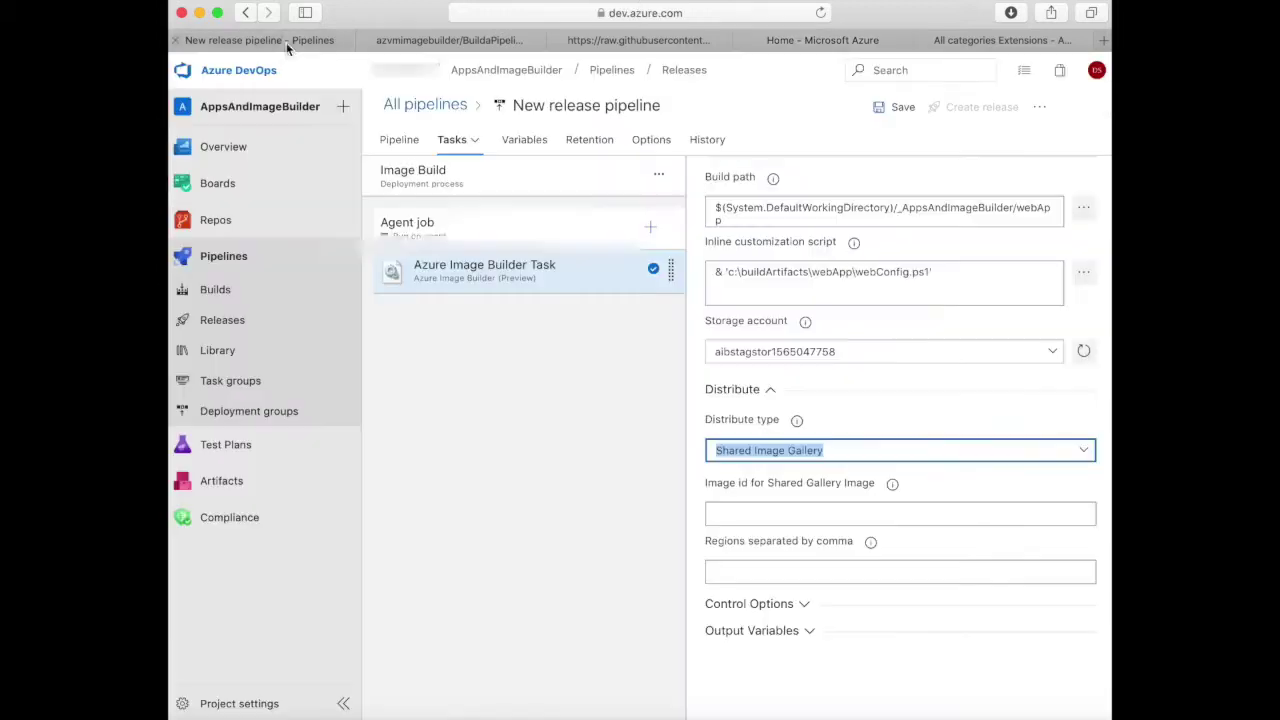
pyautogui.click(899, 513)
pyautogui.write('westu')
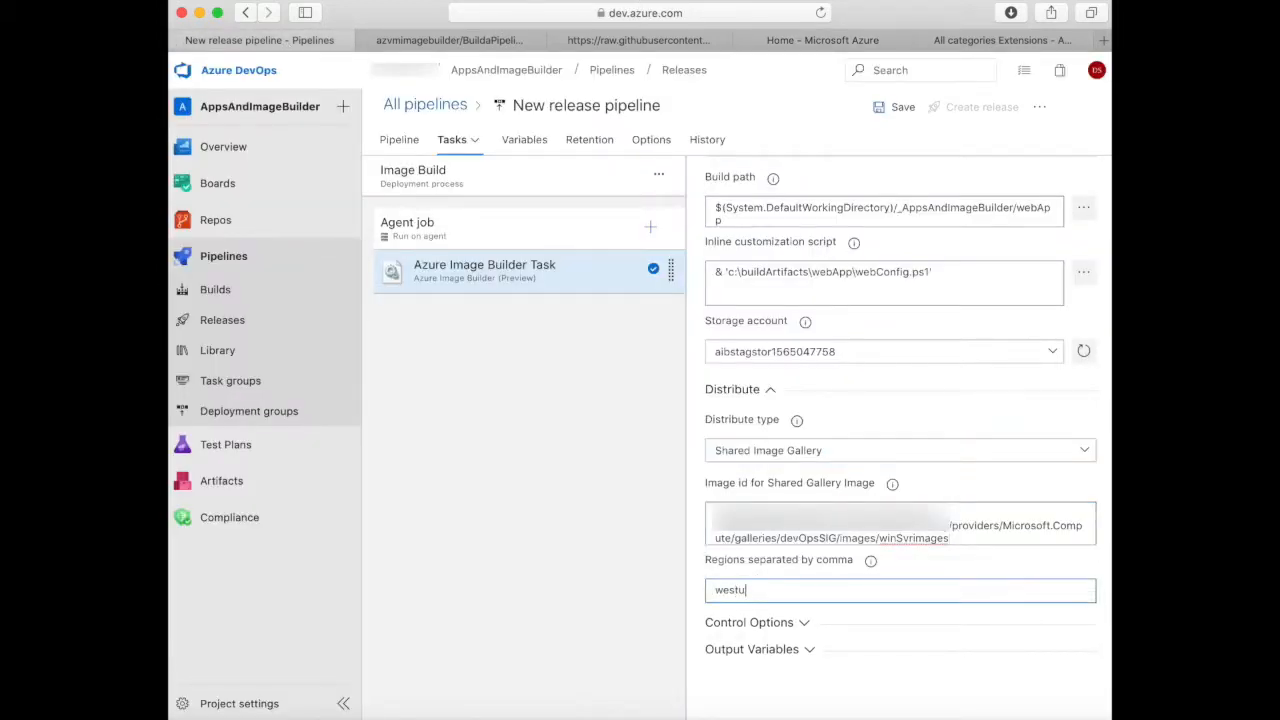
pyautogui.write('s2')
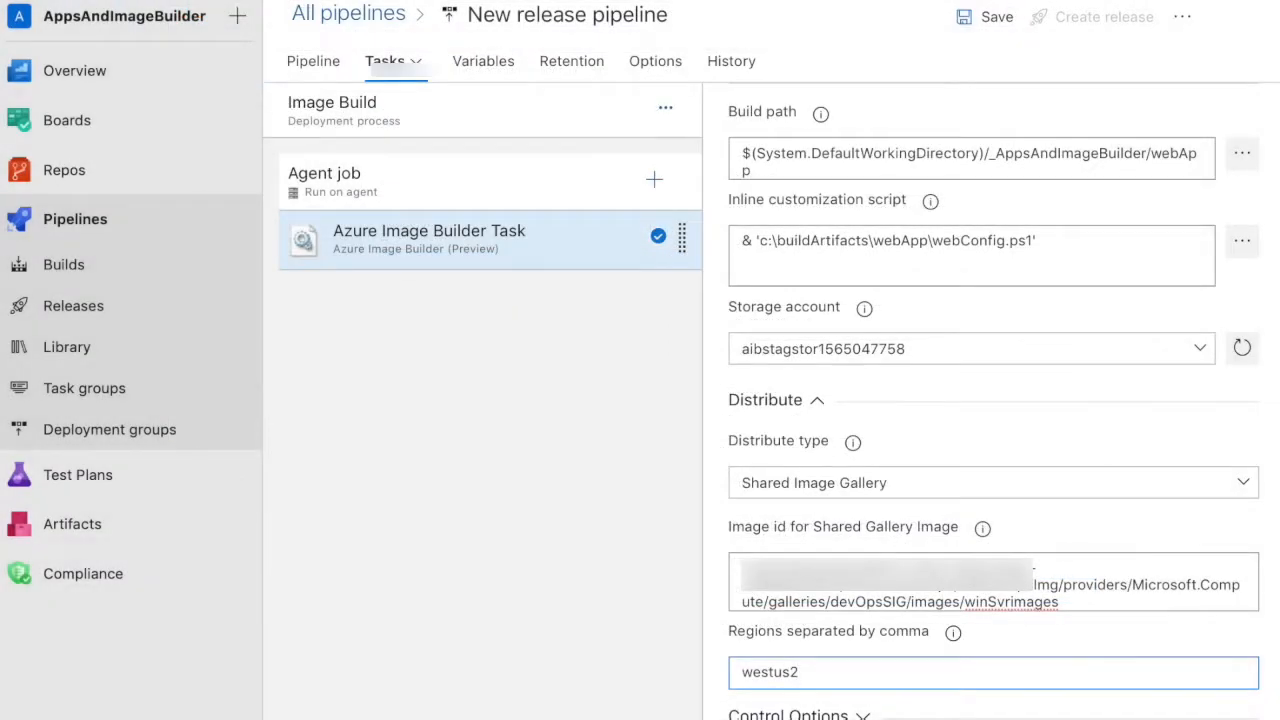
pyautogui.write(',eastus')
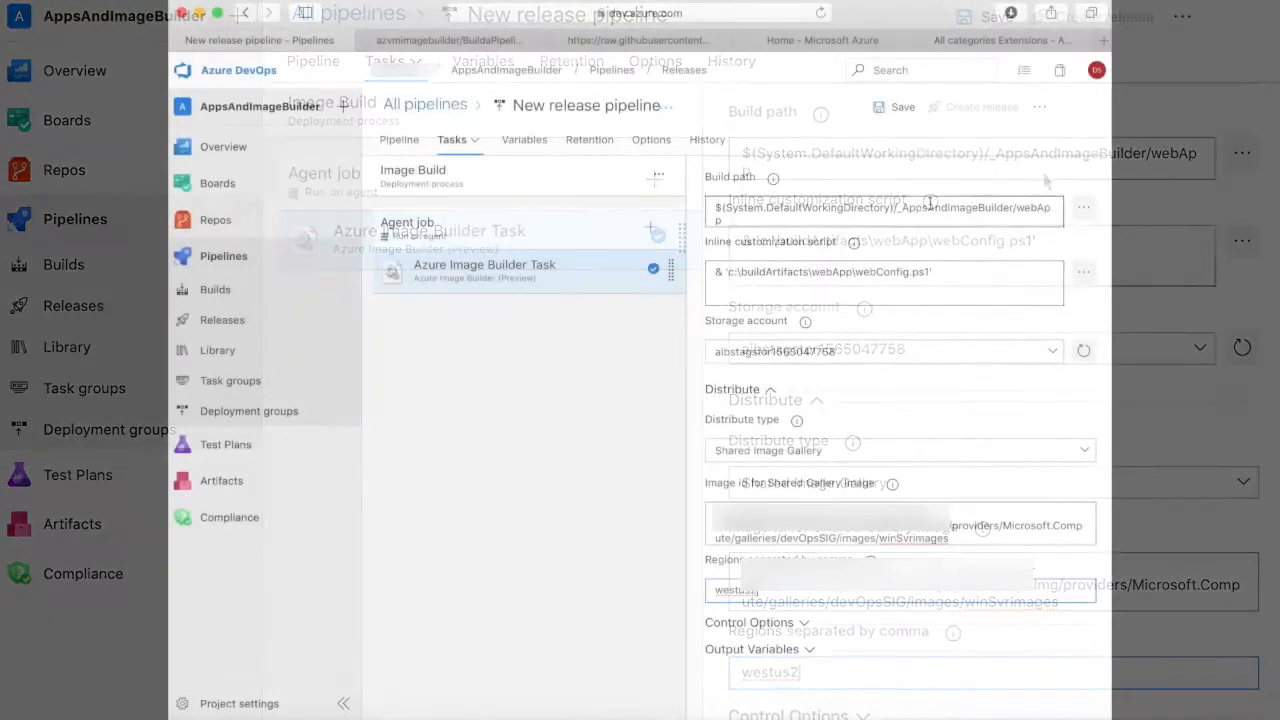
pyautogui.click(900, 107)
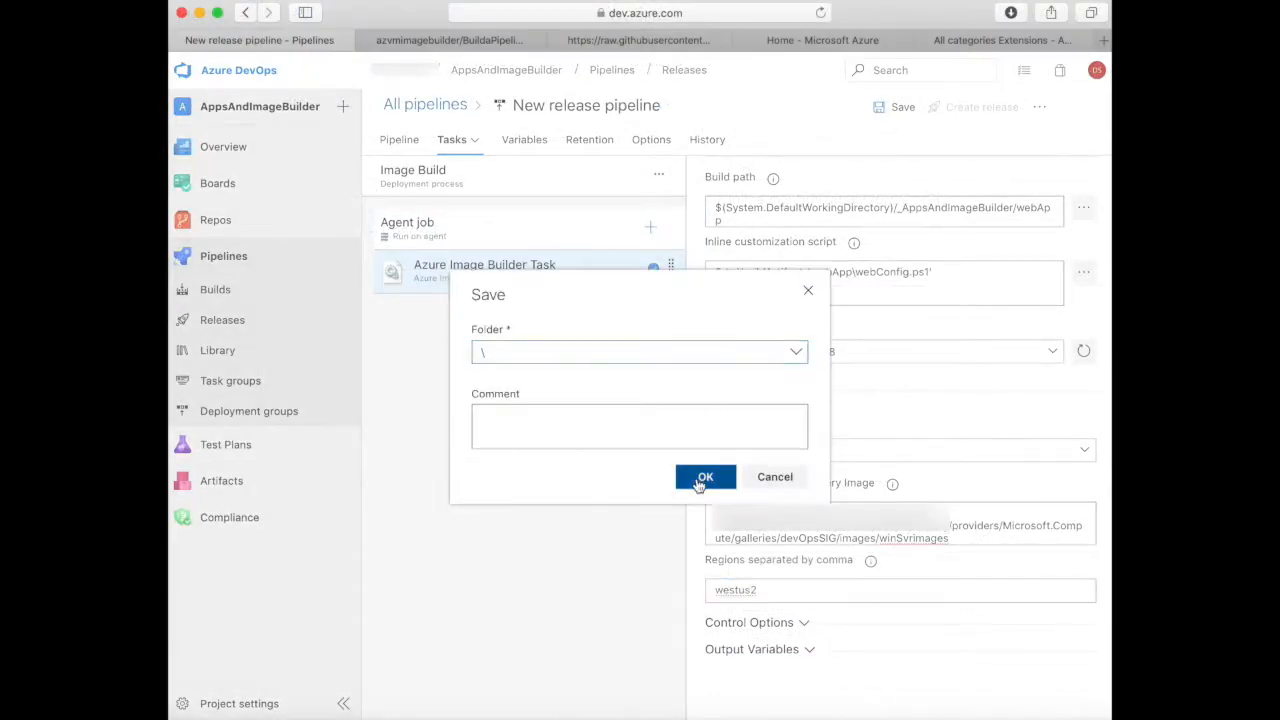
pyautogui.click(705, 477)
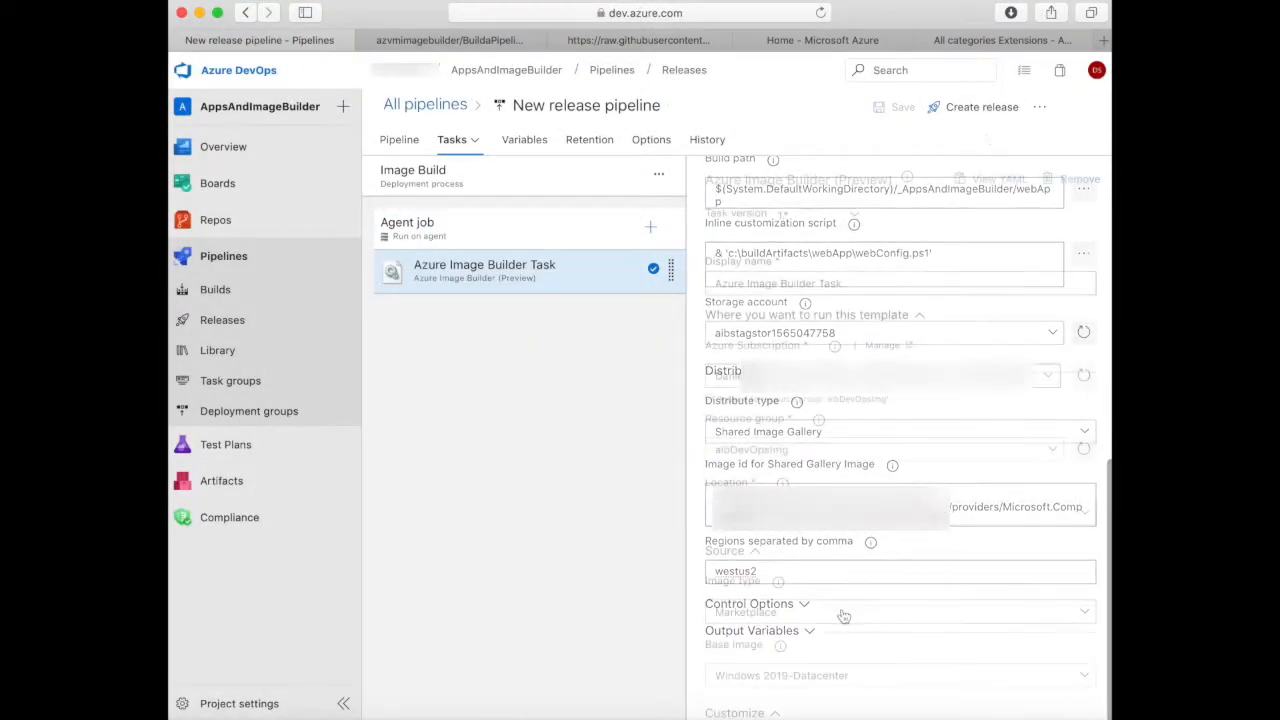
# Create Release-1 and watch the Image Build stage logs until all tasks succeed.
pyautogui.click(981, 107)
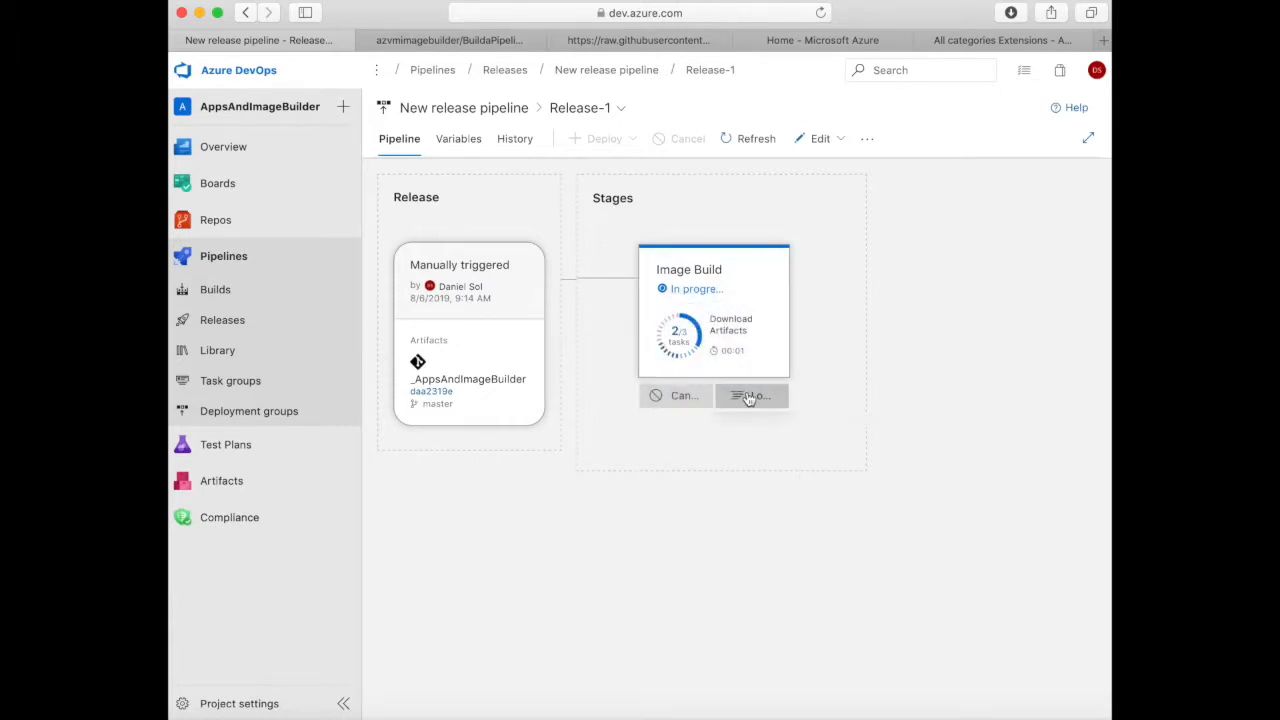
pyautogui.click(751, 396)
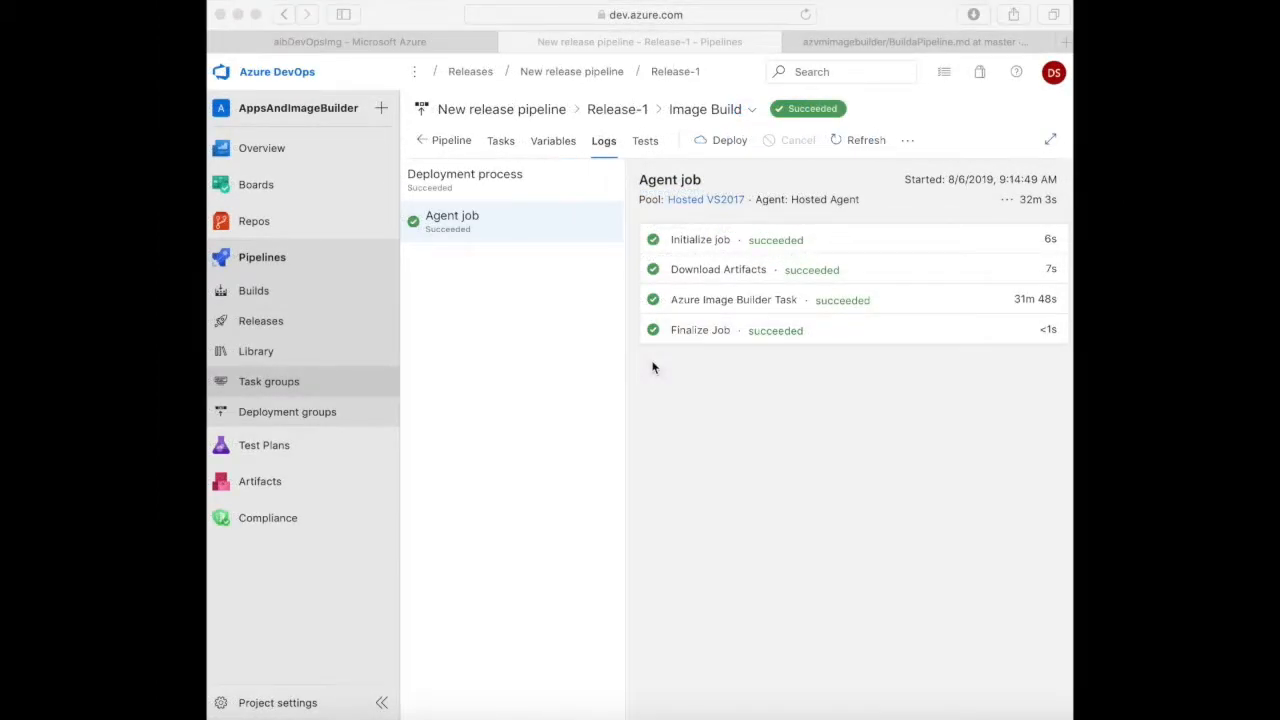
# Store the gallery image's latest version in the image variable, then clear Cloud Shell.
pyautogui.click(911, 41)
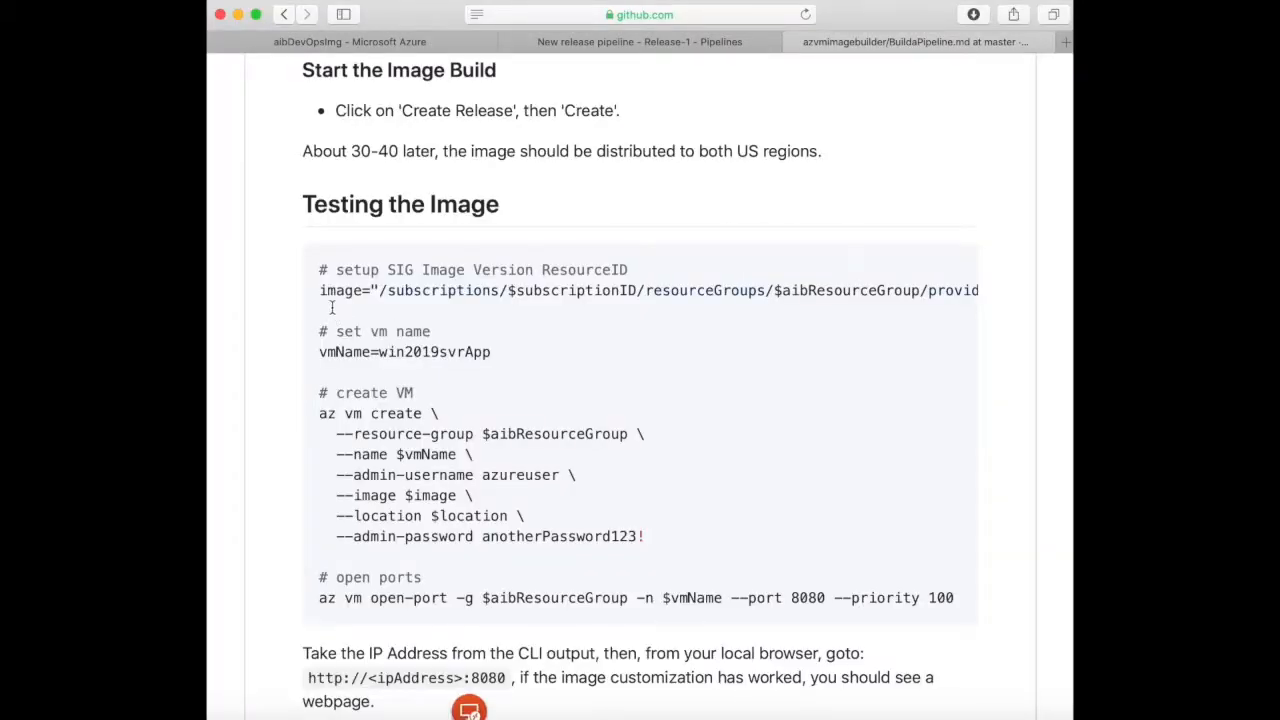
pyautogui.click(349, 41)
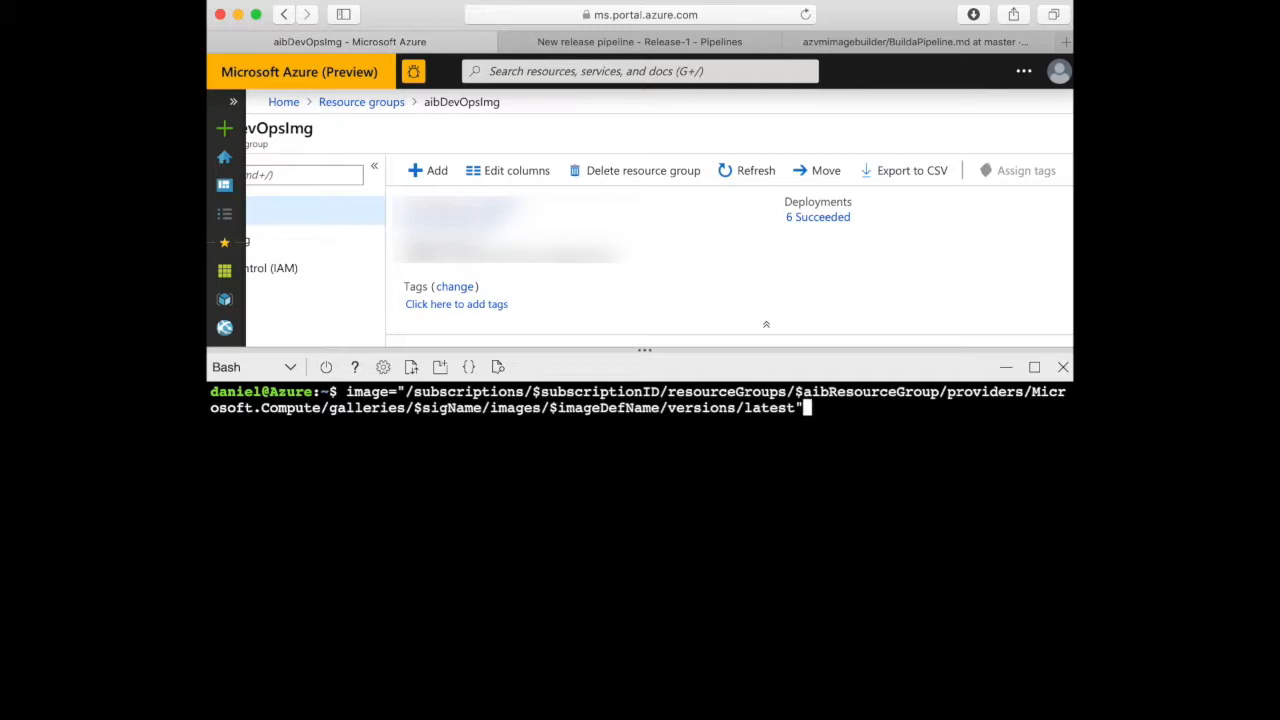
pyautogui.press('Return')
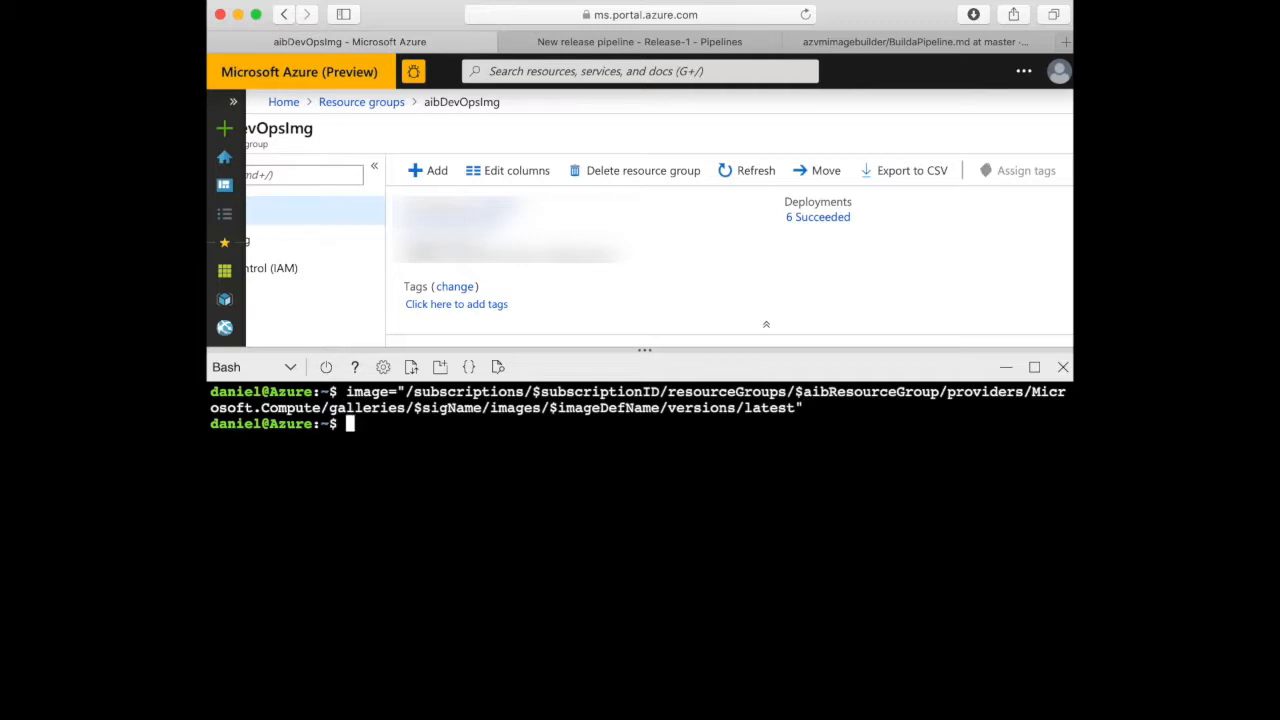
pyautogui.write('l')
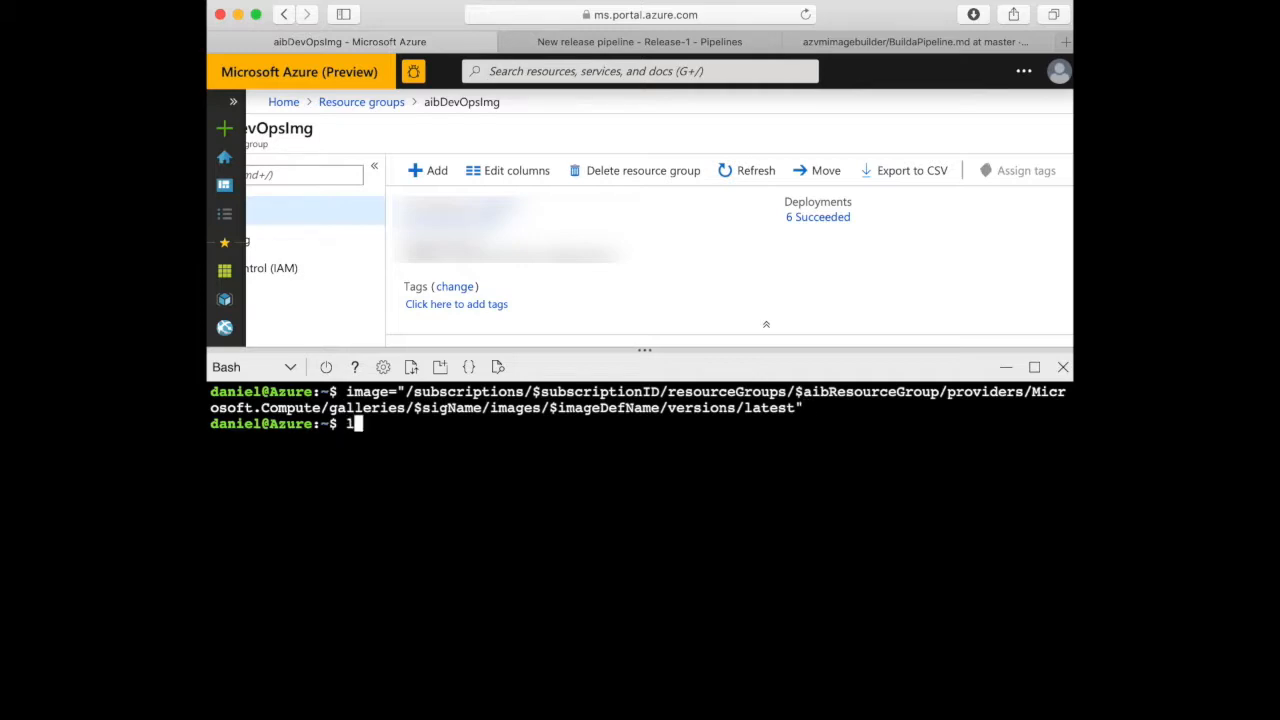
pyautogui.write('cle')
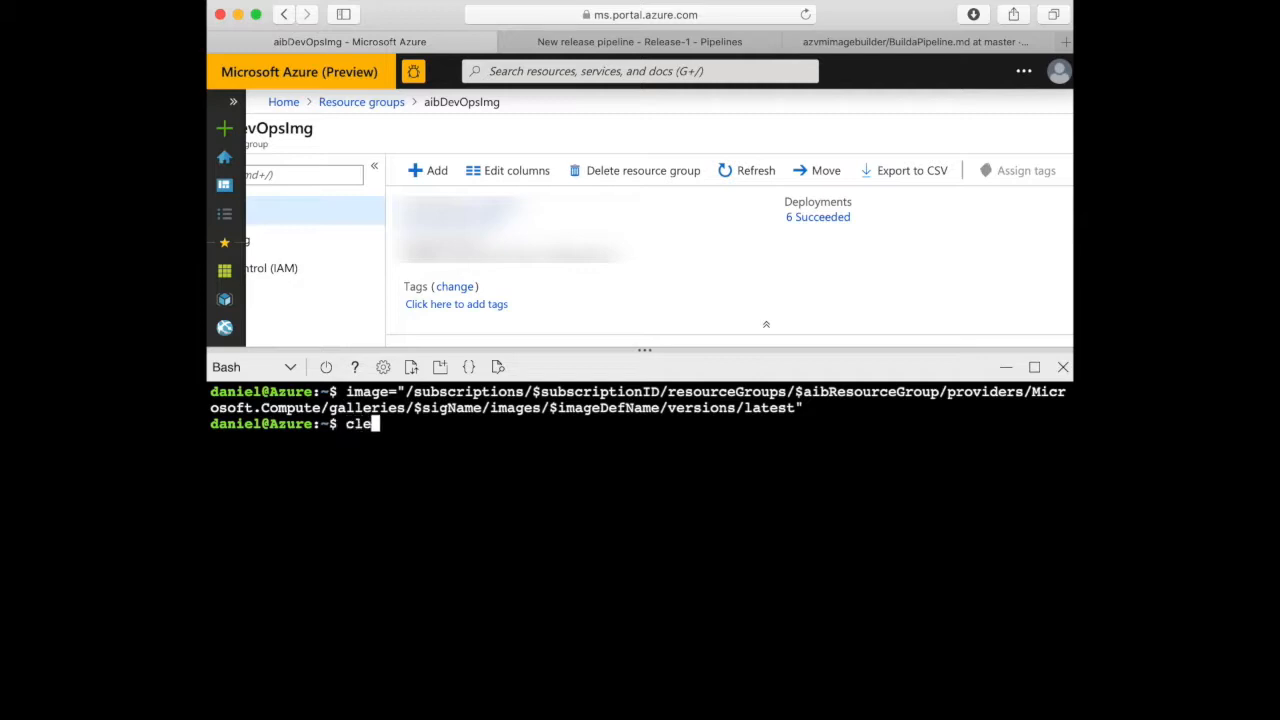
pyautogui.press('Return')
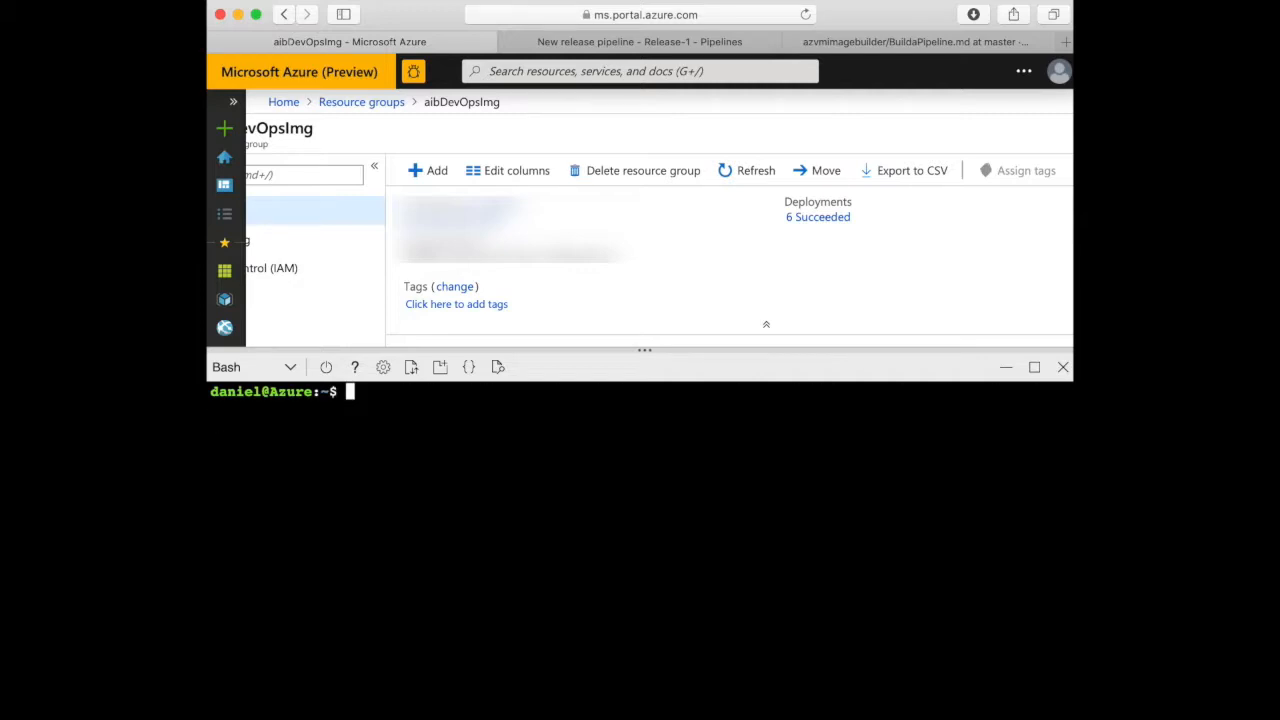
# Select the VM creation commands under the guide's Testing the Image section.
pyautogui.click(905, 41)
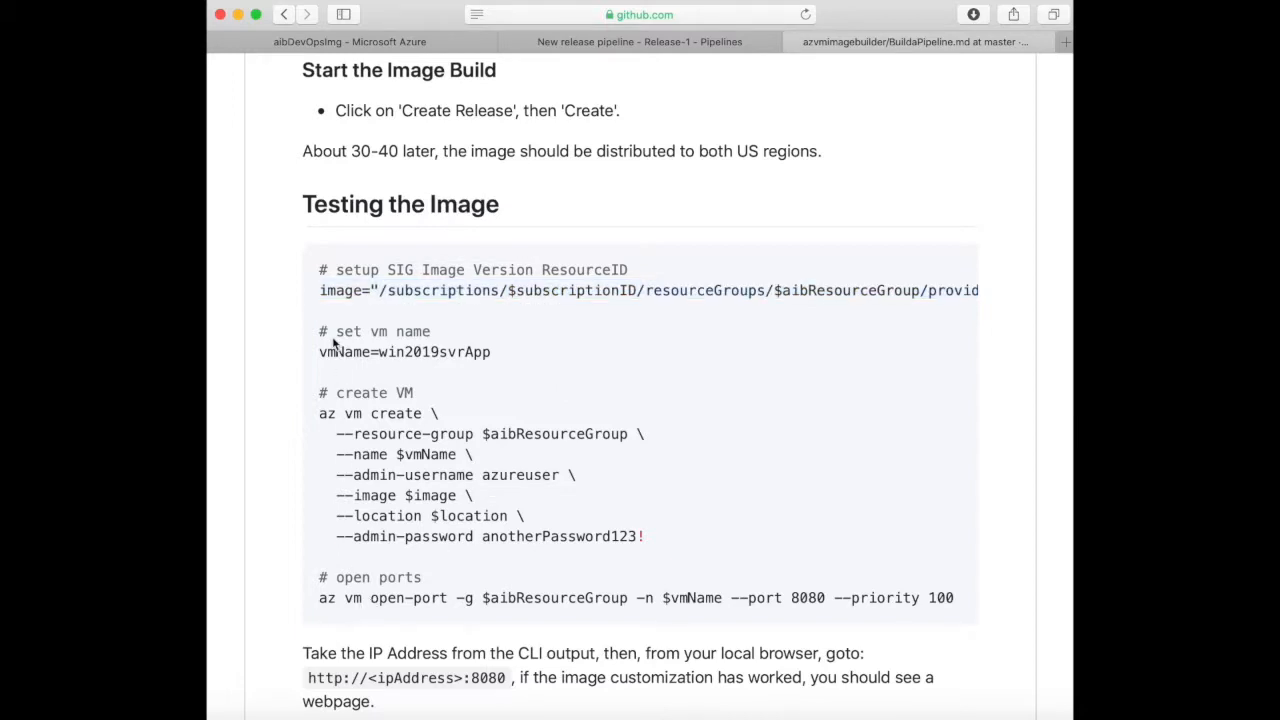
pyautogui.moveTo(318, 351); pyautogui.dragTo(954, 600)
pyautogui.write('51.143.23.9:808')
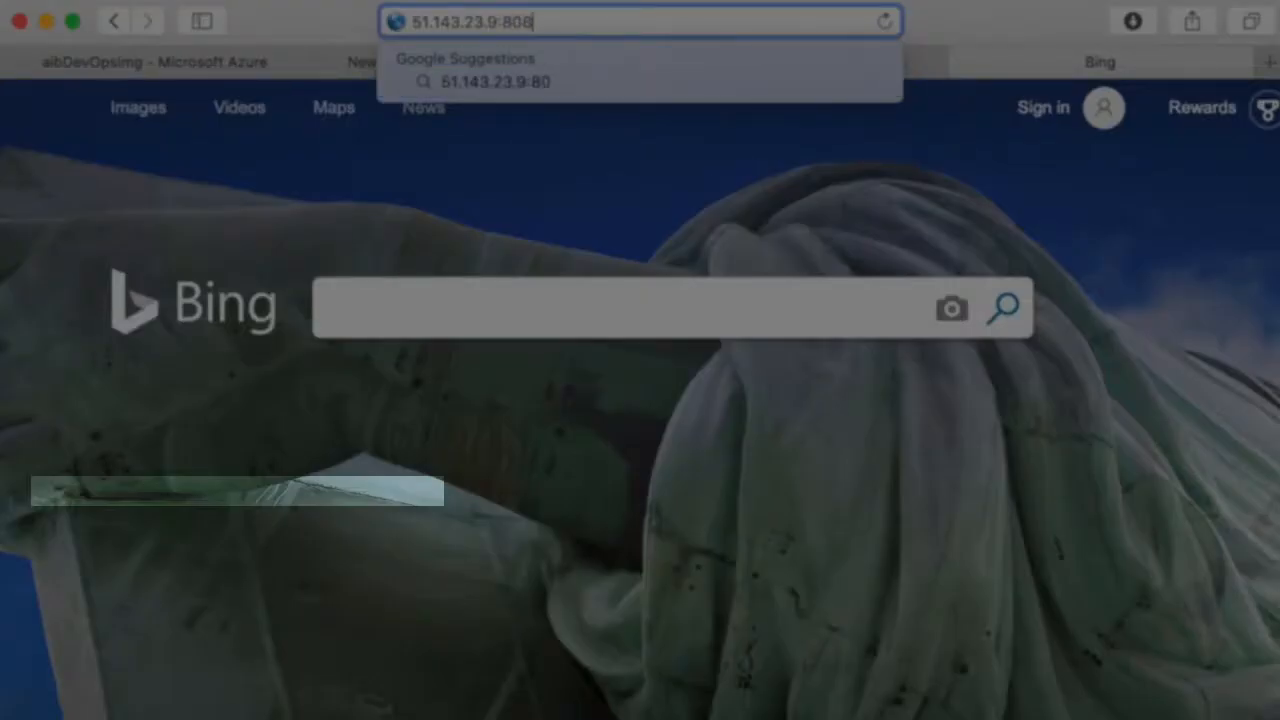
# Load 51.143.23.9:8080 in Safari's address bar.
pyautogui.write('0')
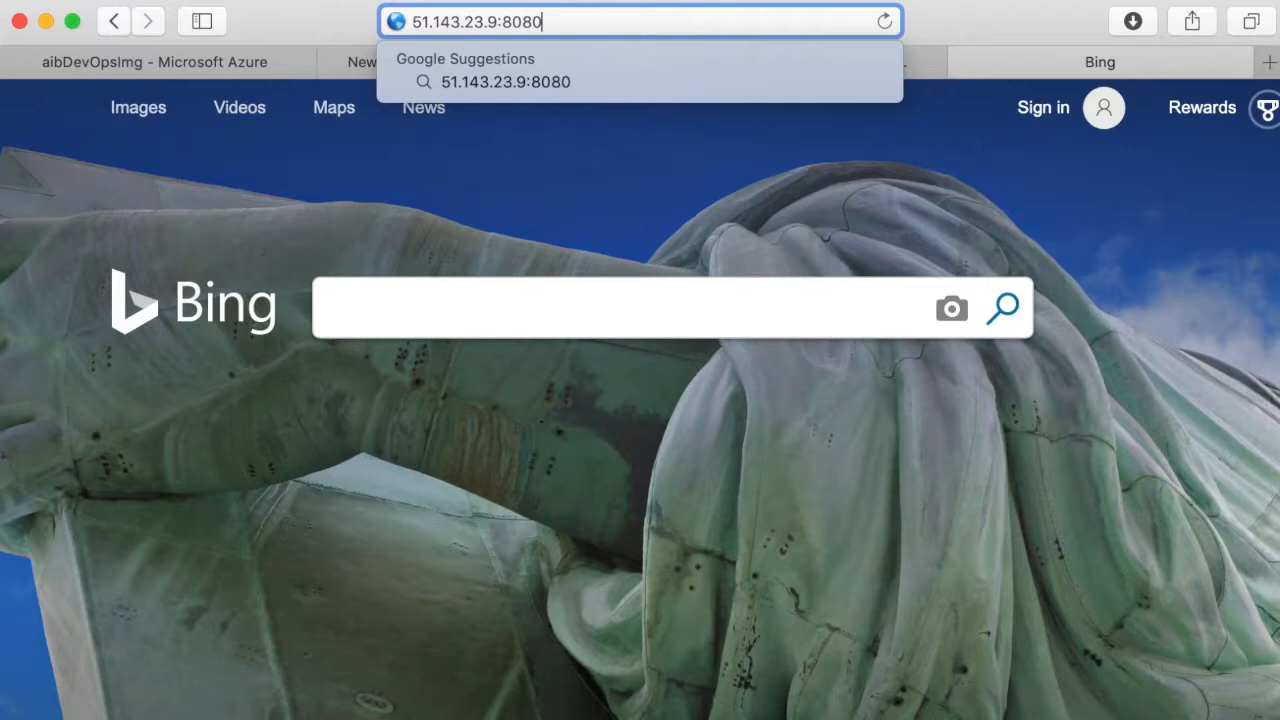
pyautogui.press('Return')
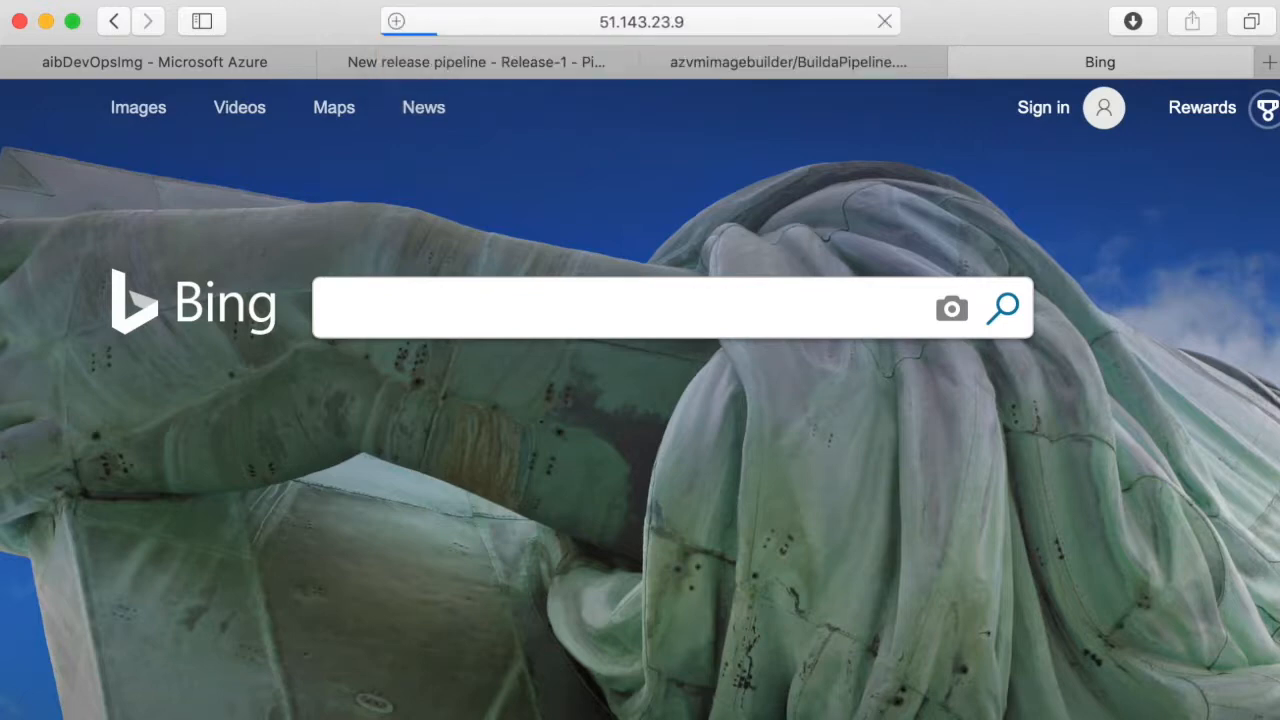